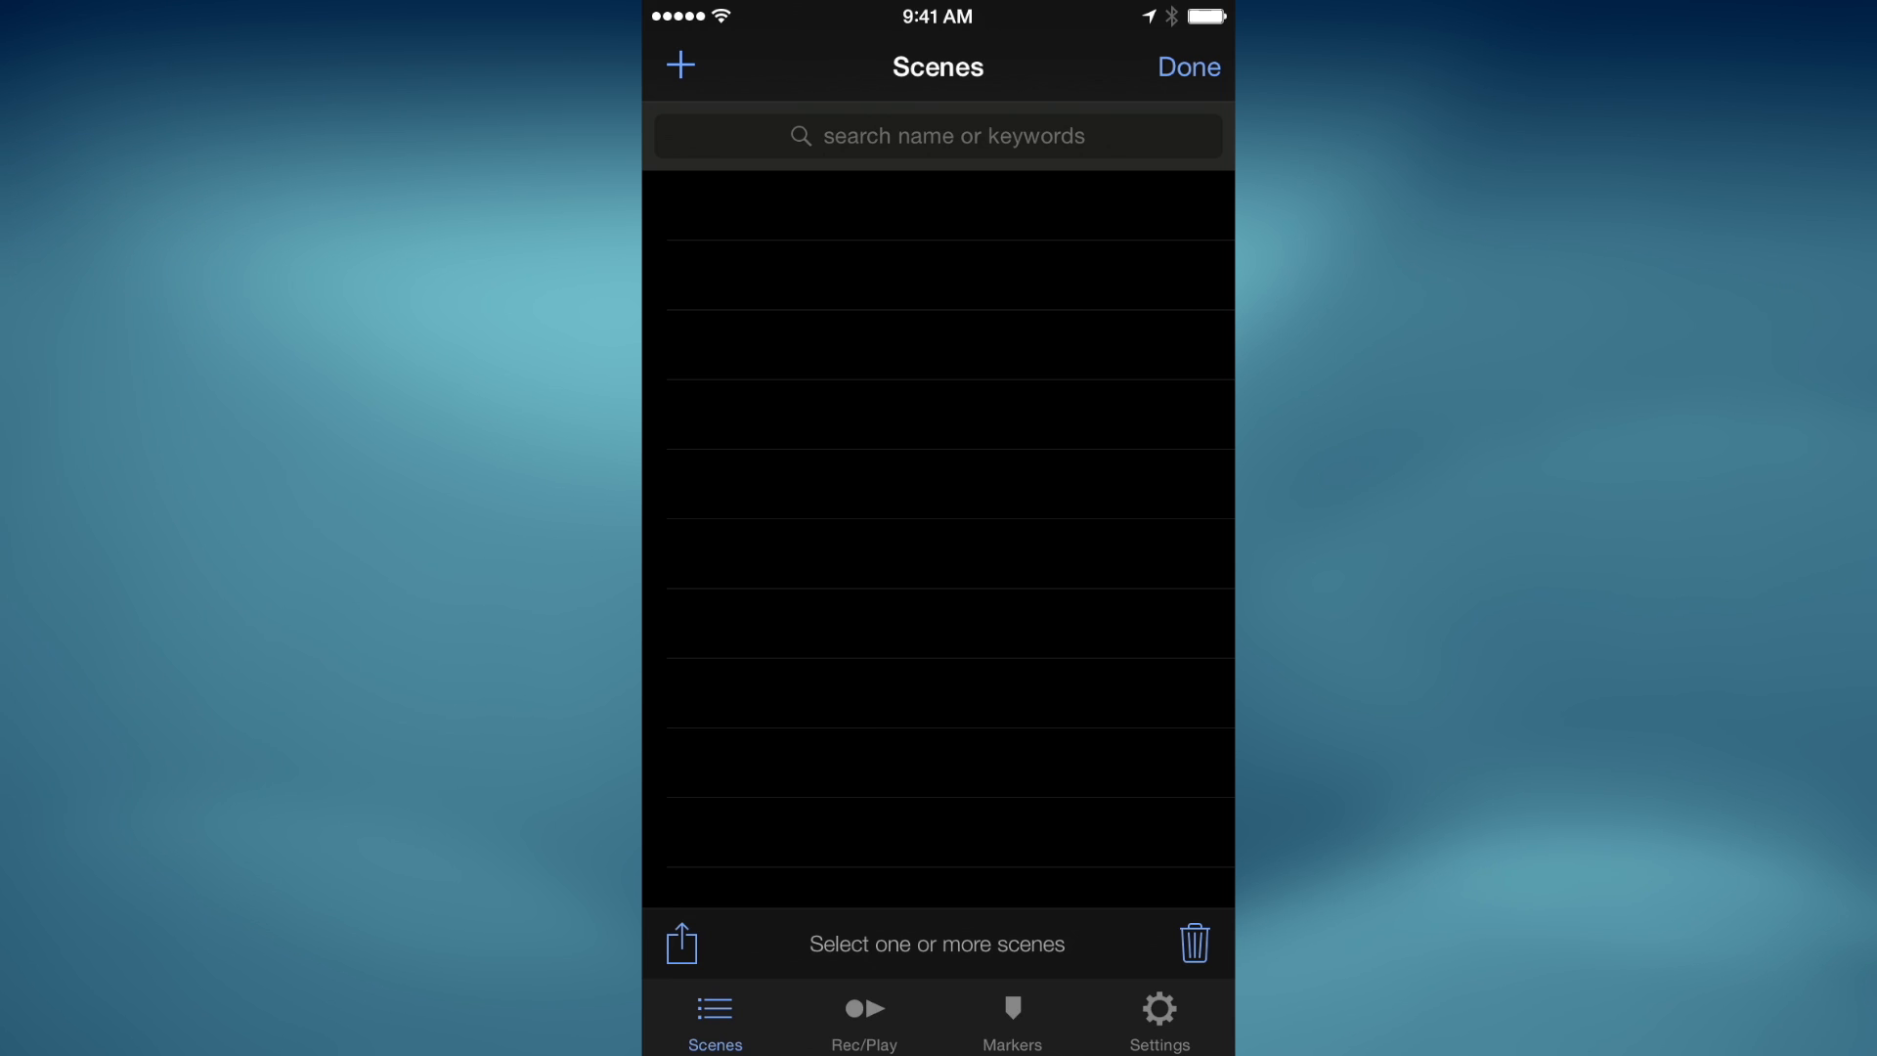
- Create a new scene and name it 'OWC Script'
click(682, 62)
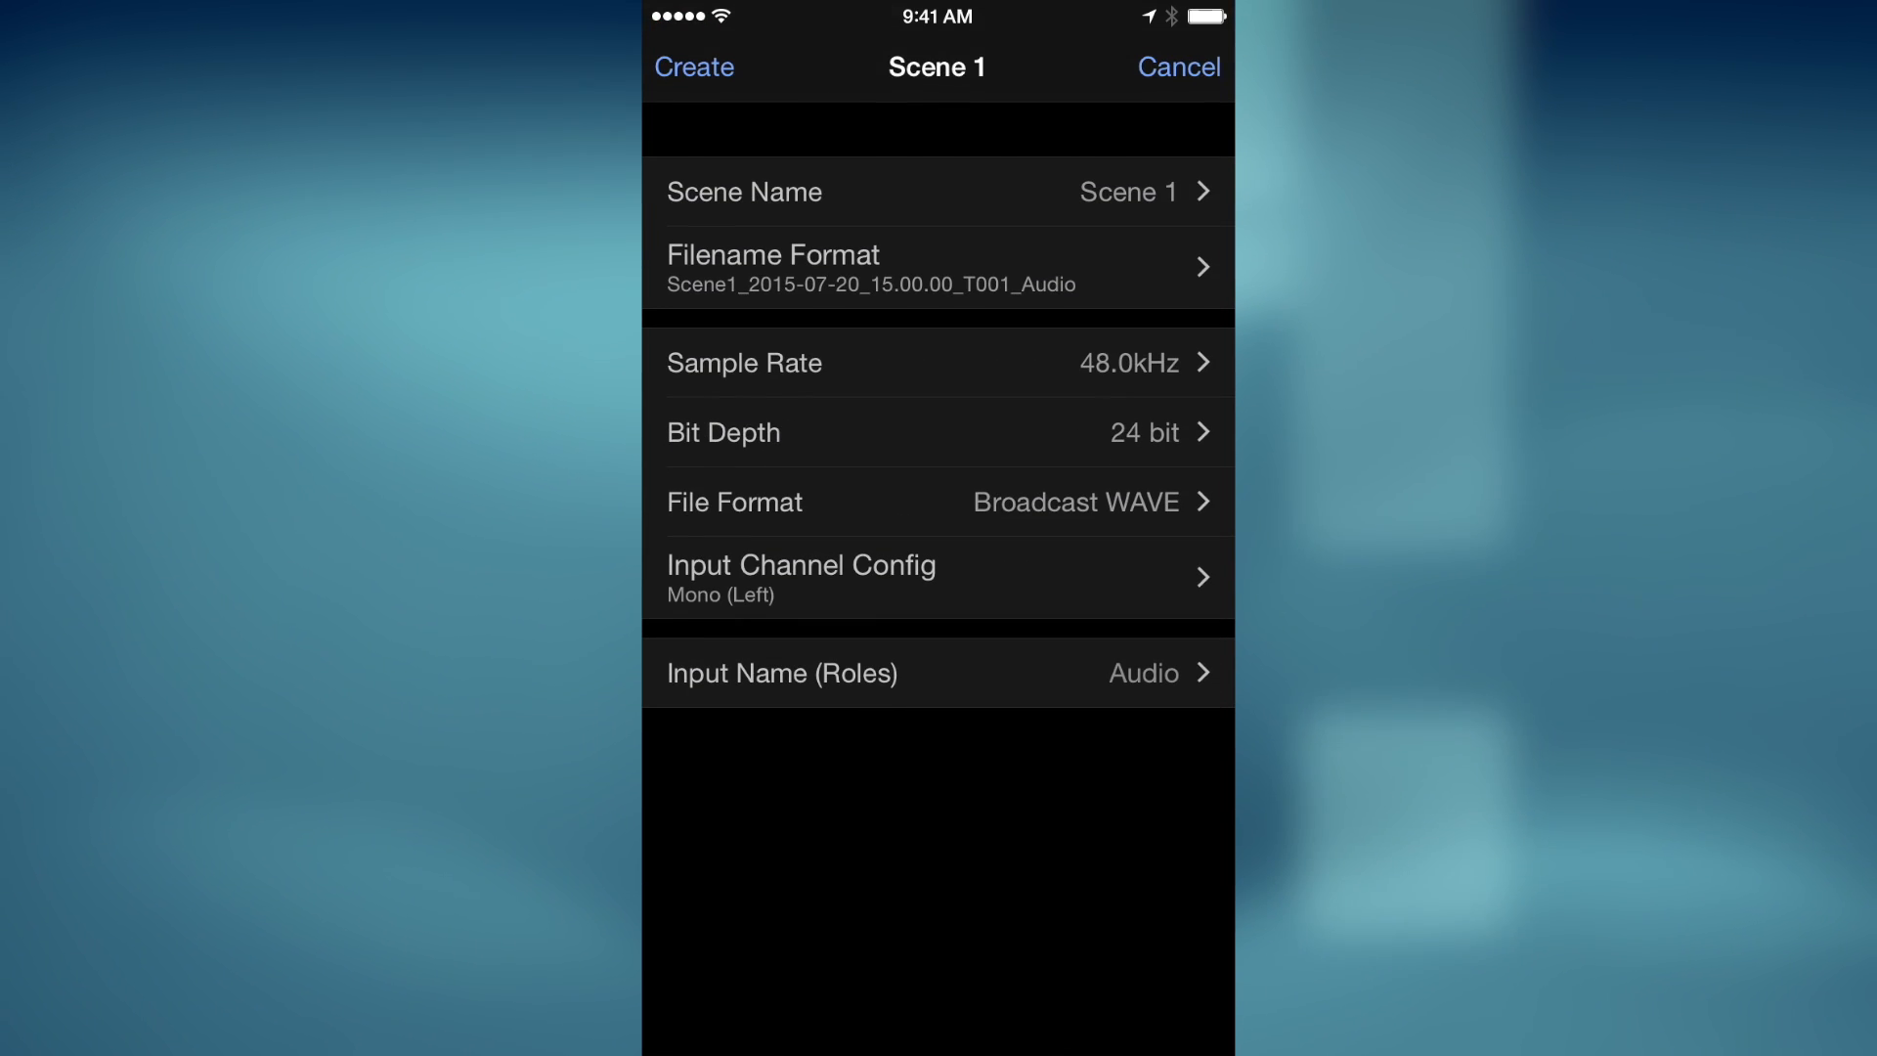
click(936, 191)
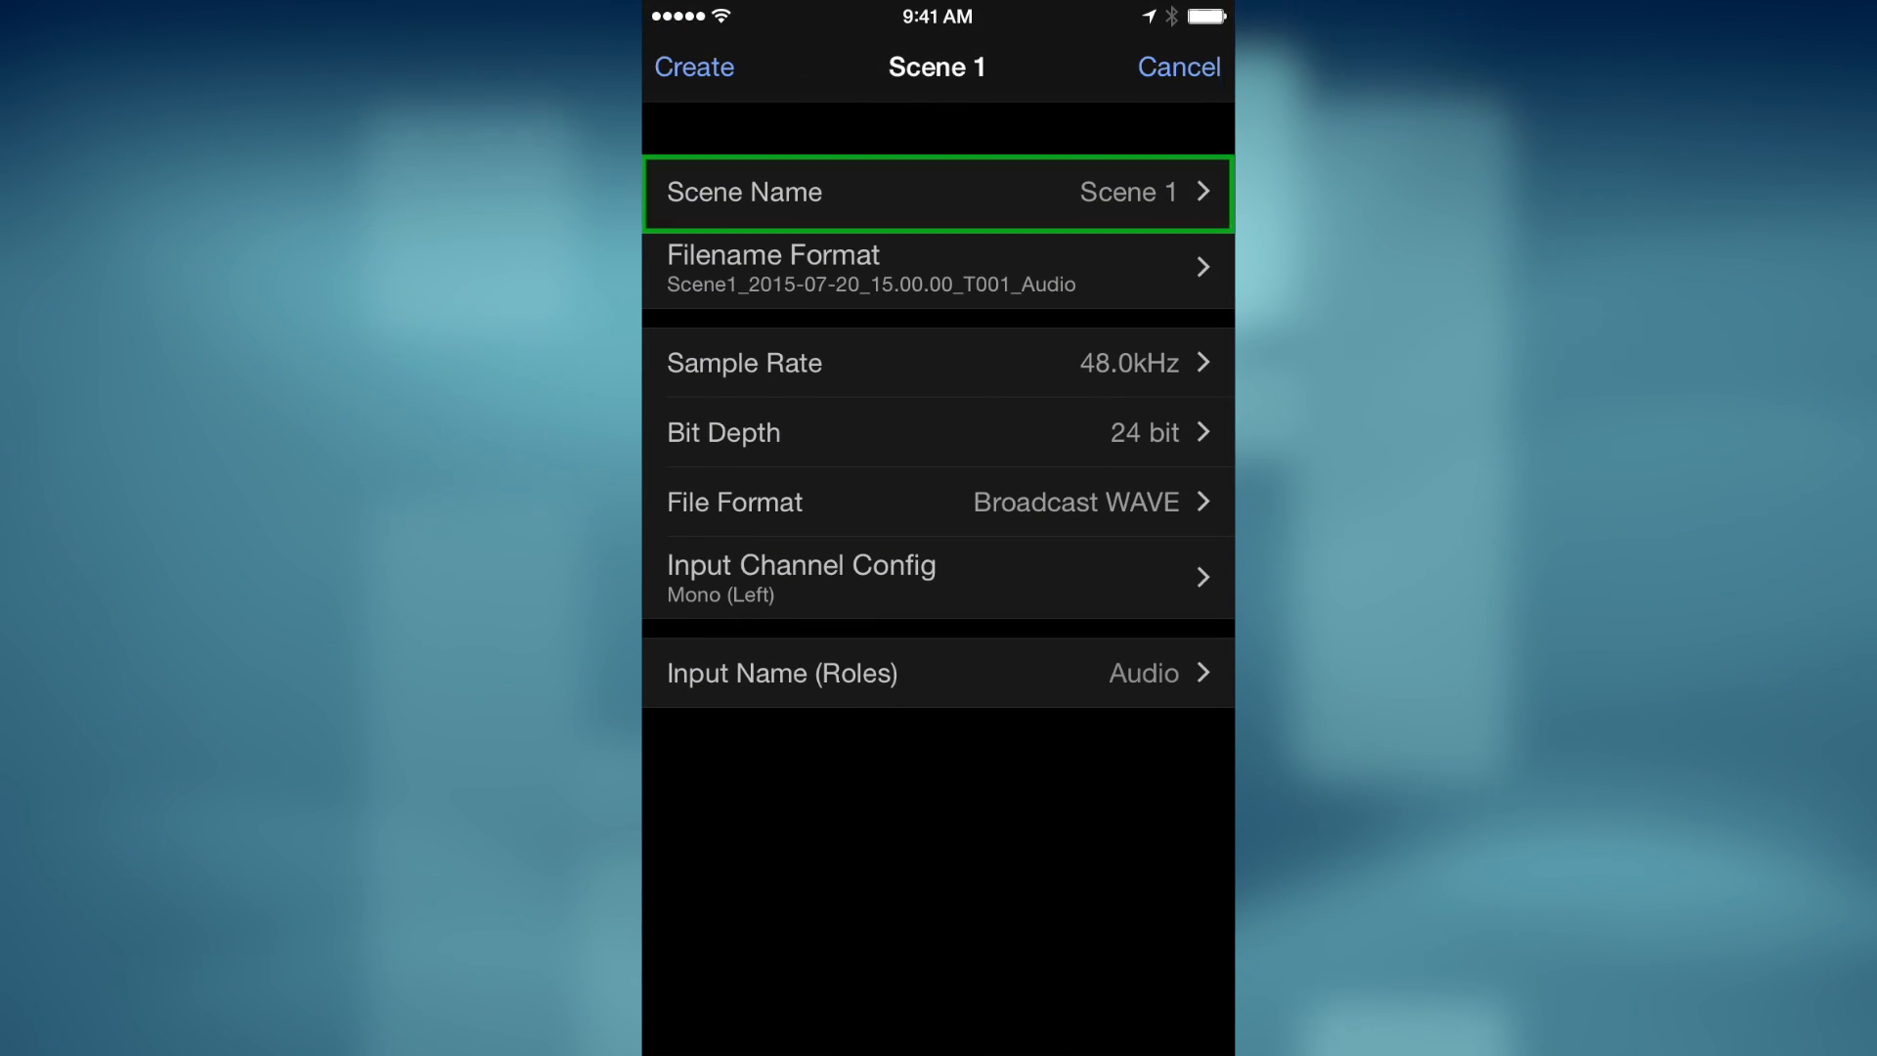
click(736, 193)
text(OWC Script)
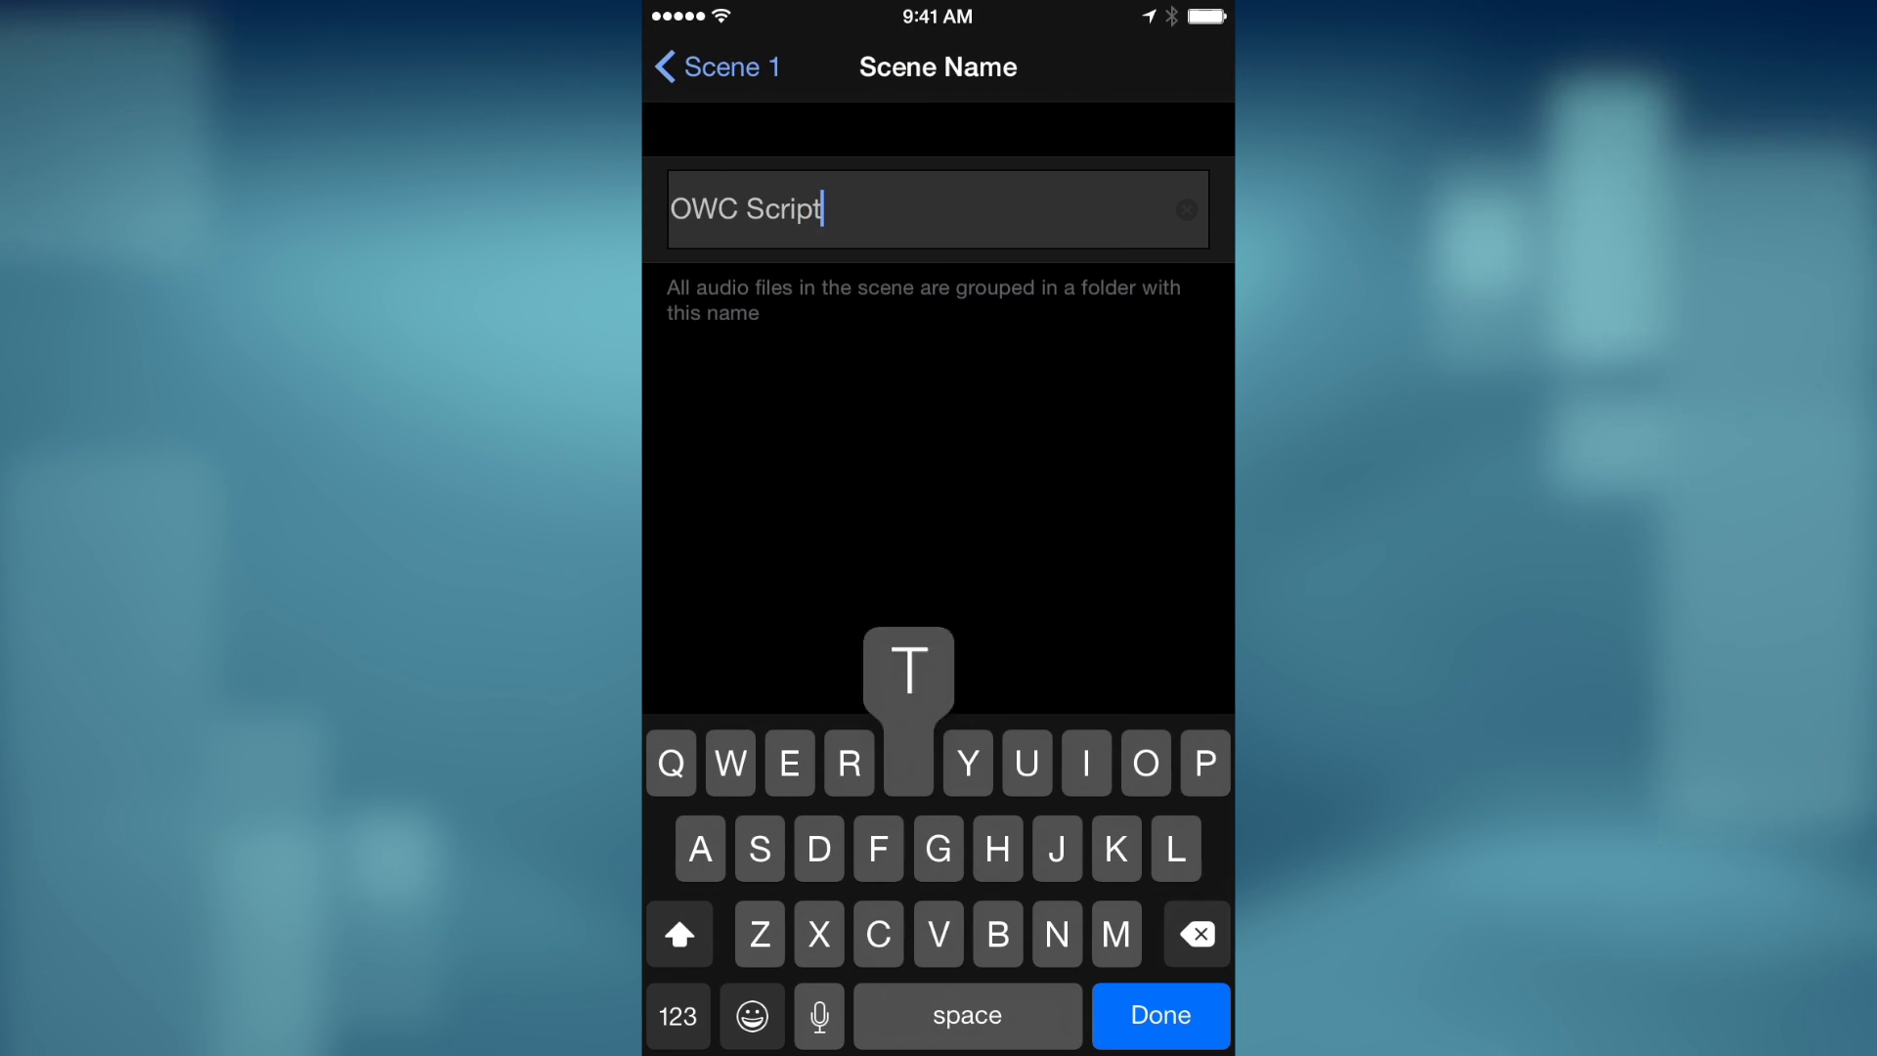
click(723, 67)
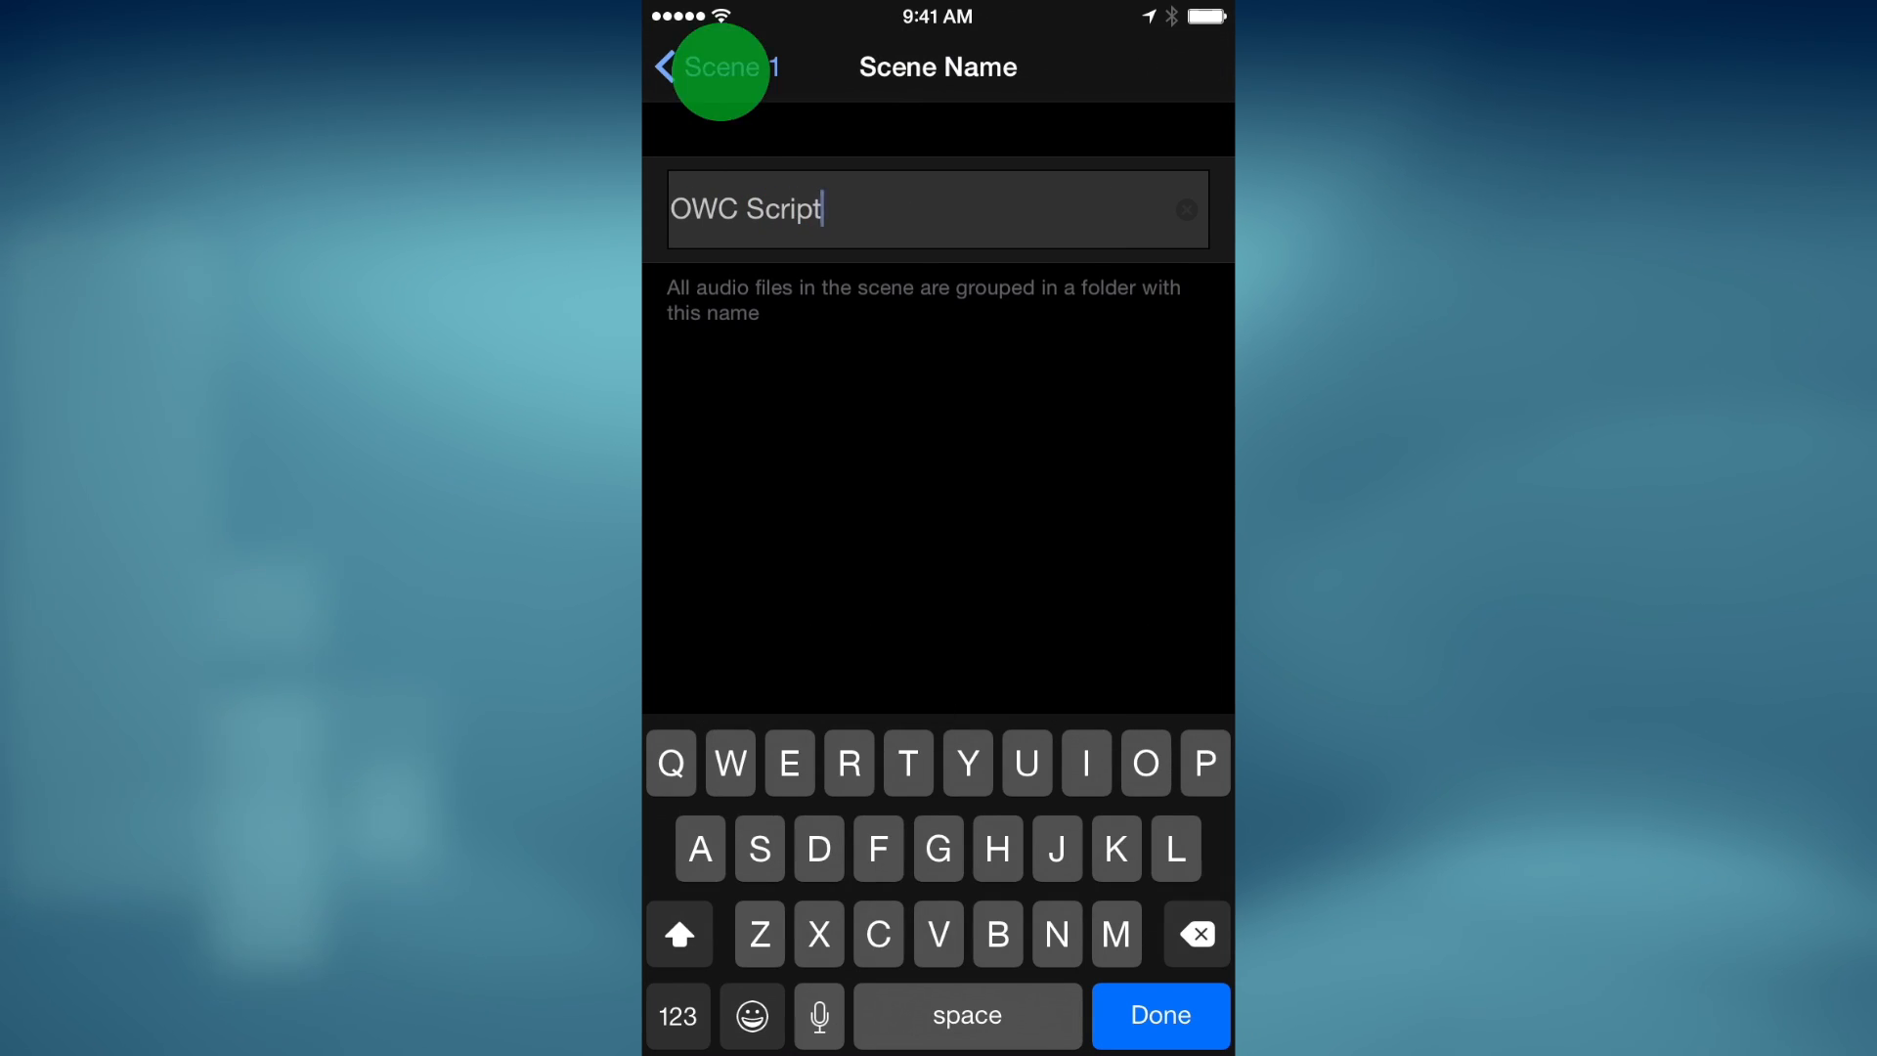
click(1160, 1014)
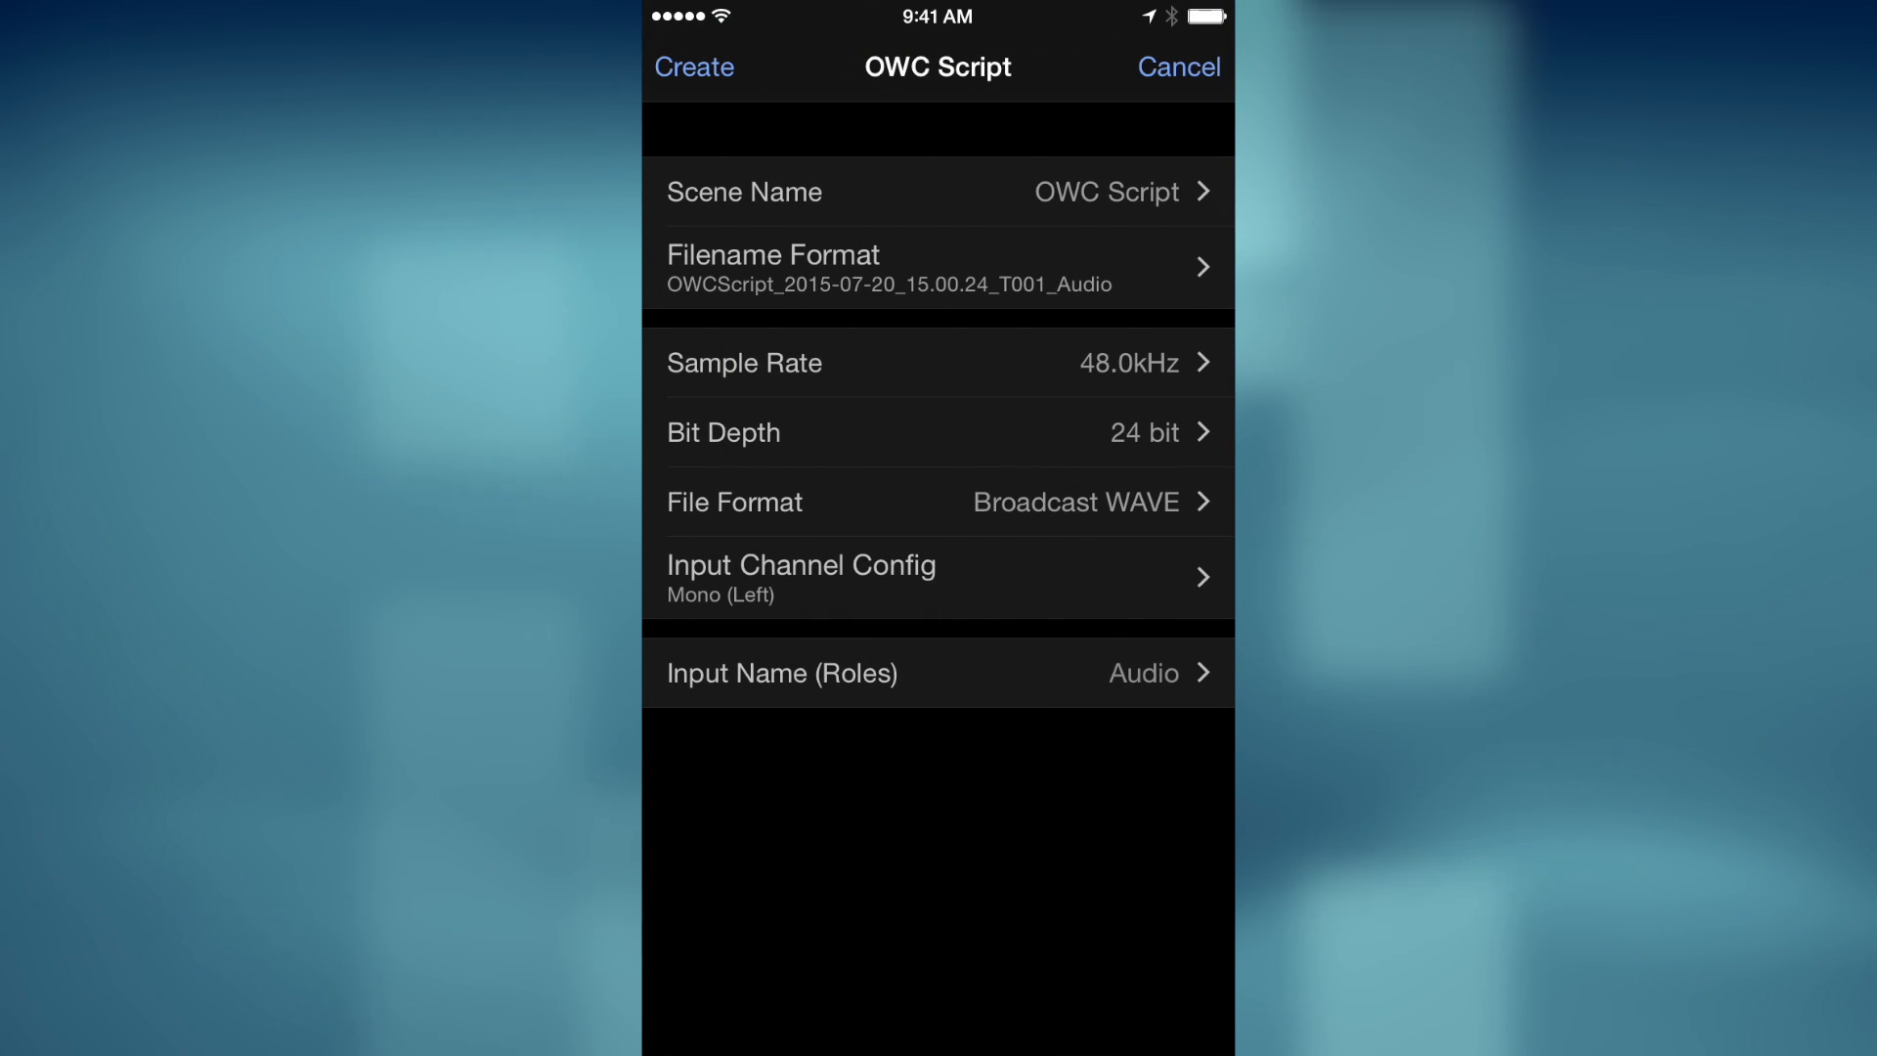
- Review the filename format: scene name, date, time, take and input
click(936, 266)
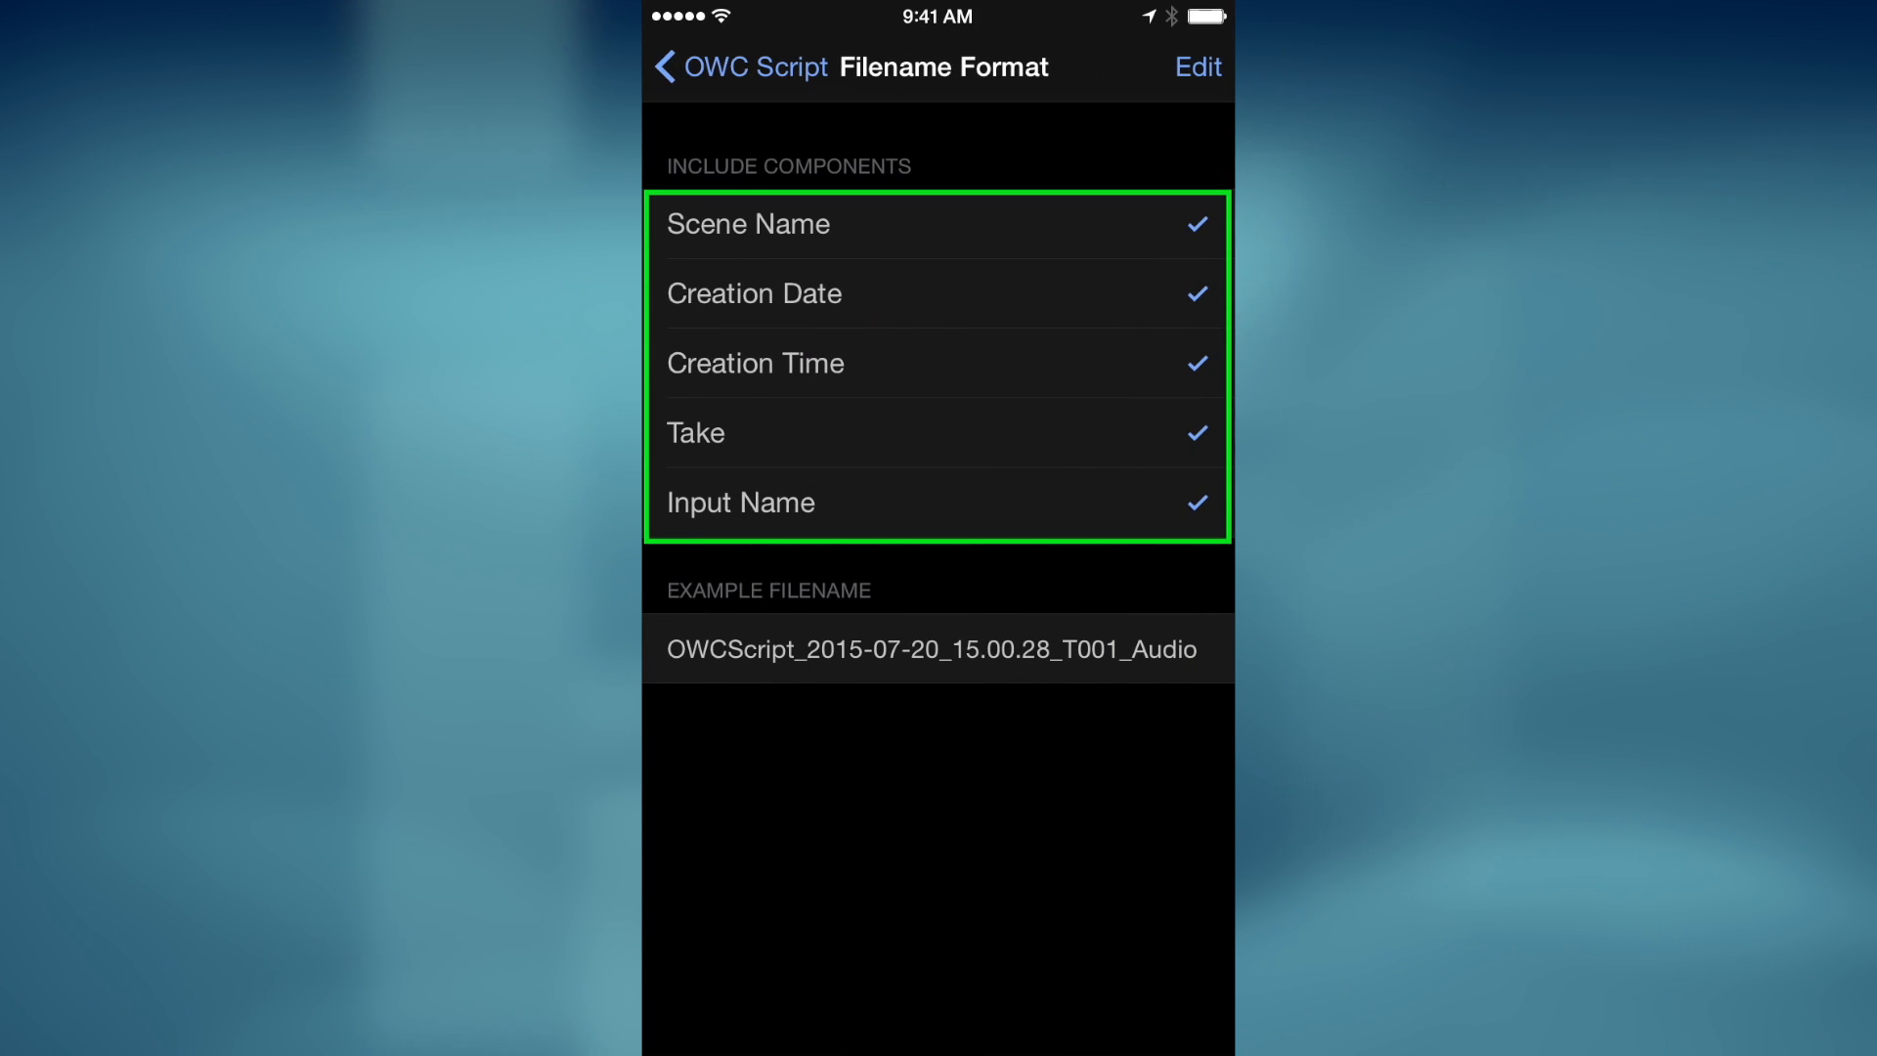
click(726, 69)
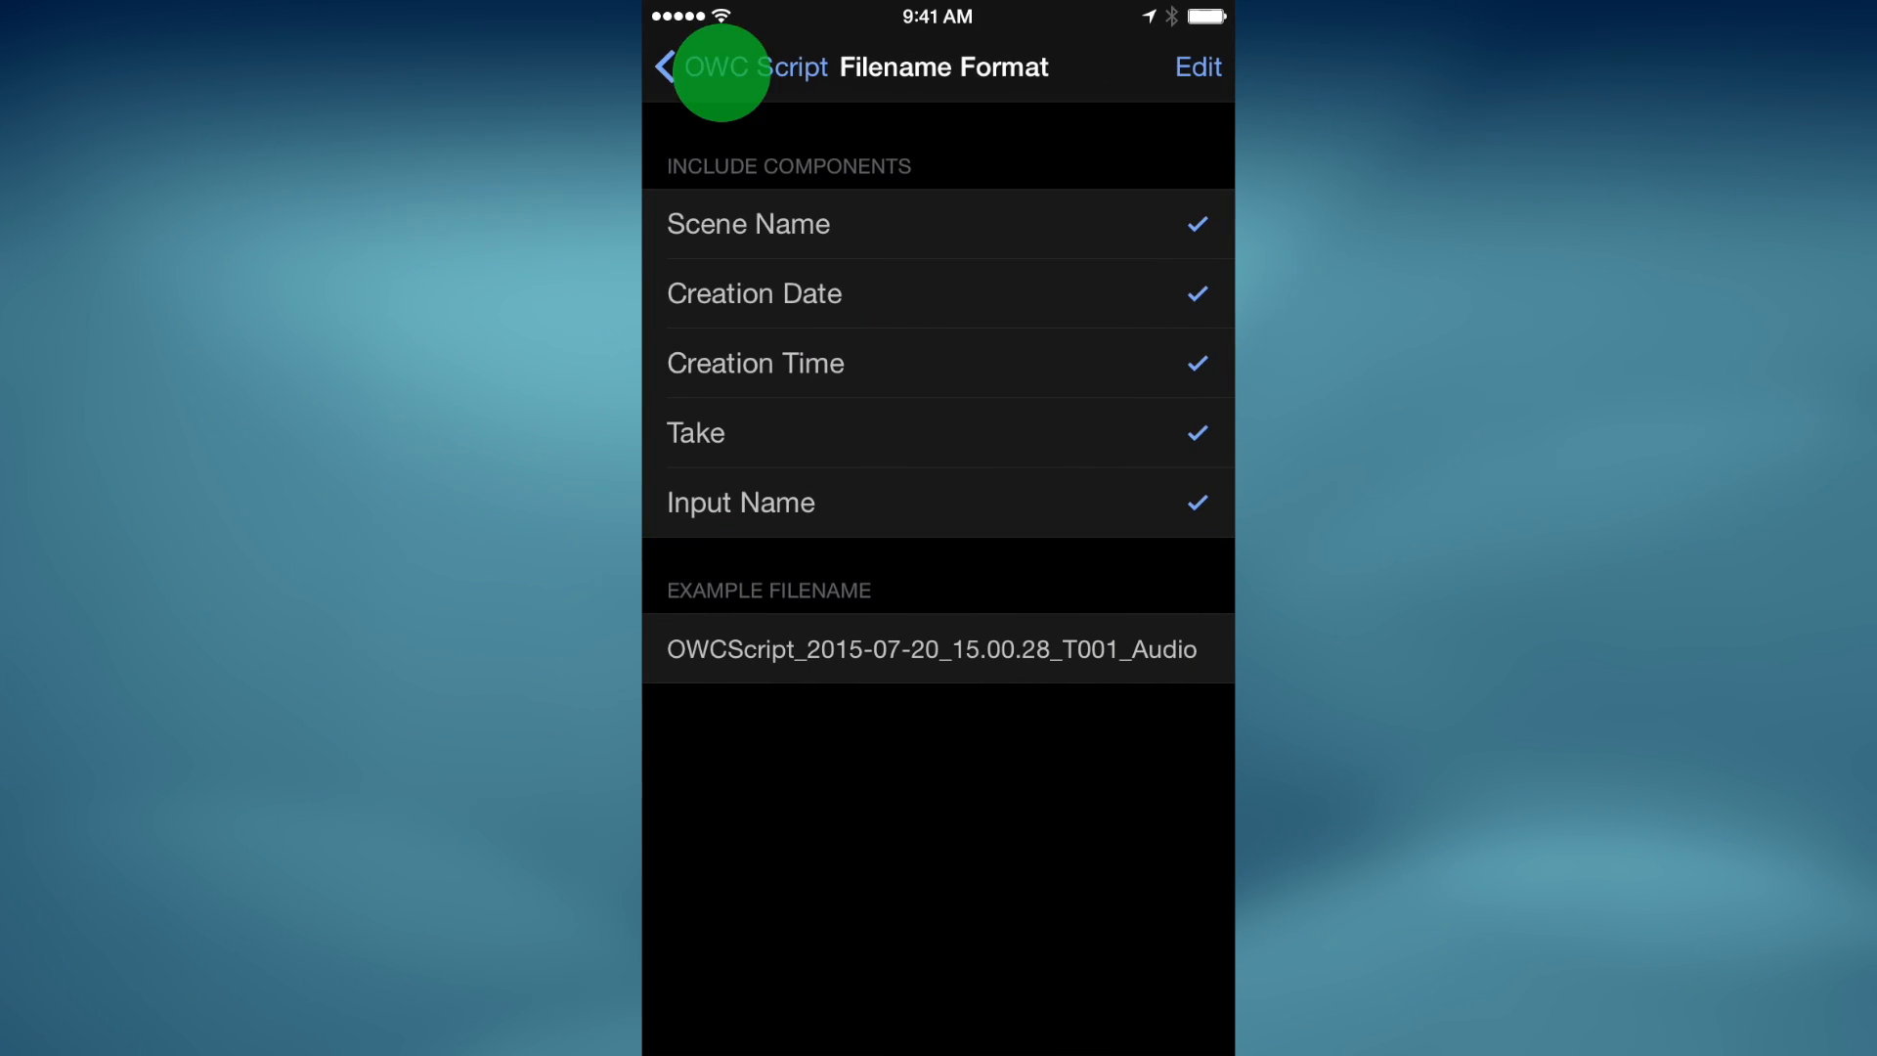
click(671, 67)
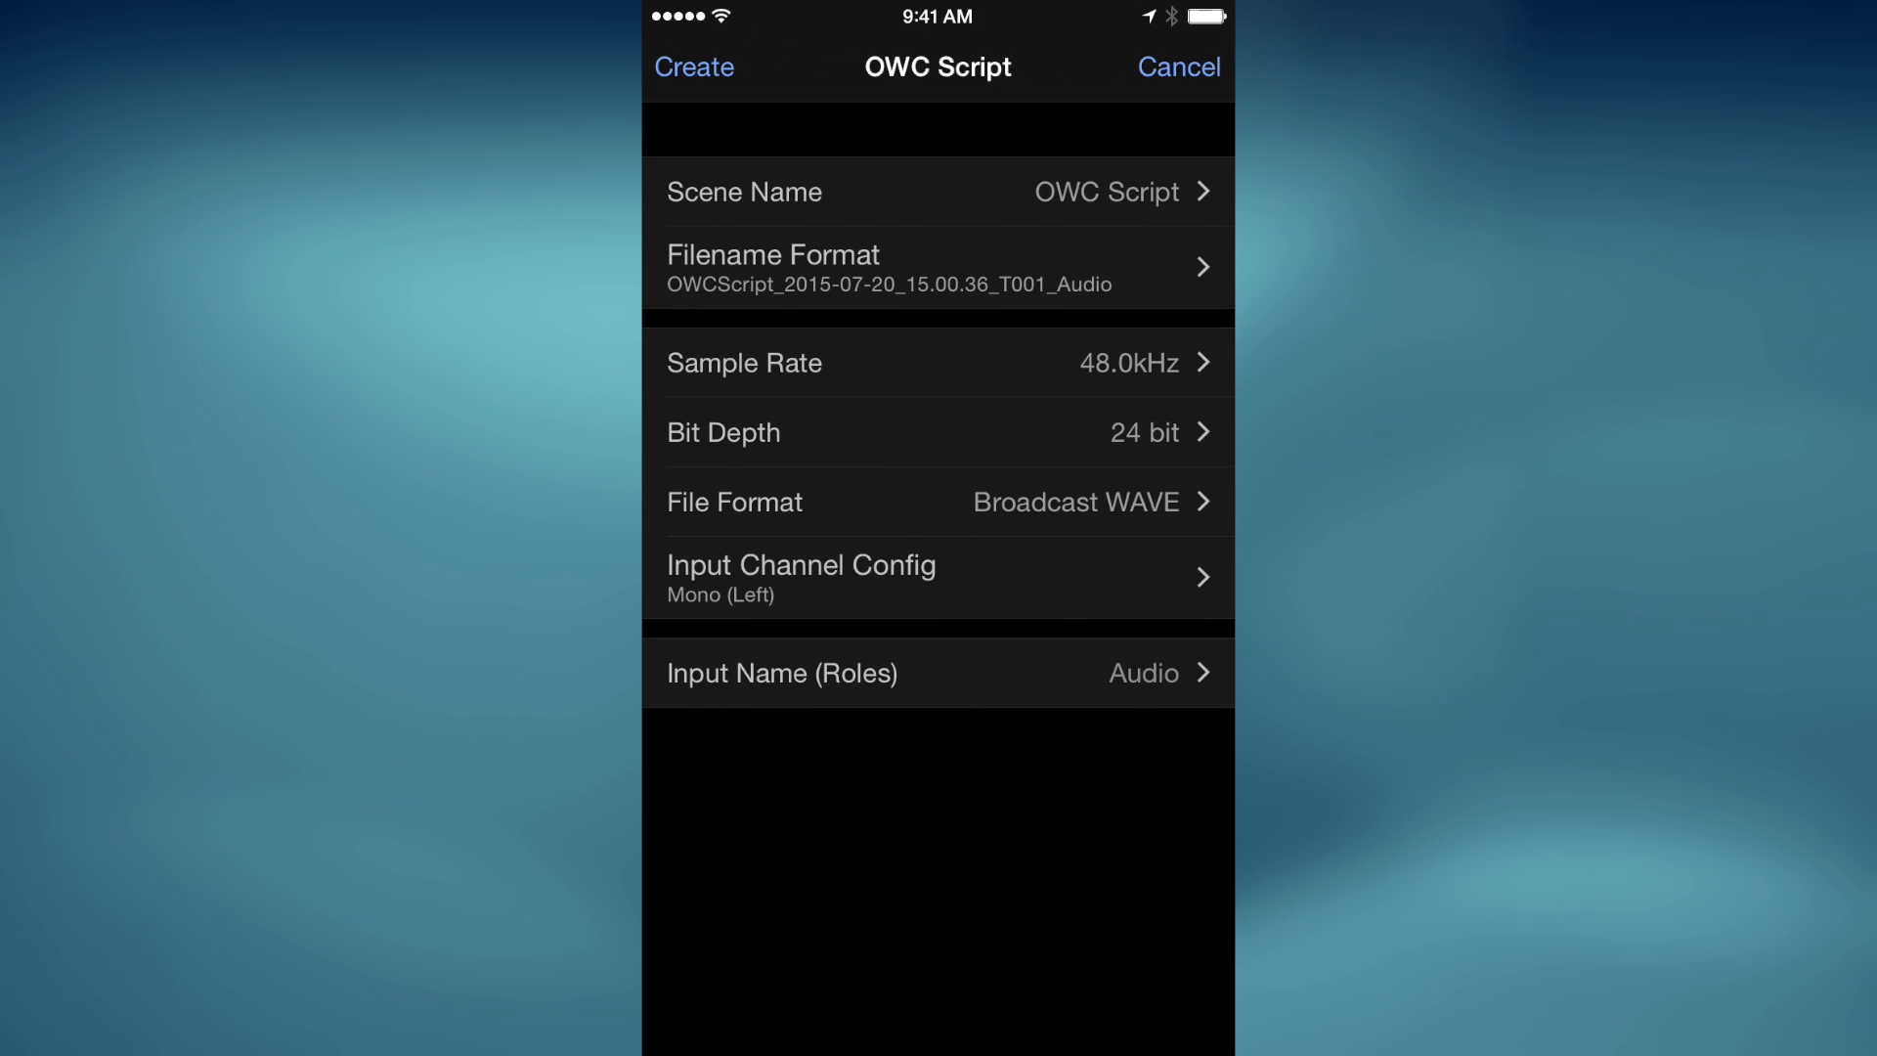
- Set the input role name to 'Steve', then create the scene and open its recorder
click(937, 673)
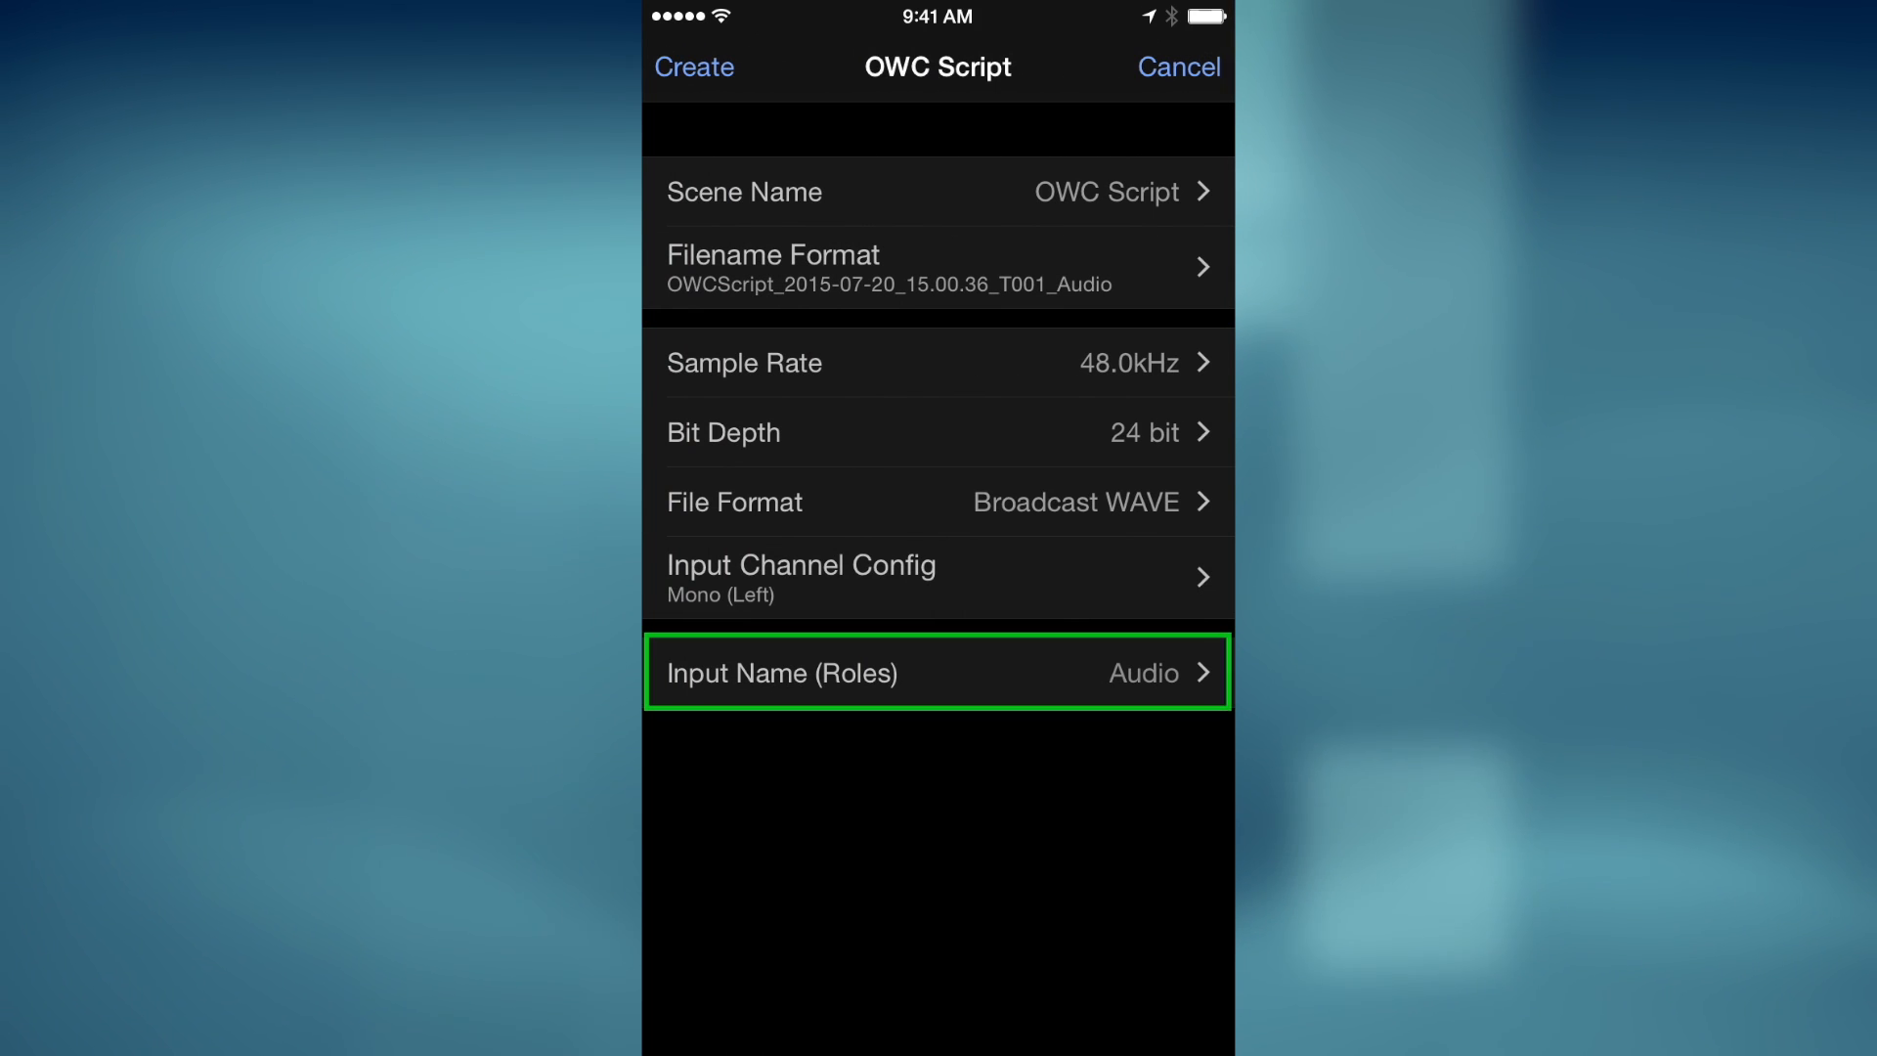
click(937, 672)
text(Ste)
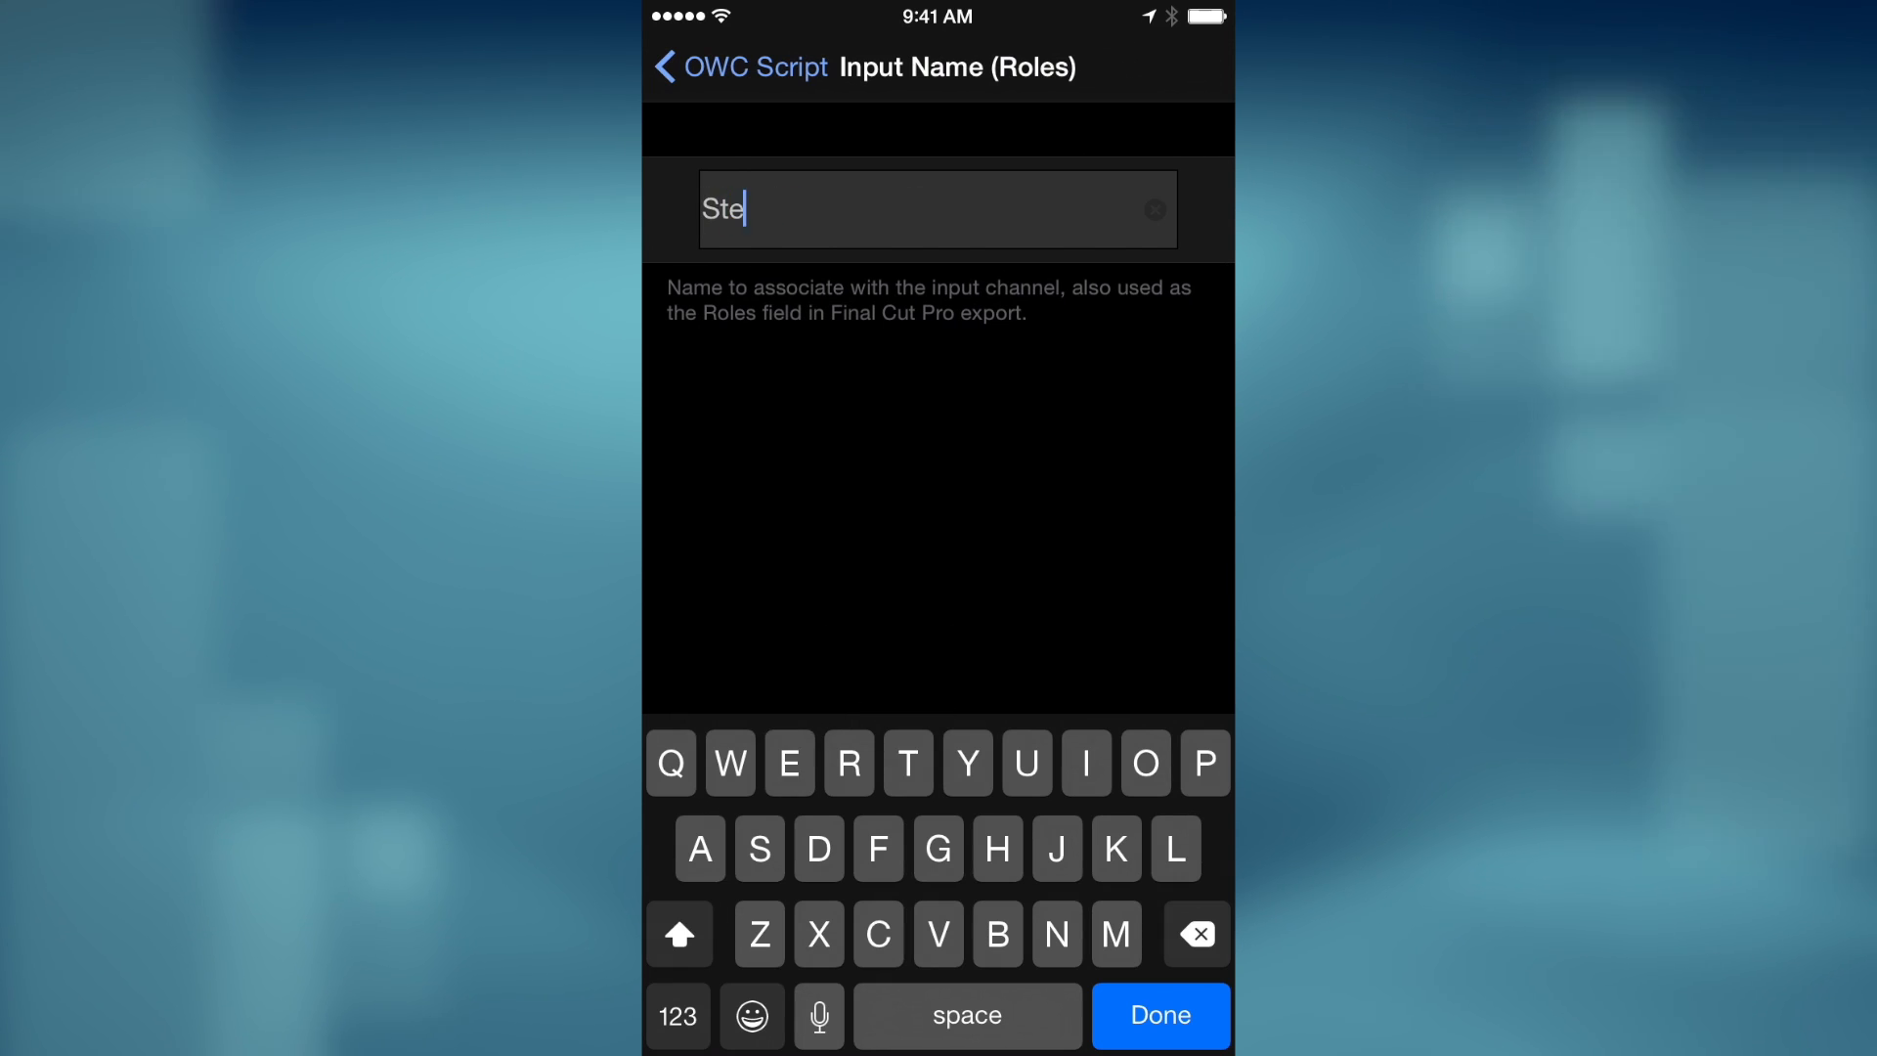
click(1159, 1016)
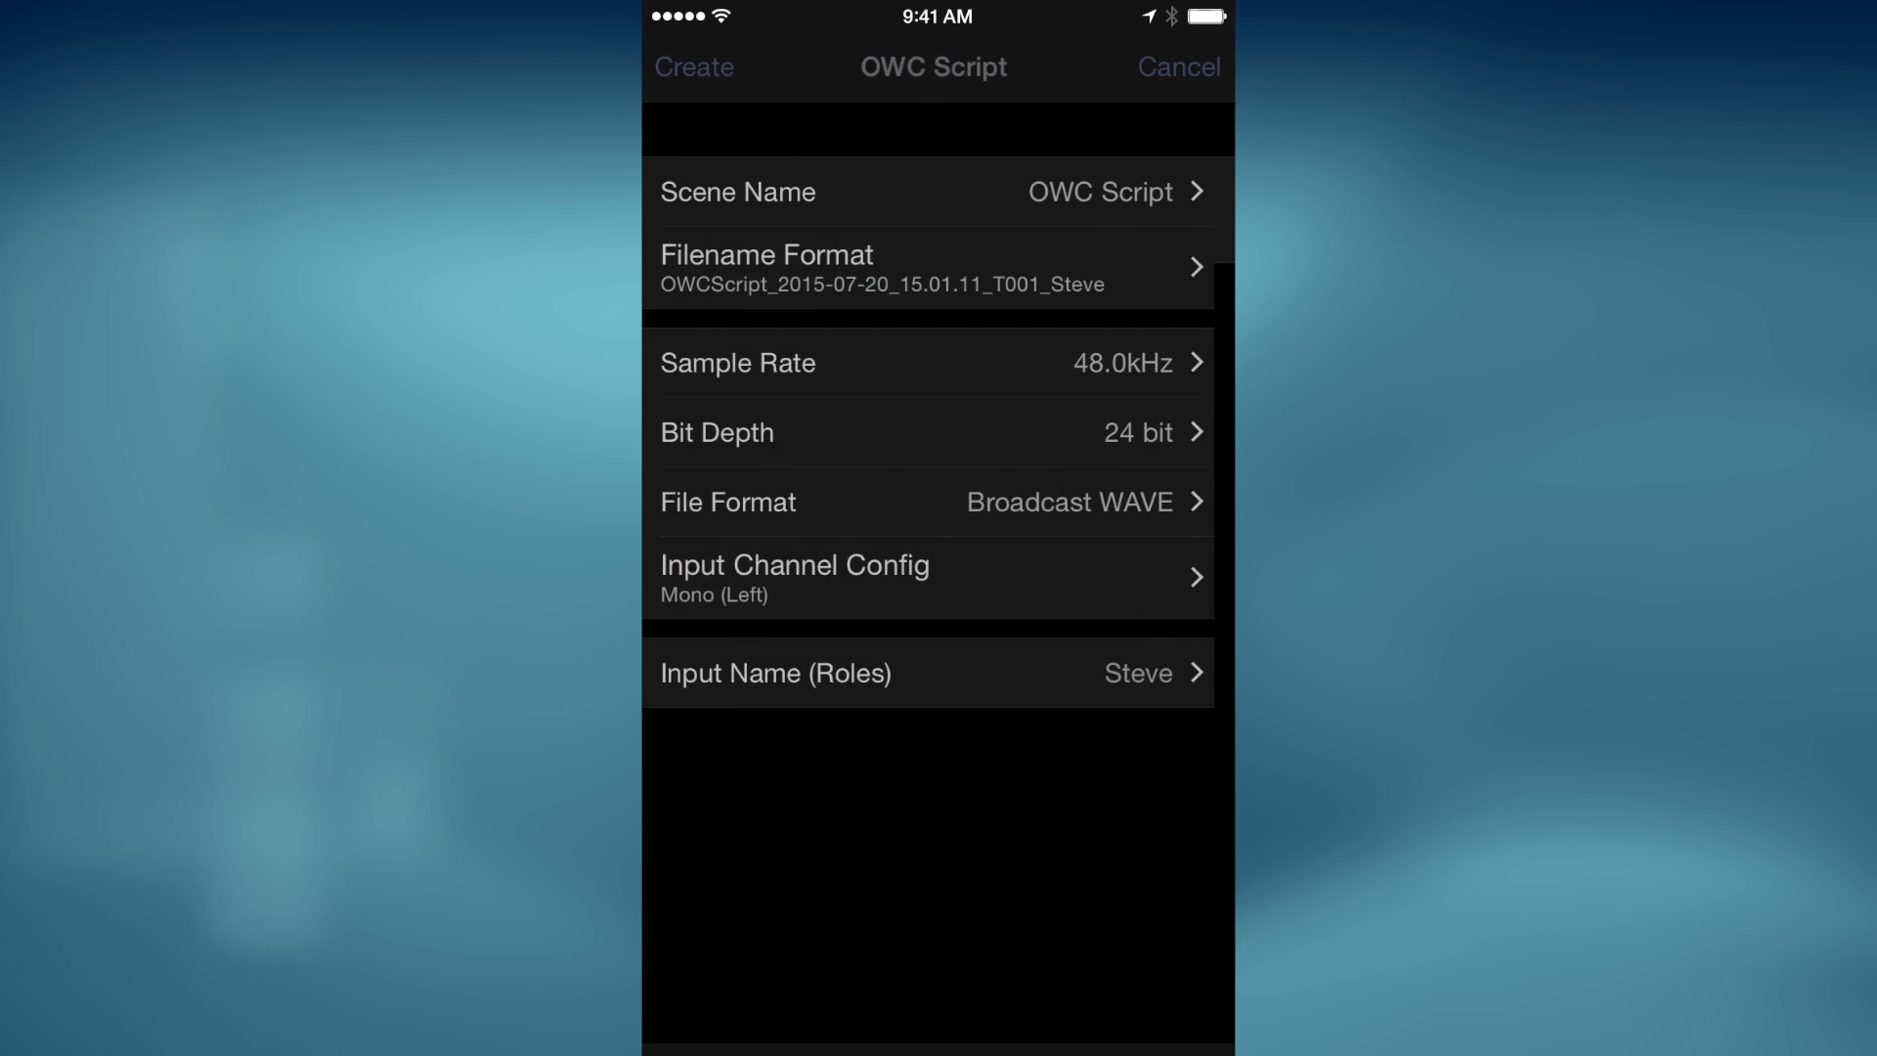
click(695, 66)
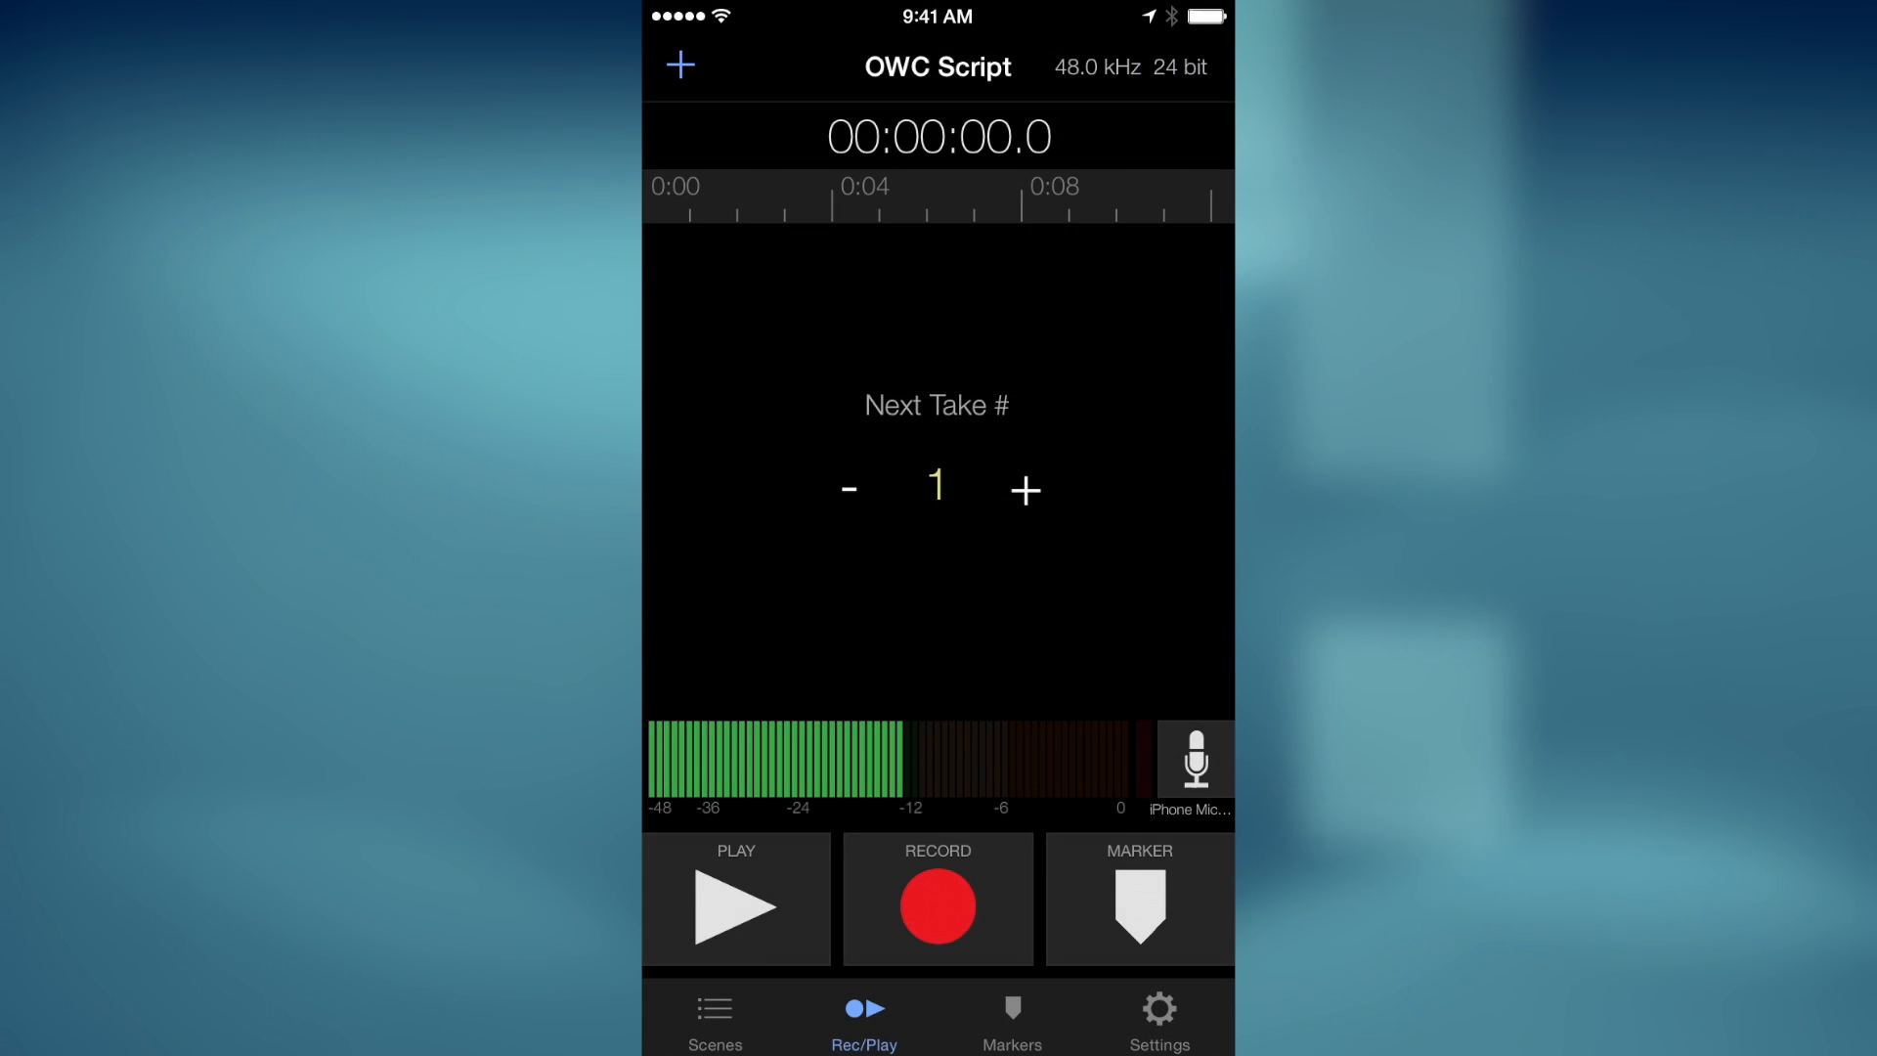
- Record a roughly 32-second Take 1, dropping markers while reading the script
click(937, 911)
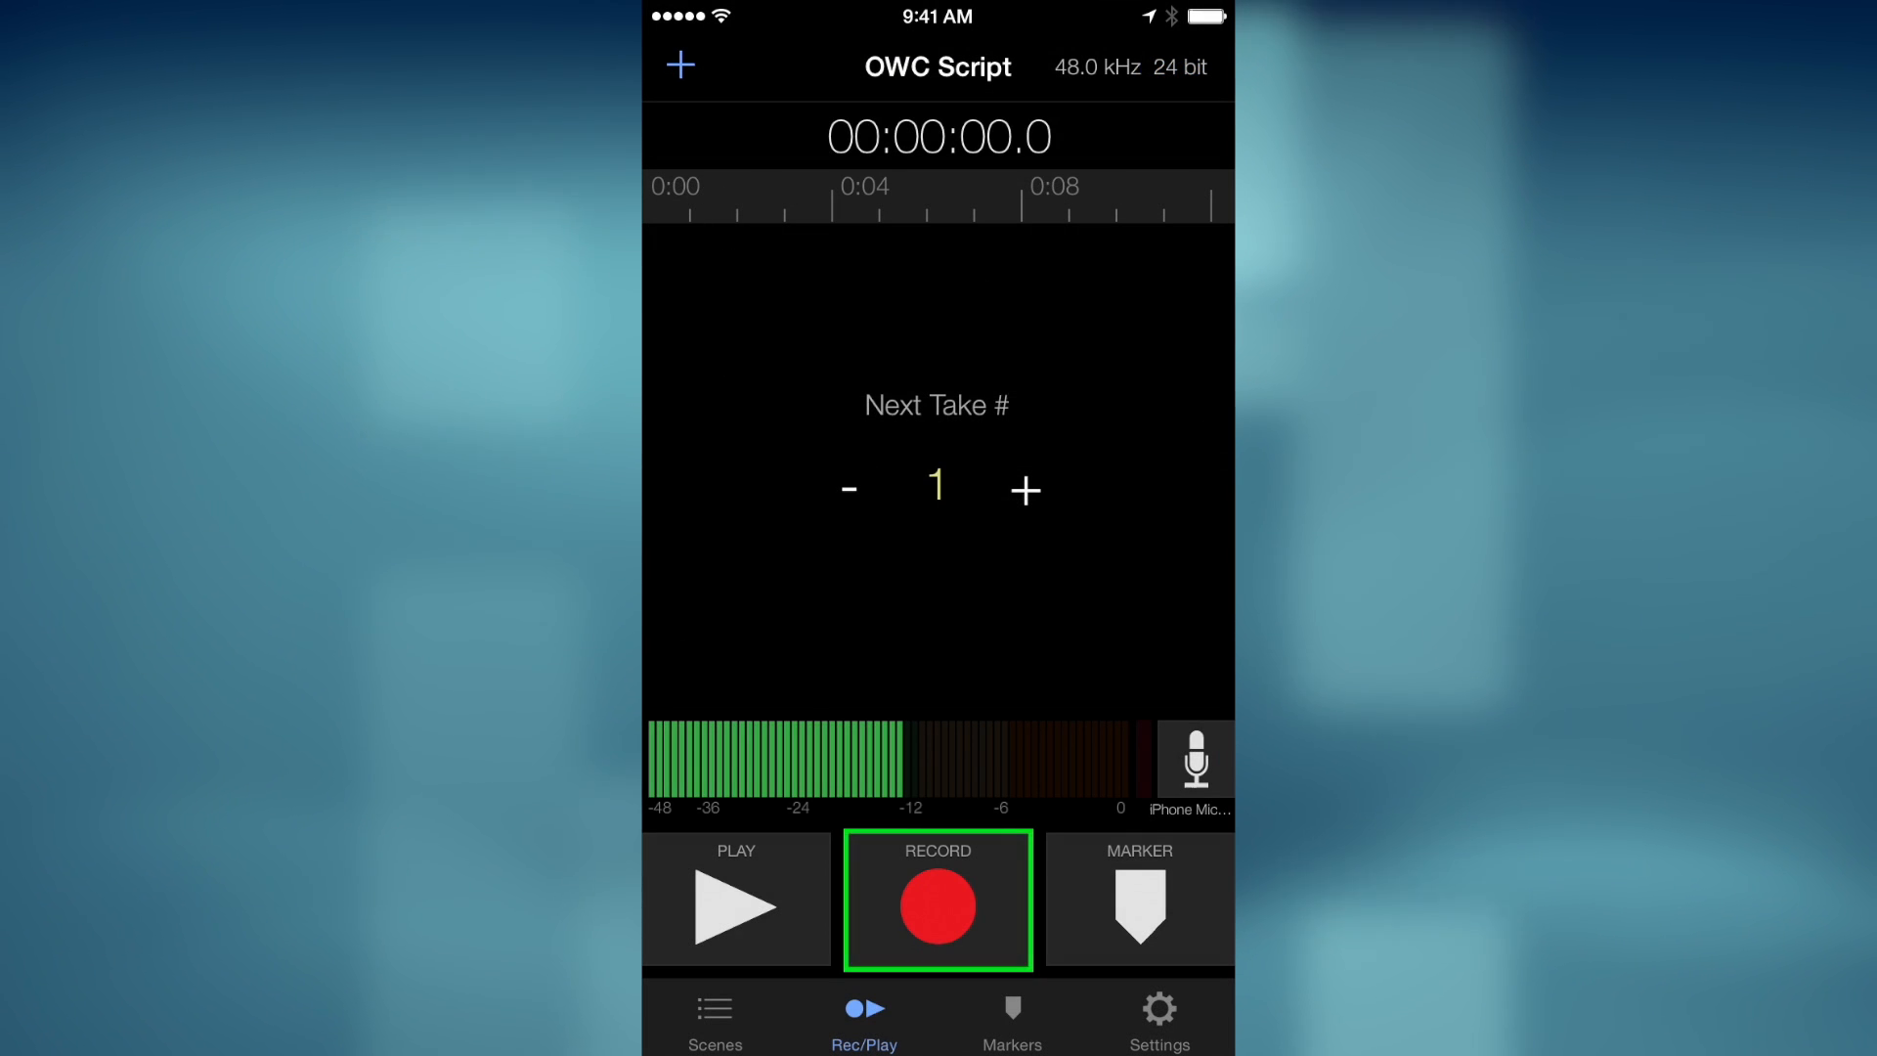
click(937, 905)
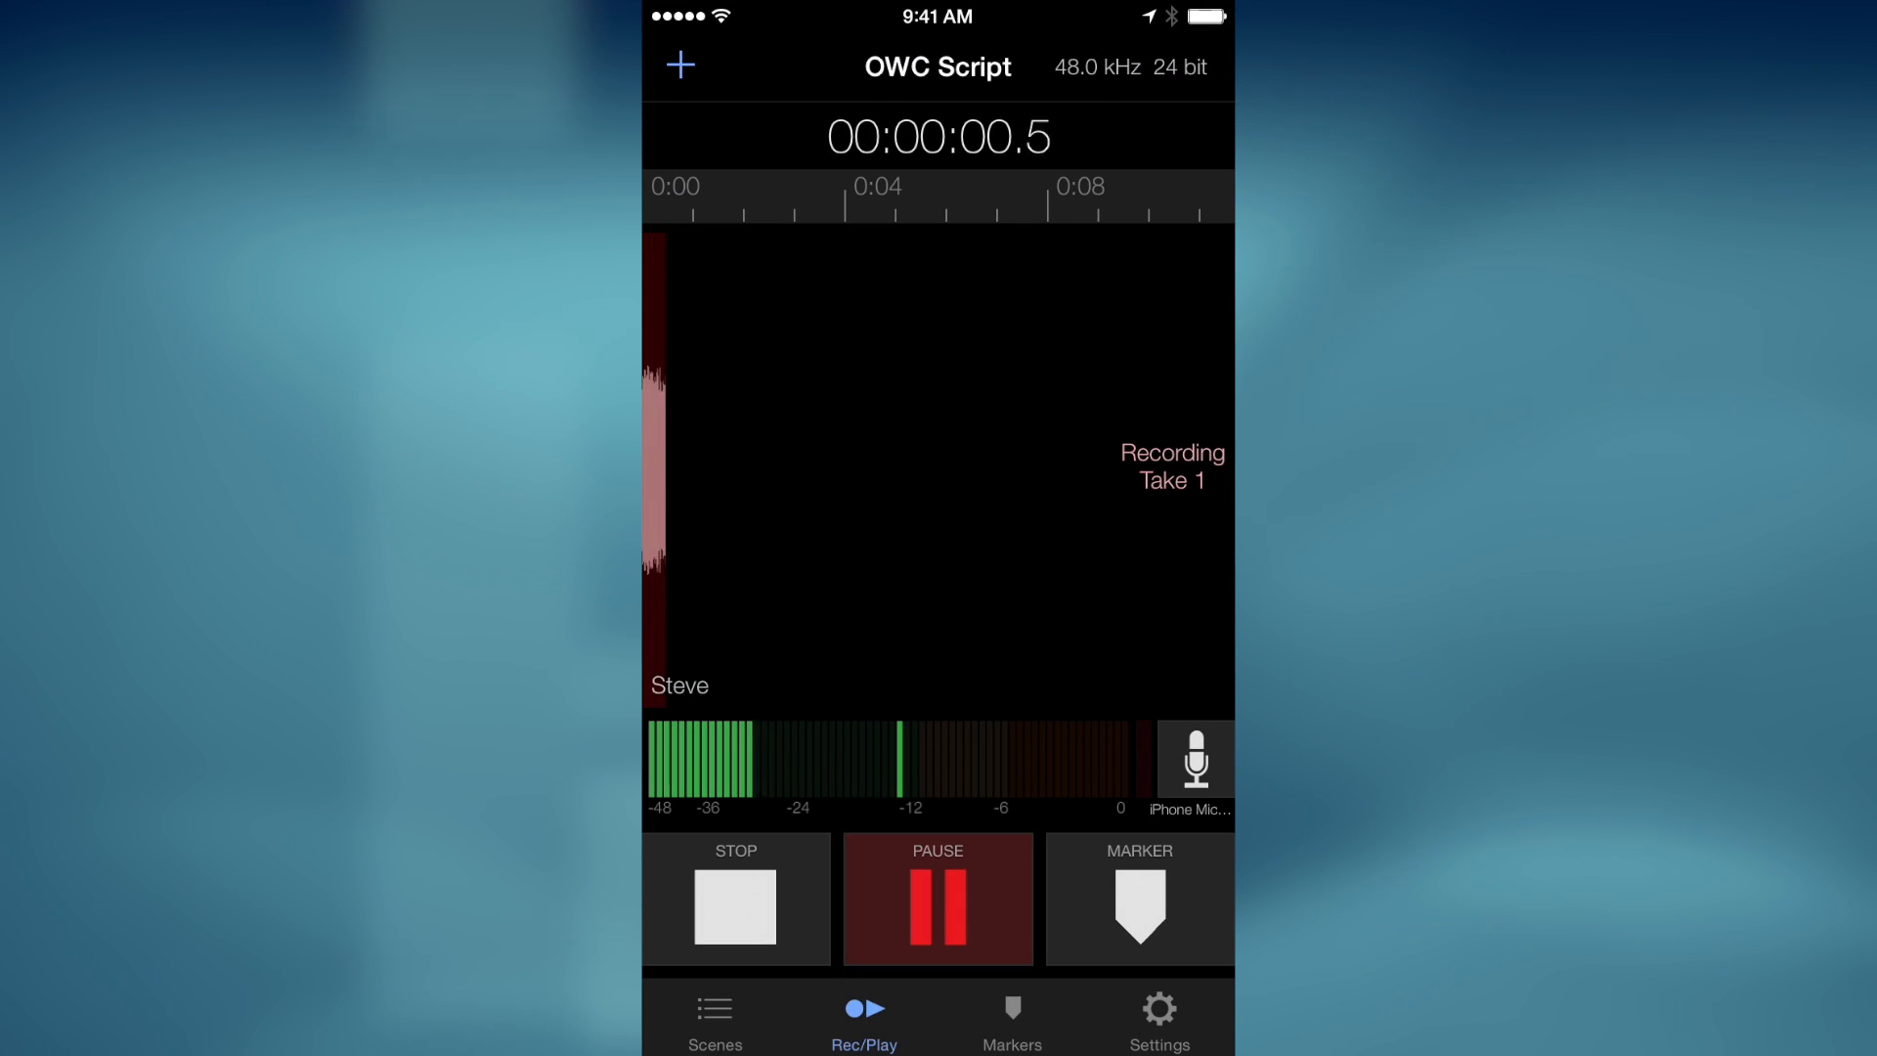
click(1137, 899)
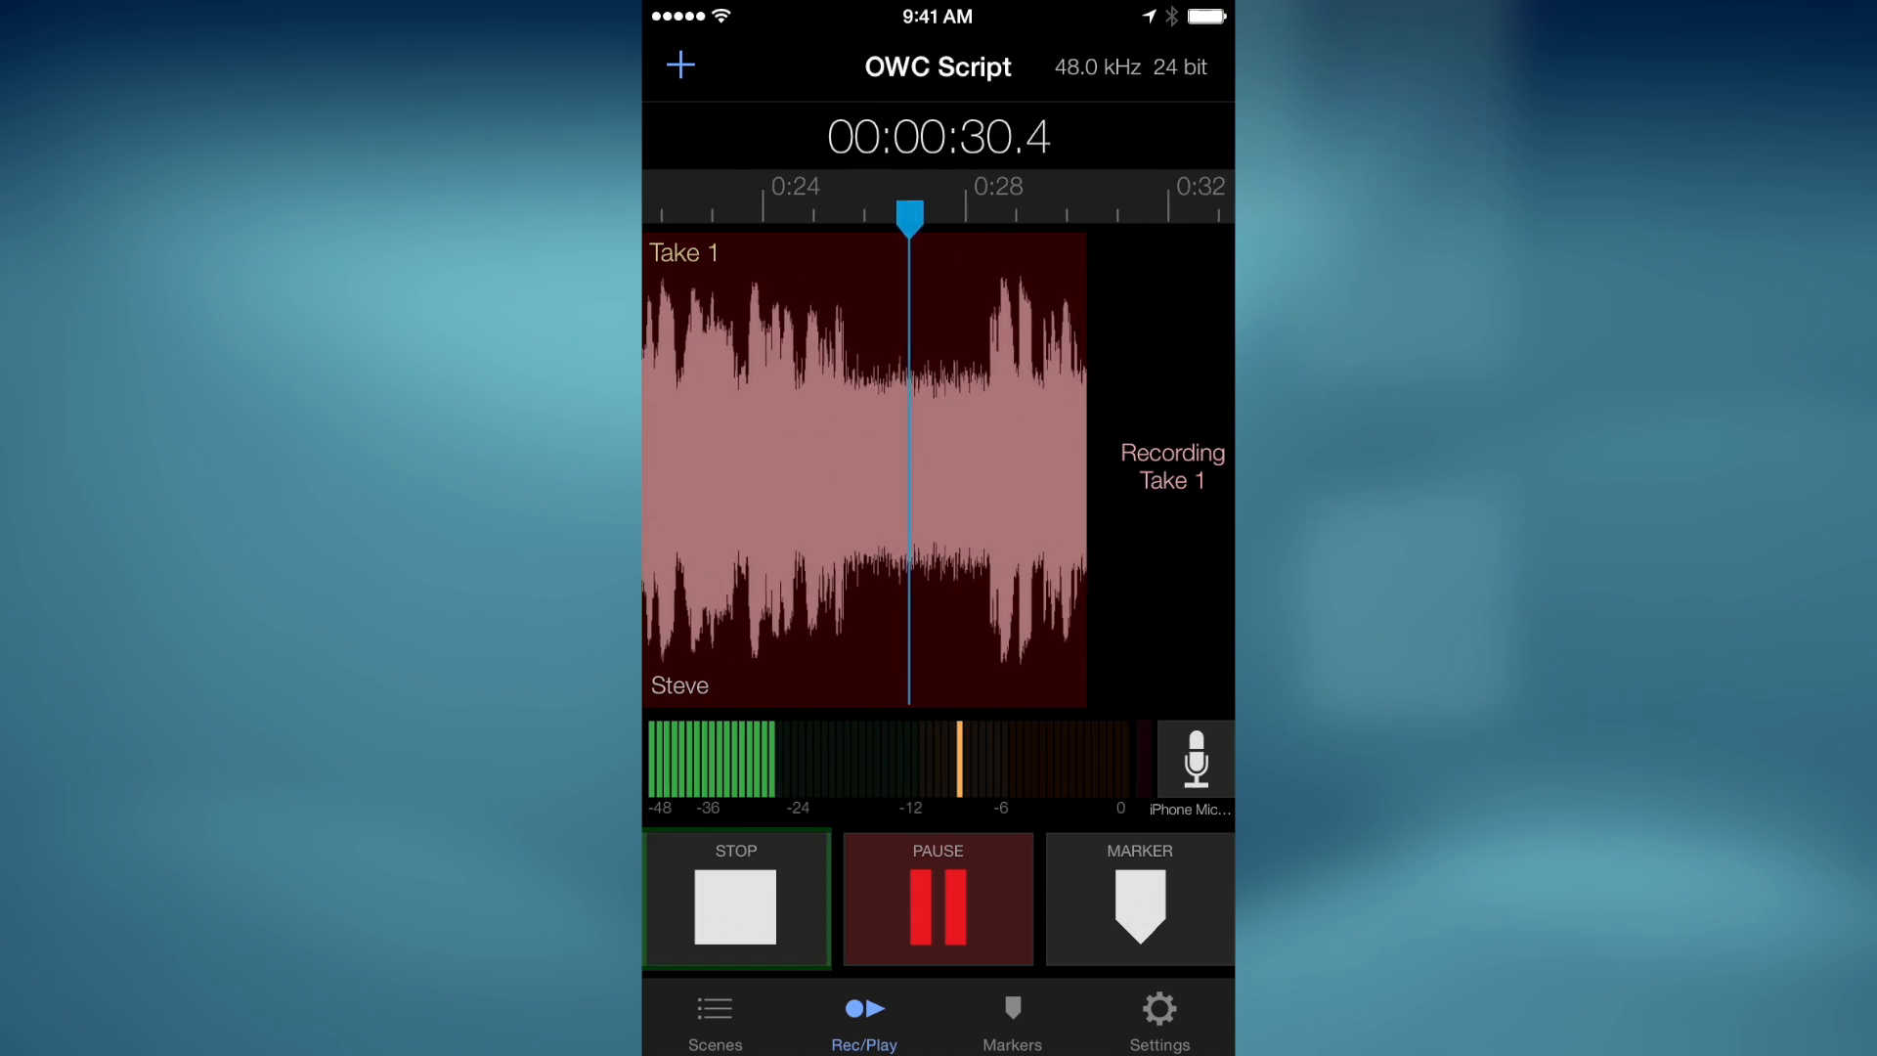
click(736, 897)
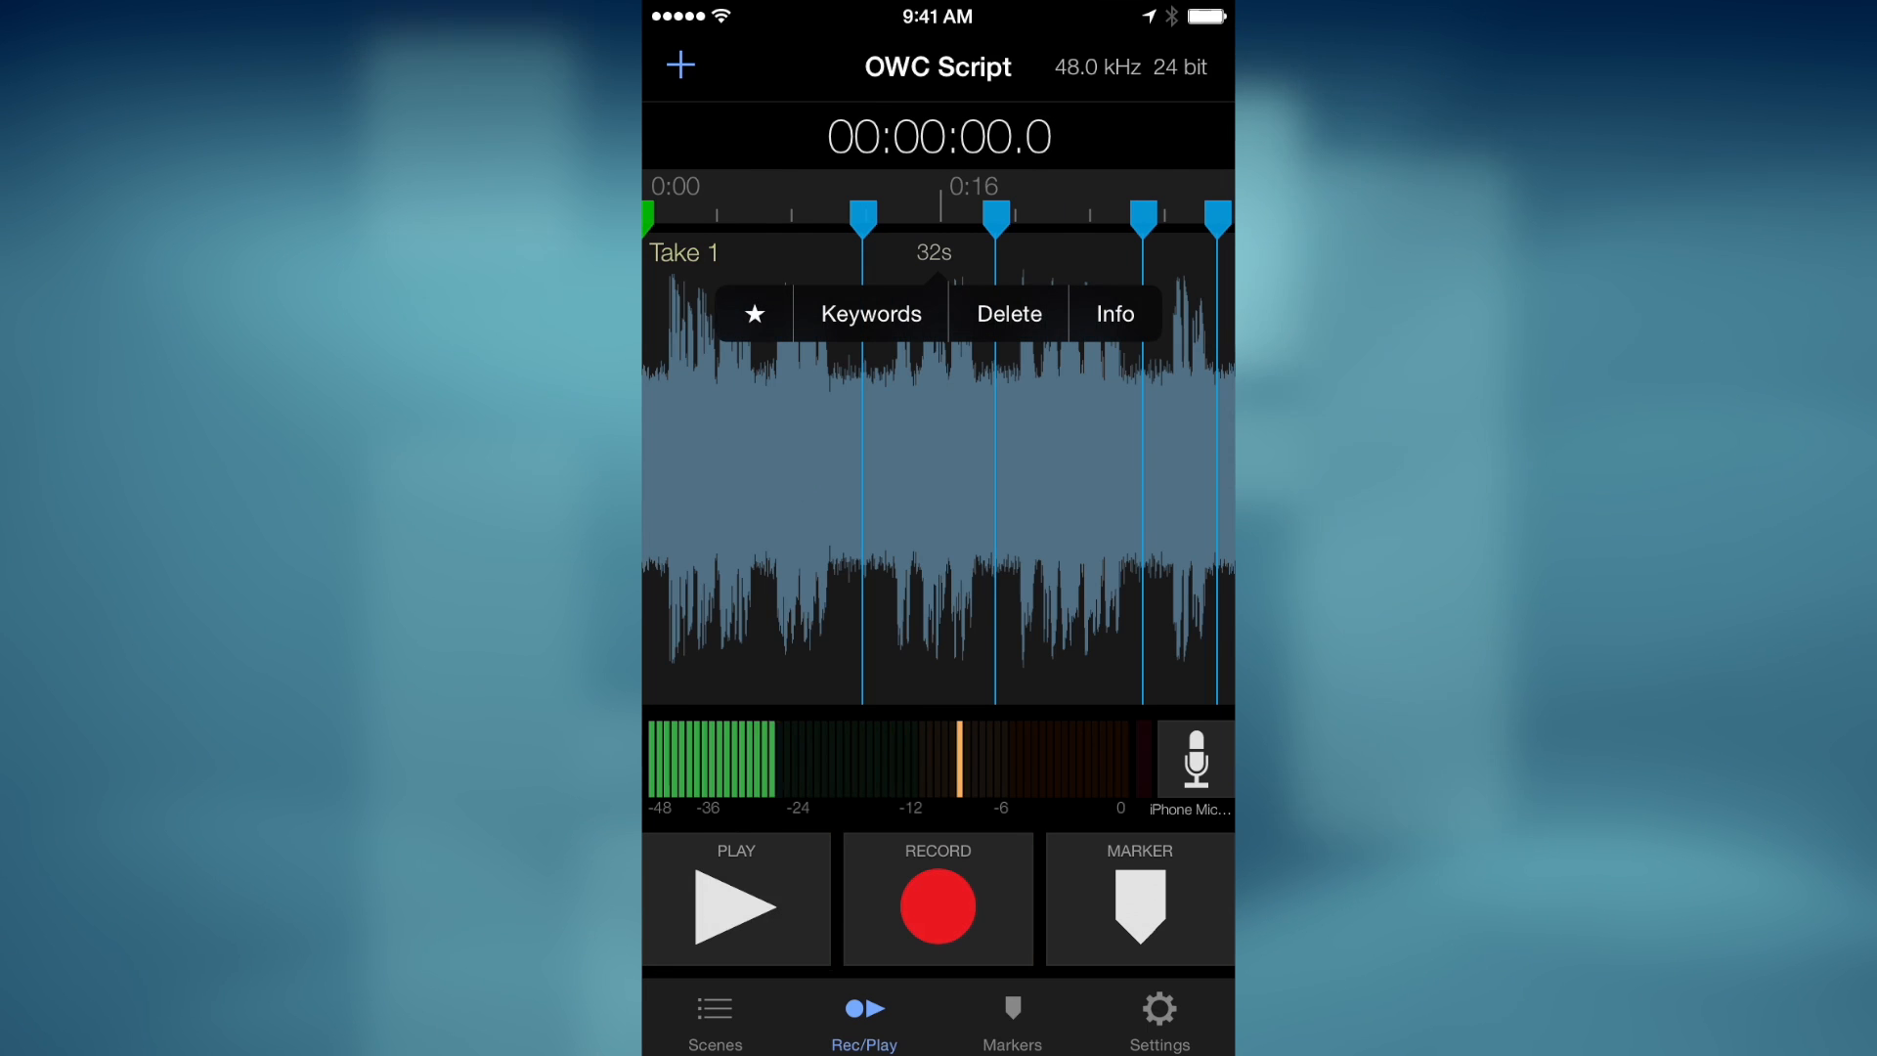
- Star Take 1 as a favorite and add a keyword to it
click(756, 313)
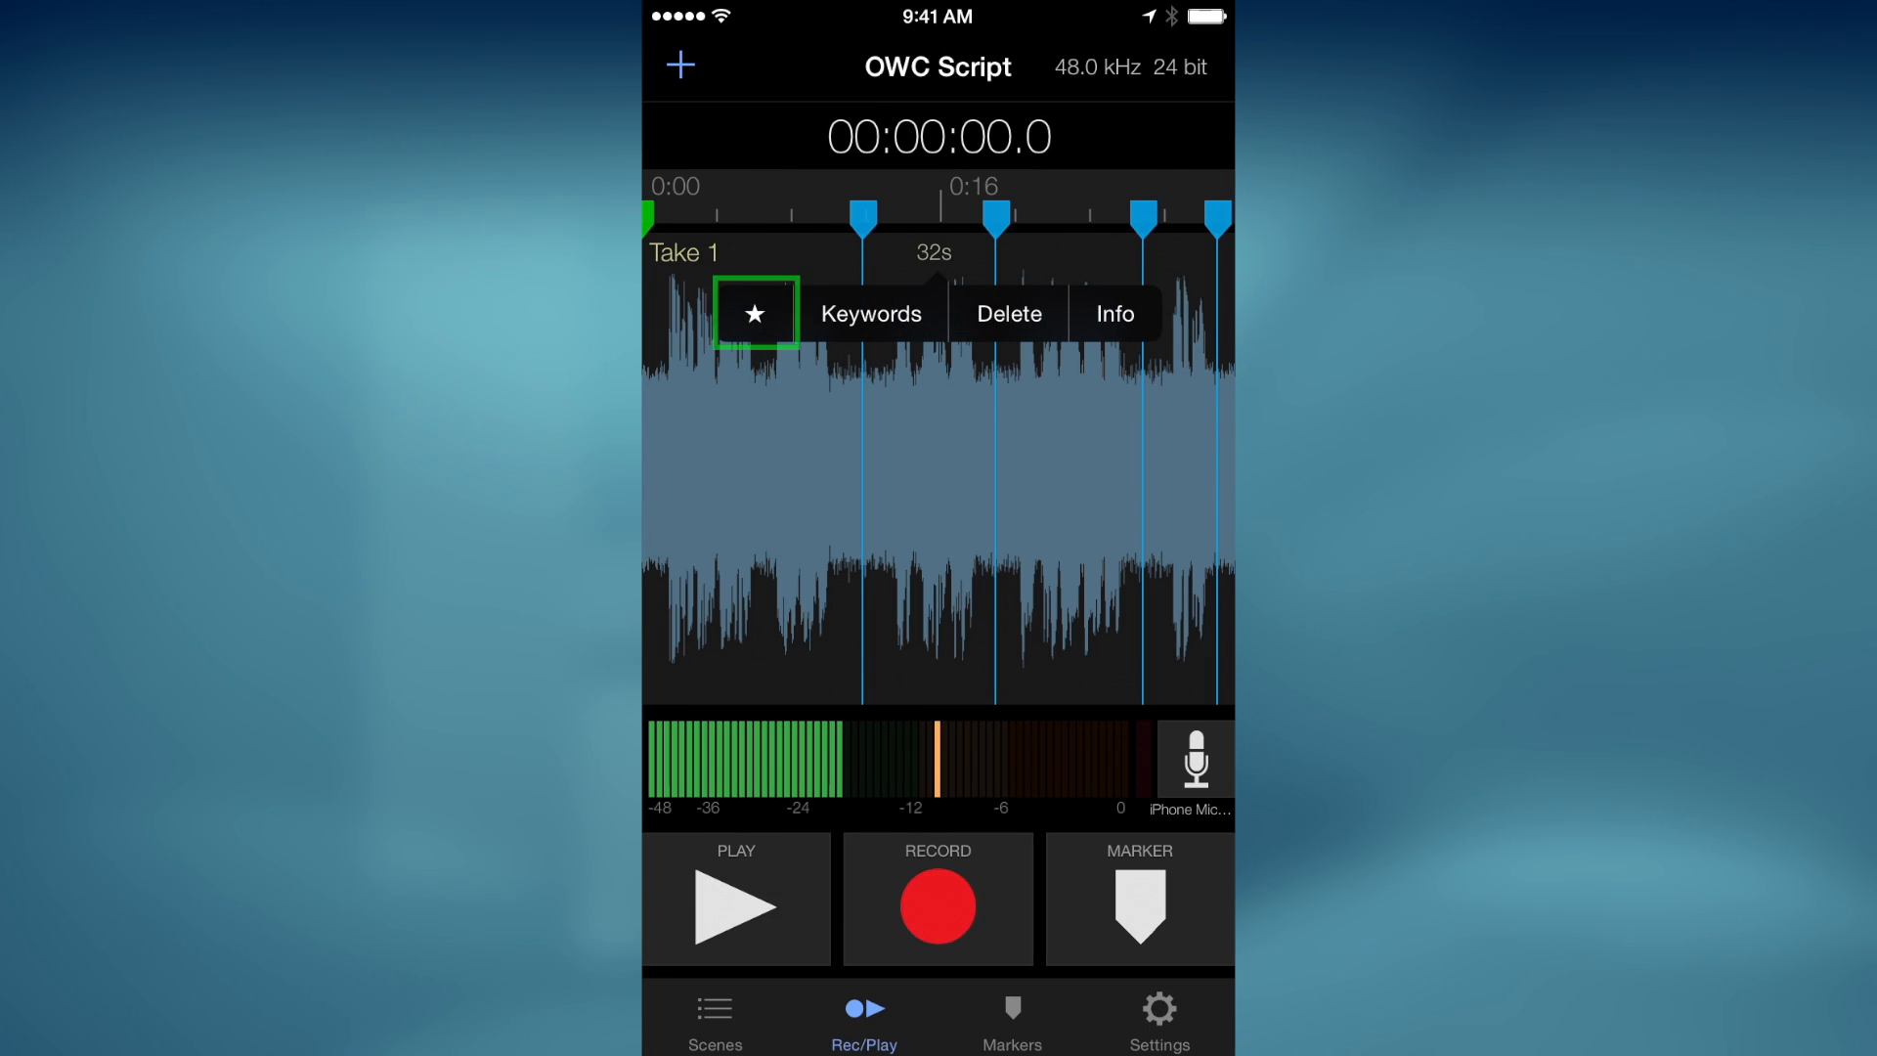
click(759, 312)
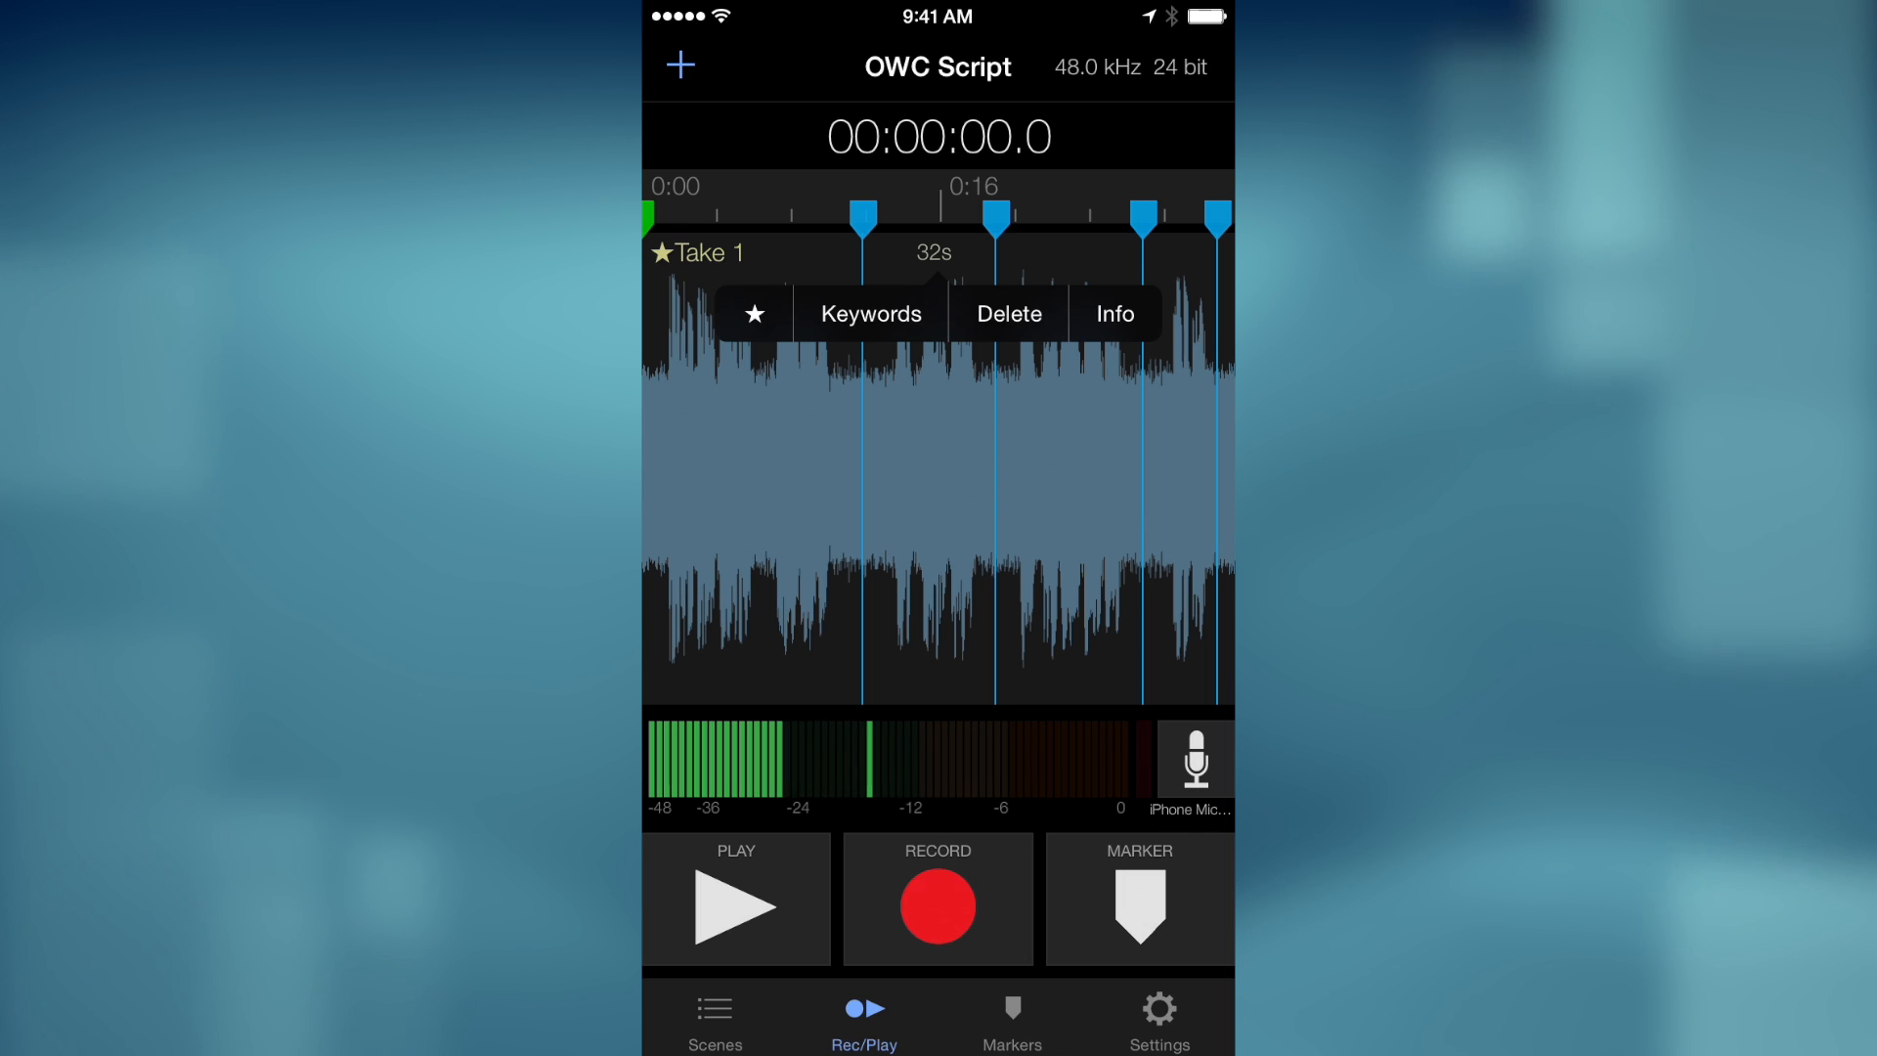
click(869, 312)
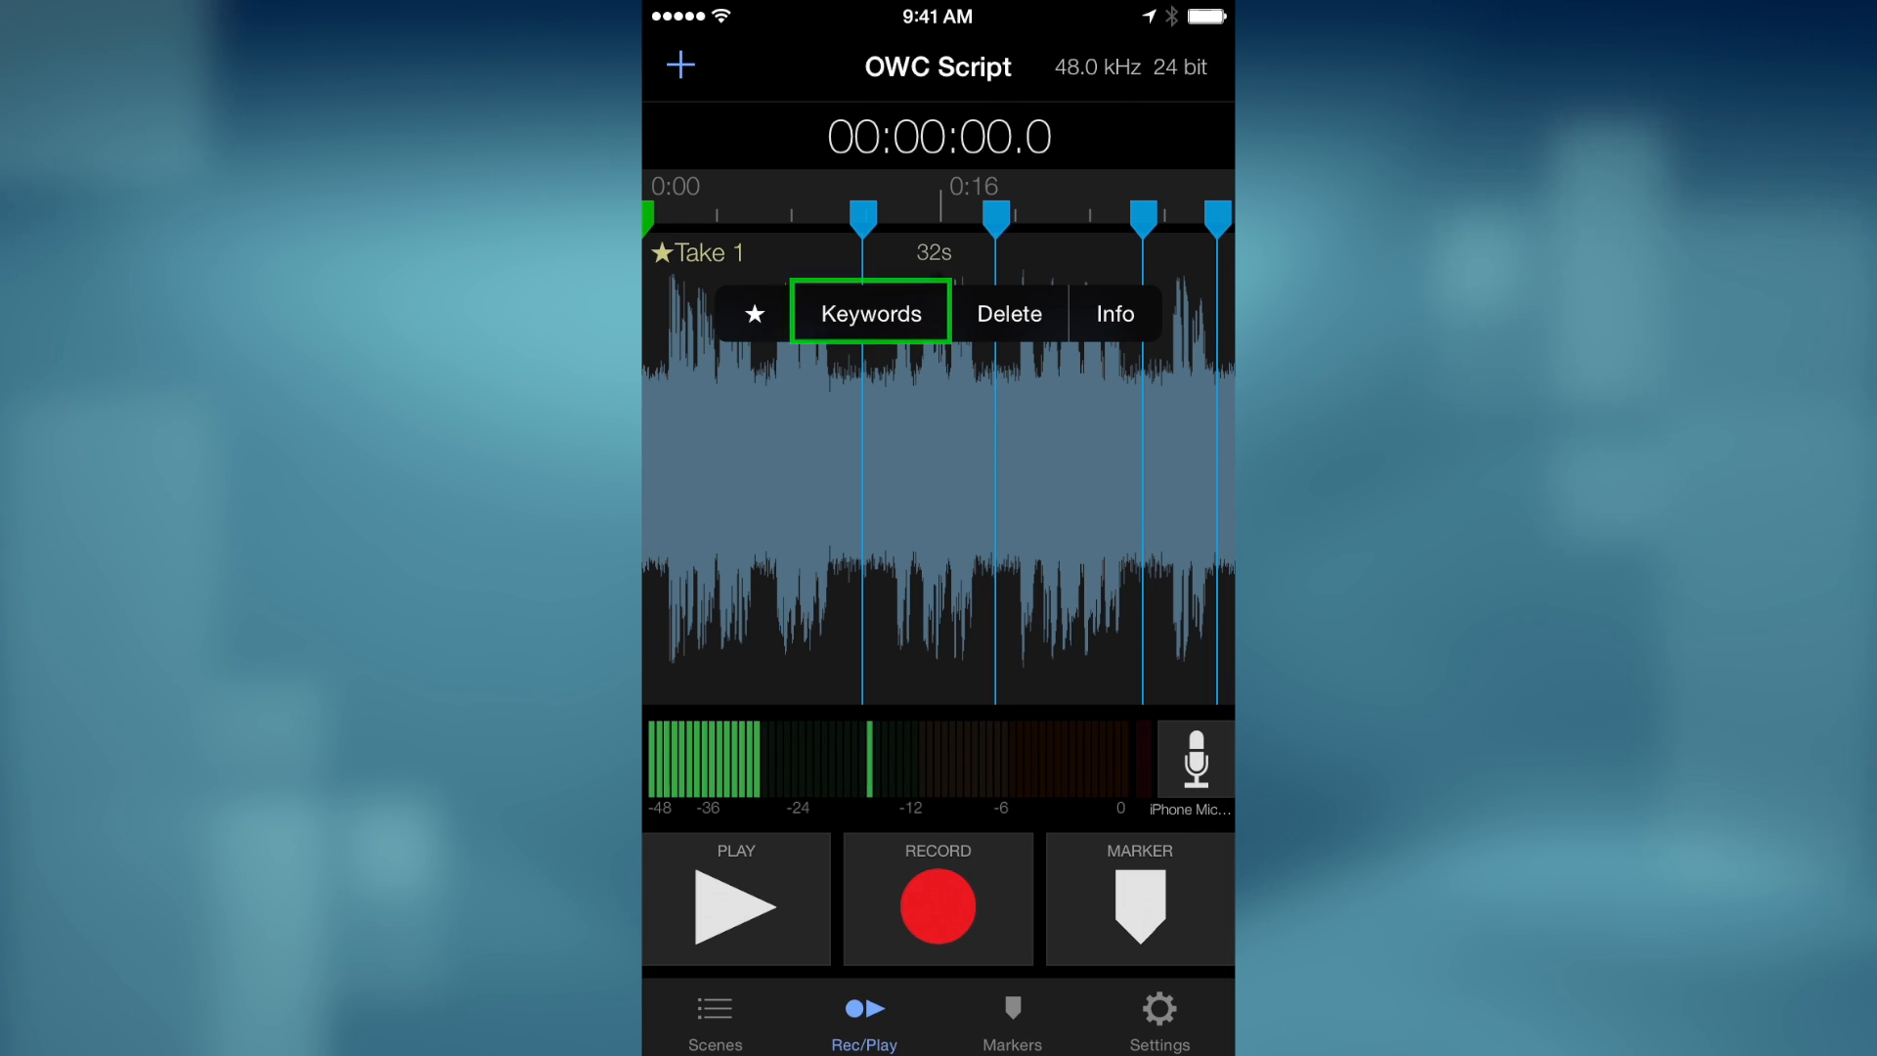
click(870, 313)
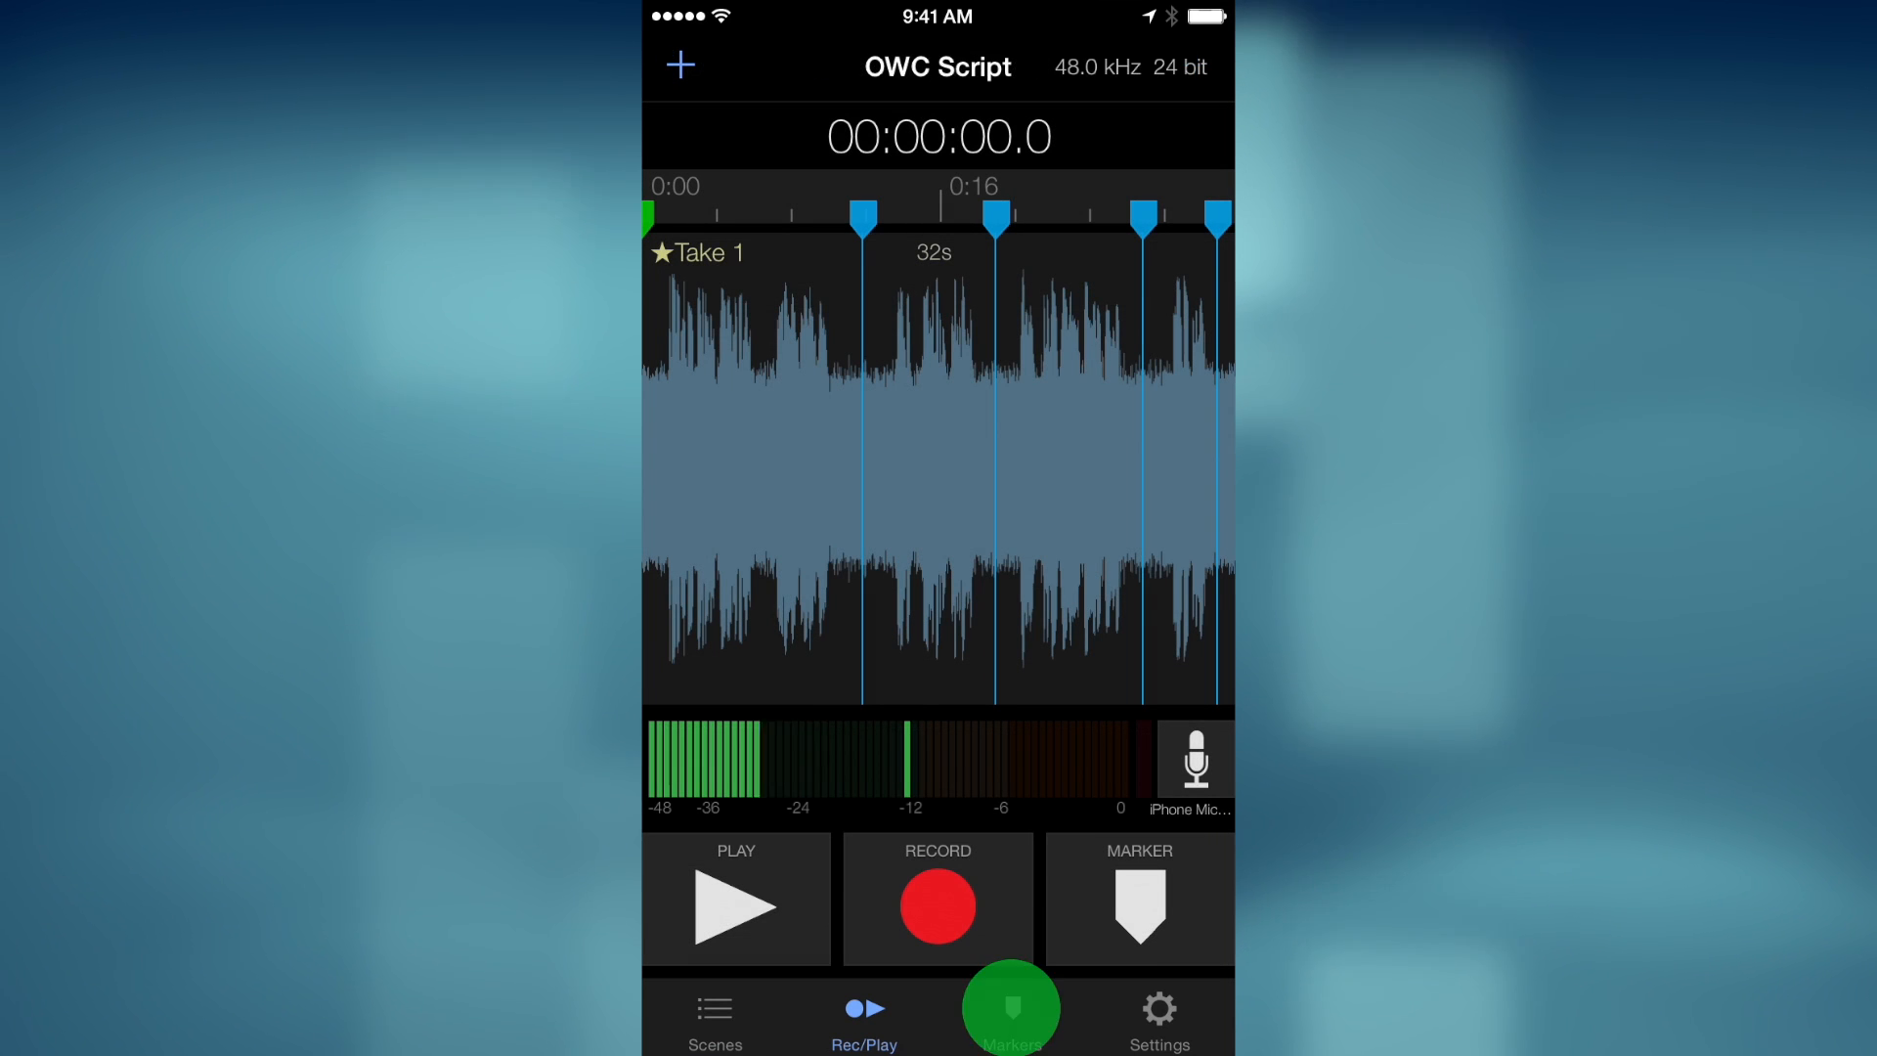
- Rename Take 1's first two markers 'In Point' and 'Out Point', then return to Scenes
click(1006, 1036)
text(Out Poi)
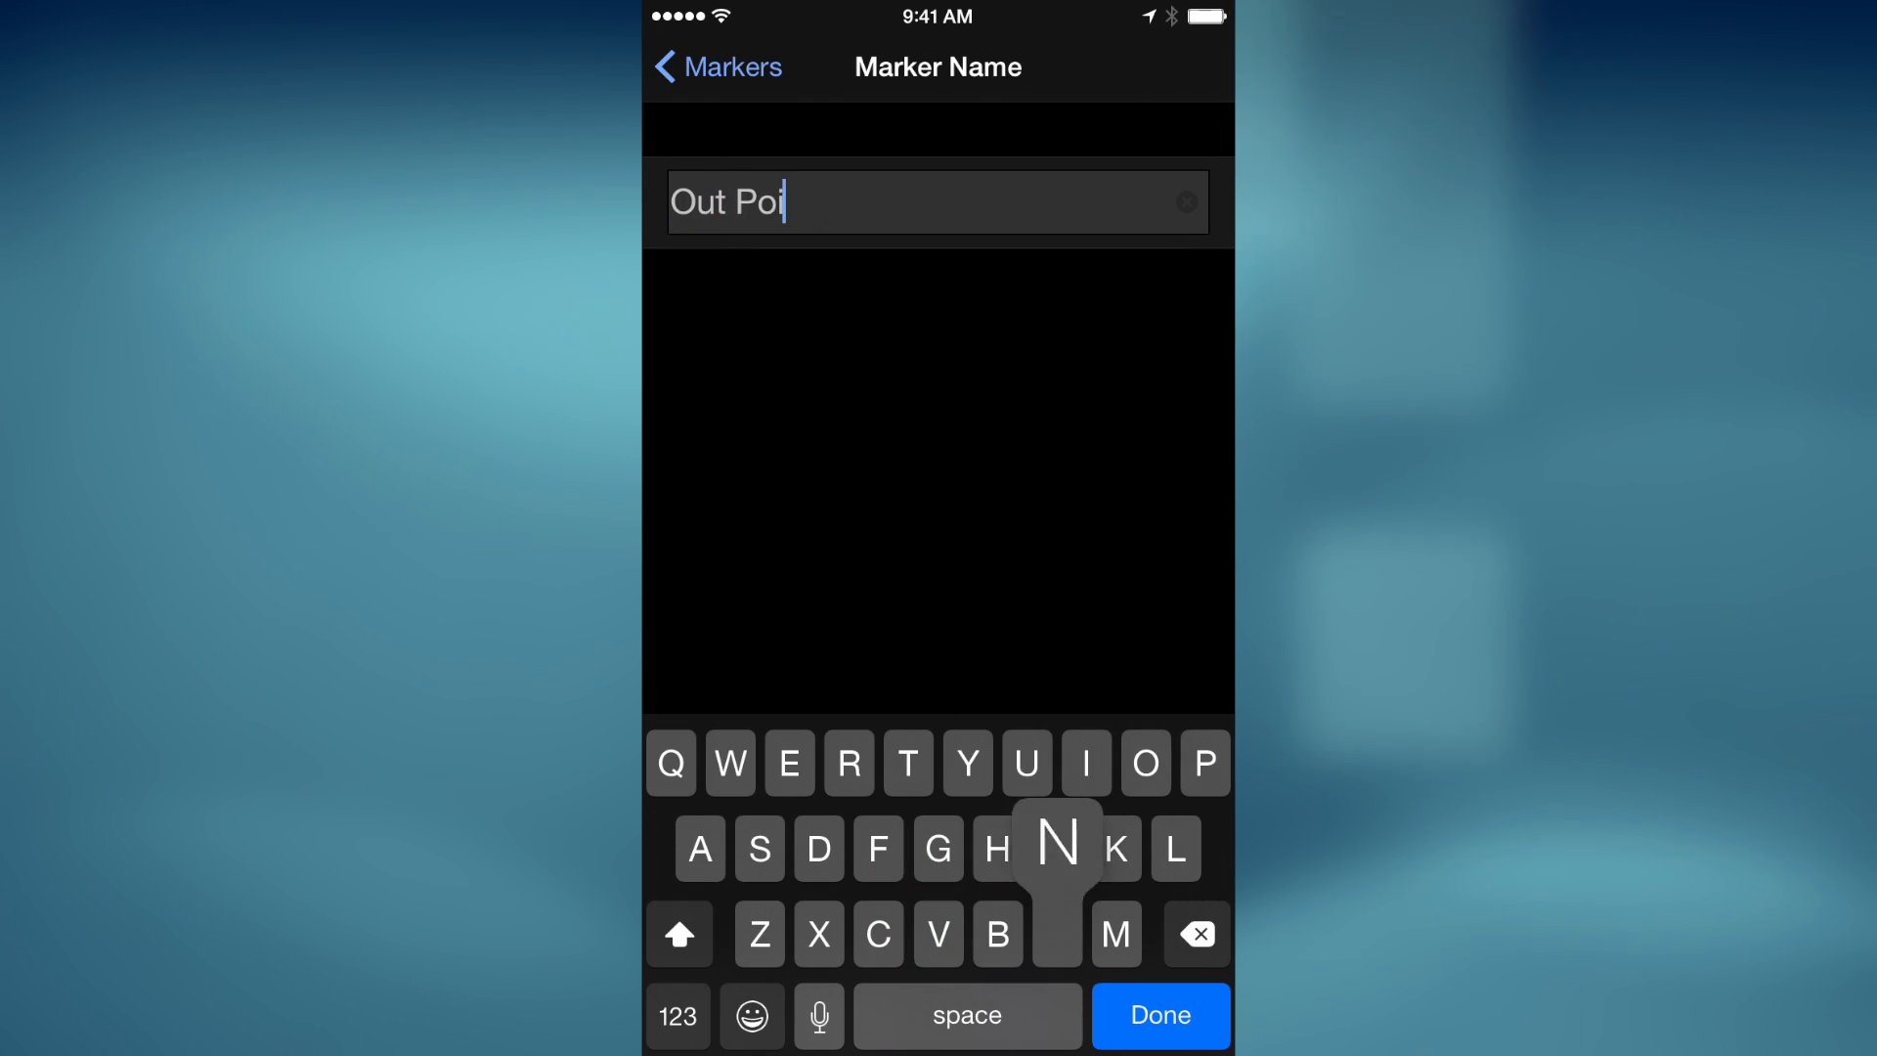
click(1160, 1015)
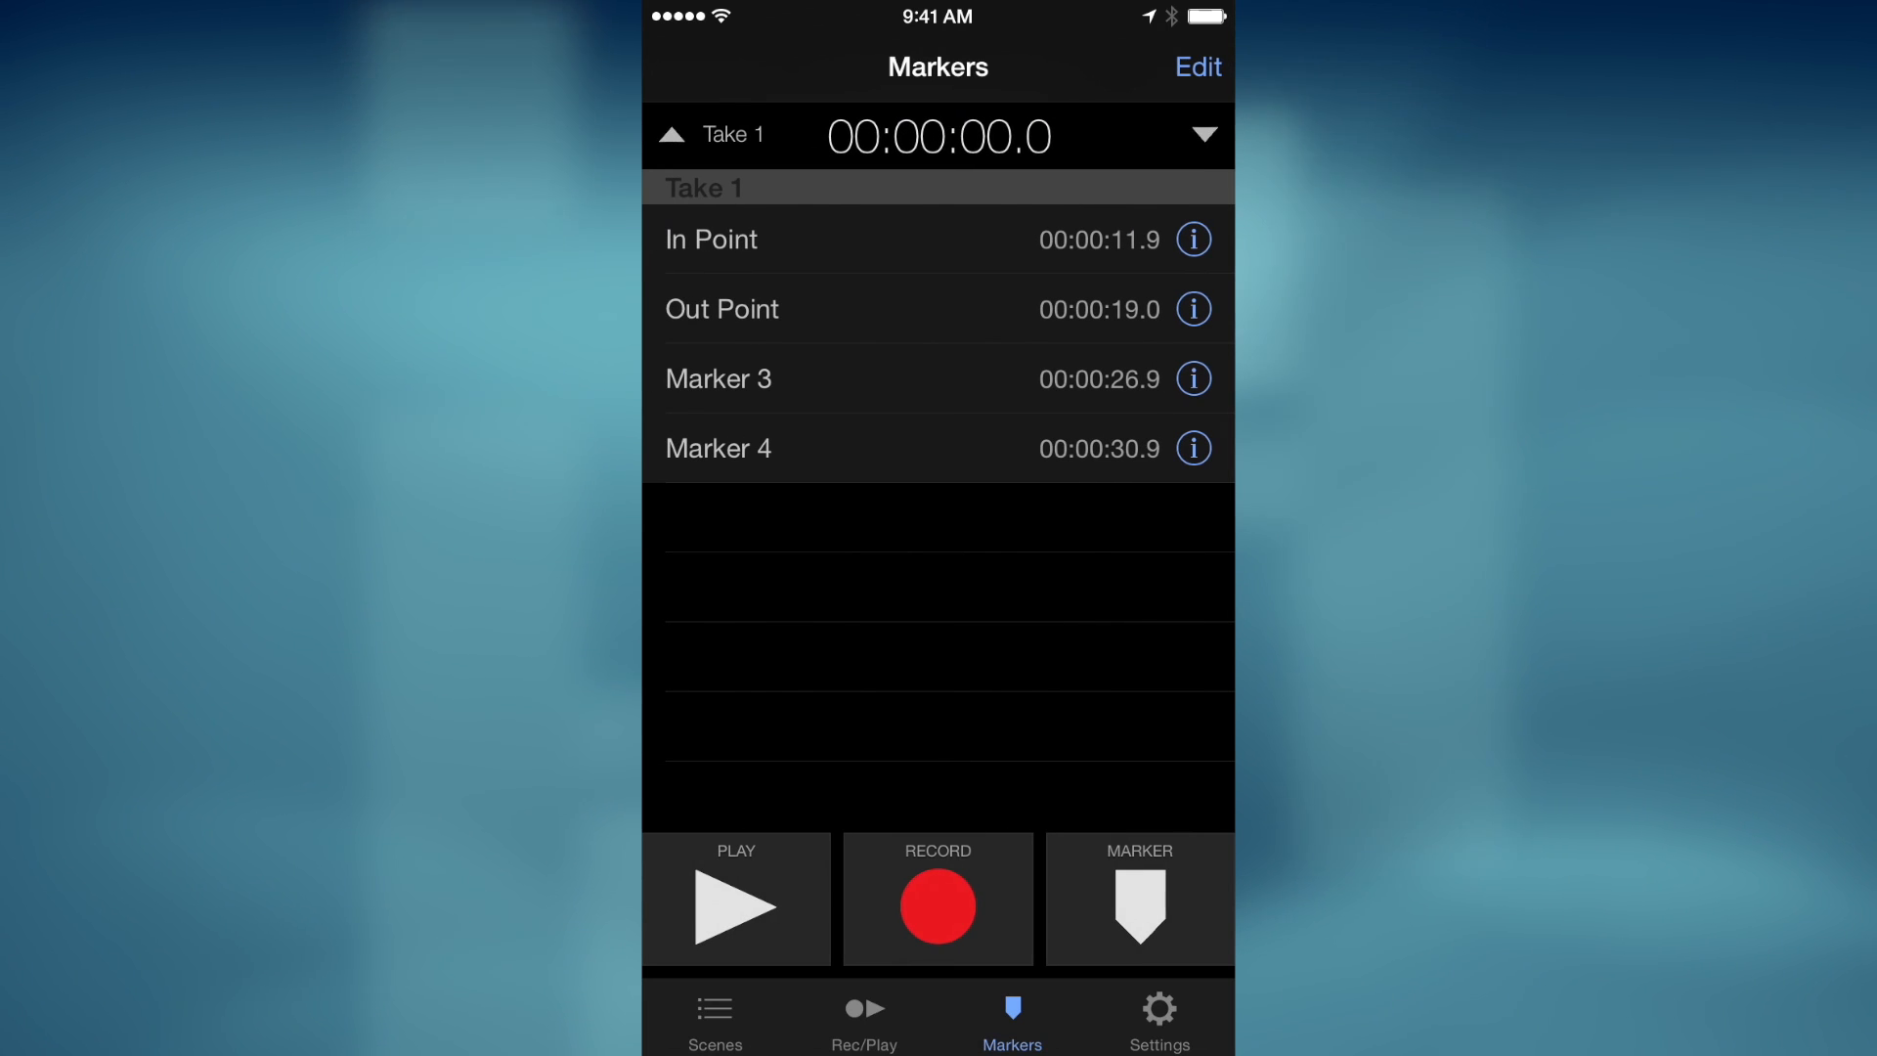
click(715, 1033)
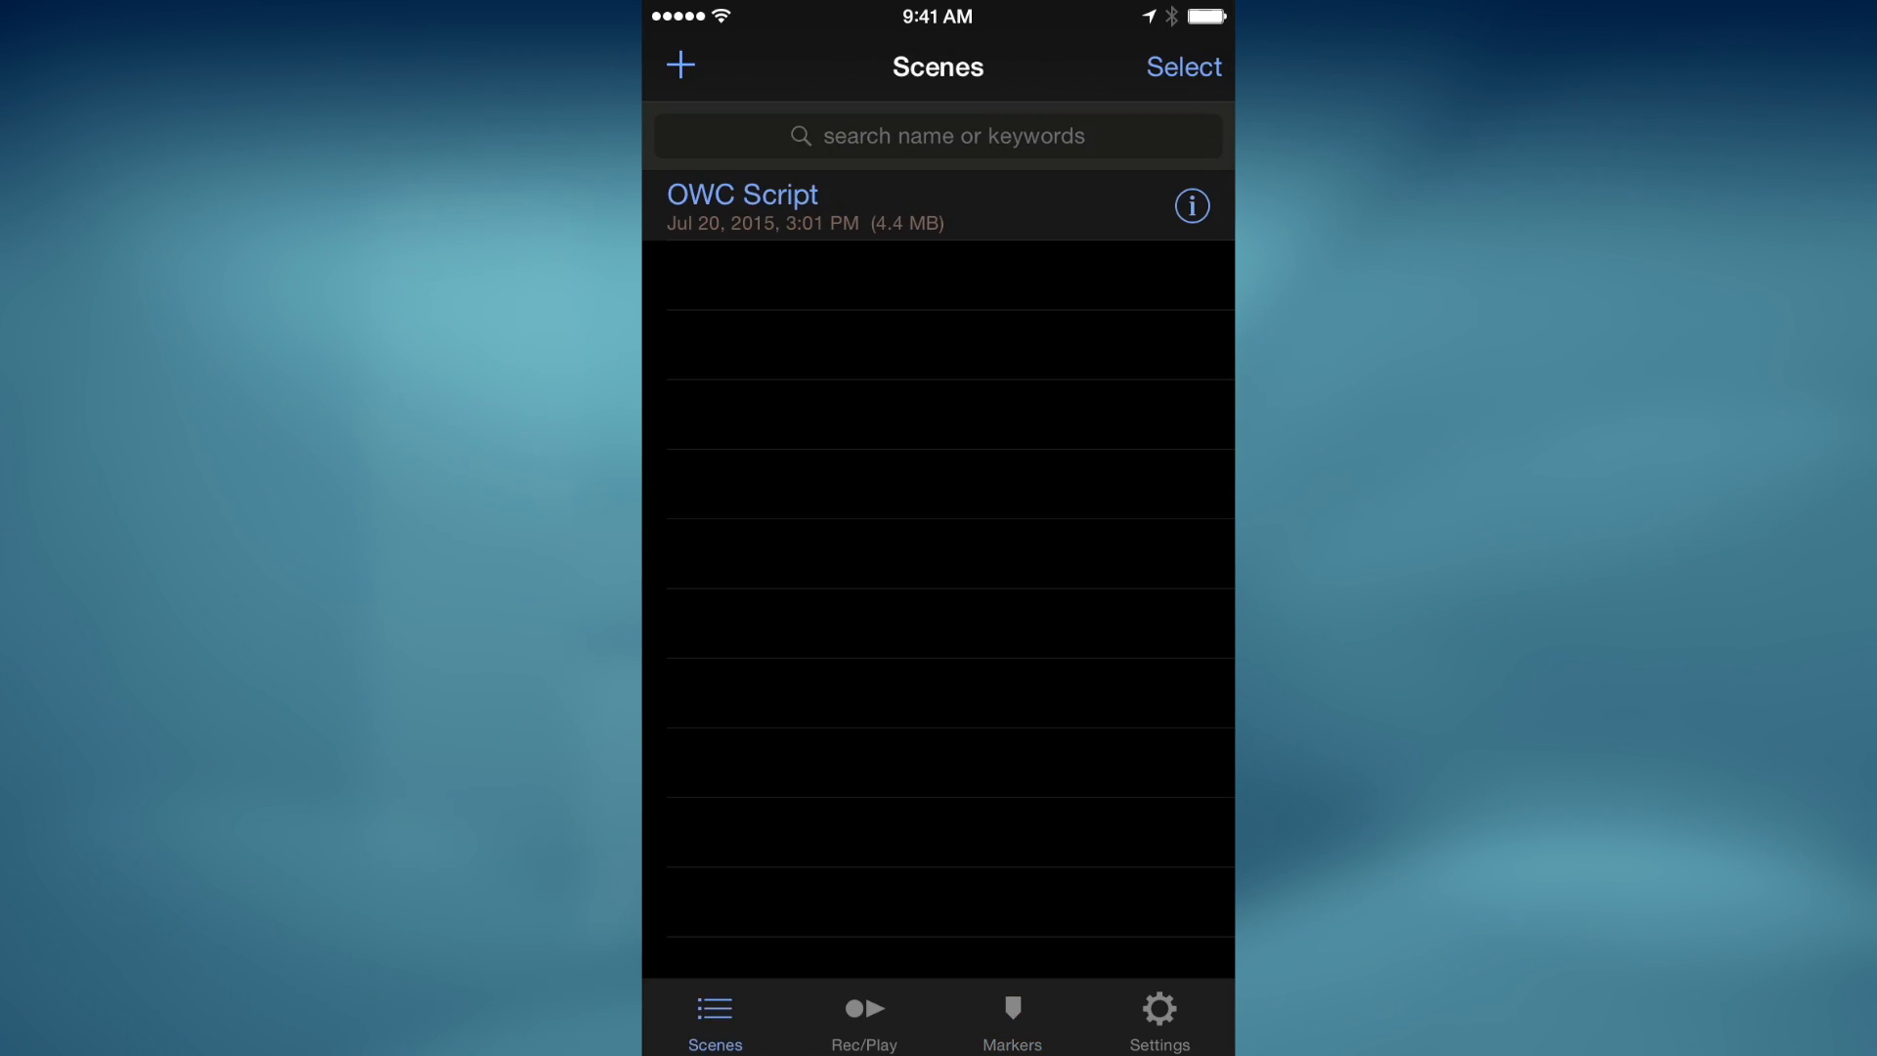
- Select the OWC Script scene and choose Export to Dropbox from the share menu
click(1186, 67)
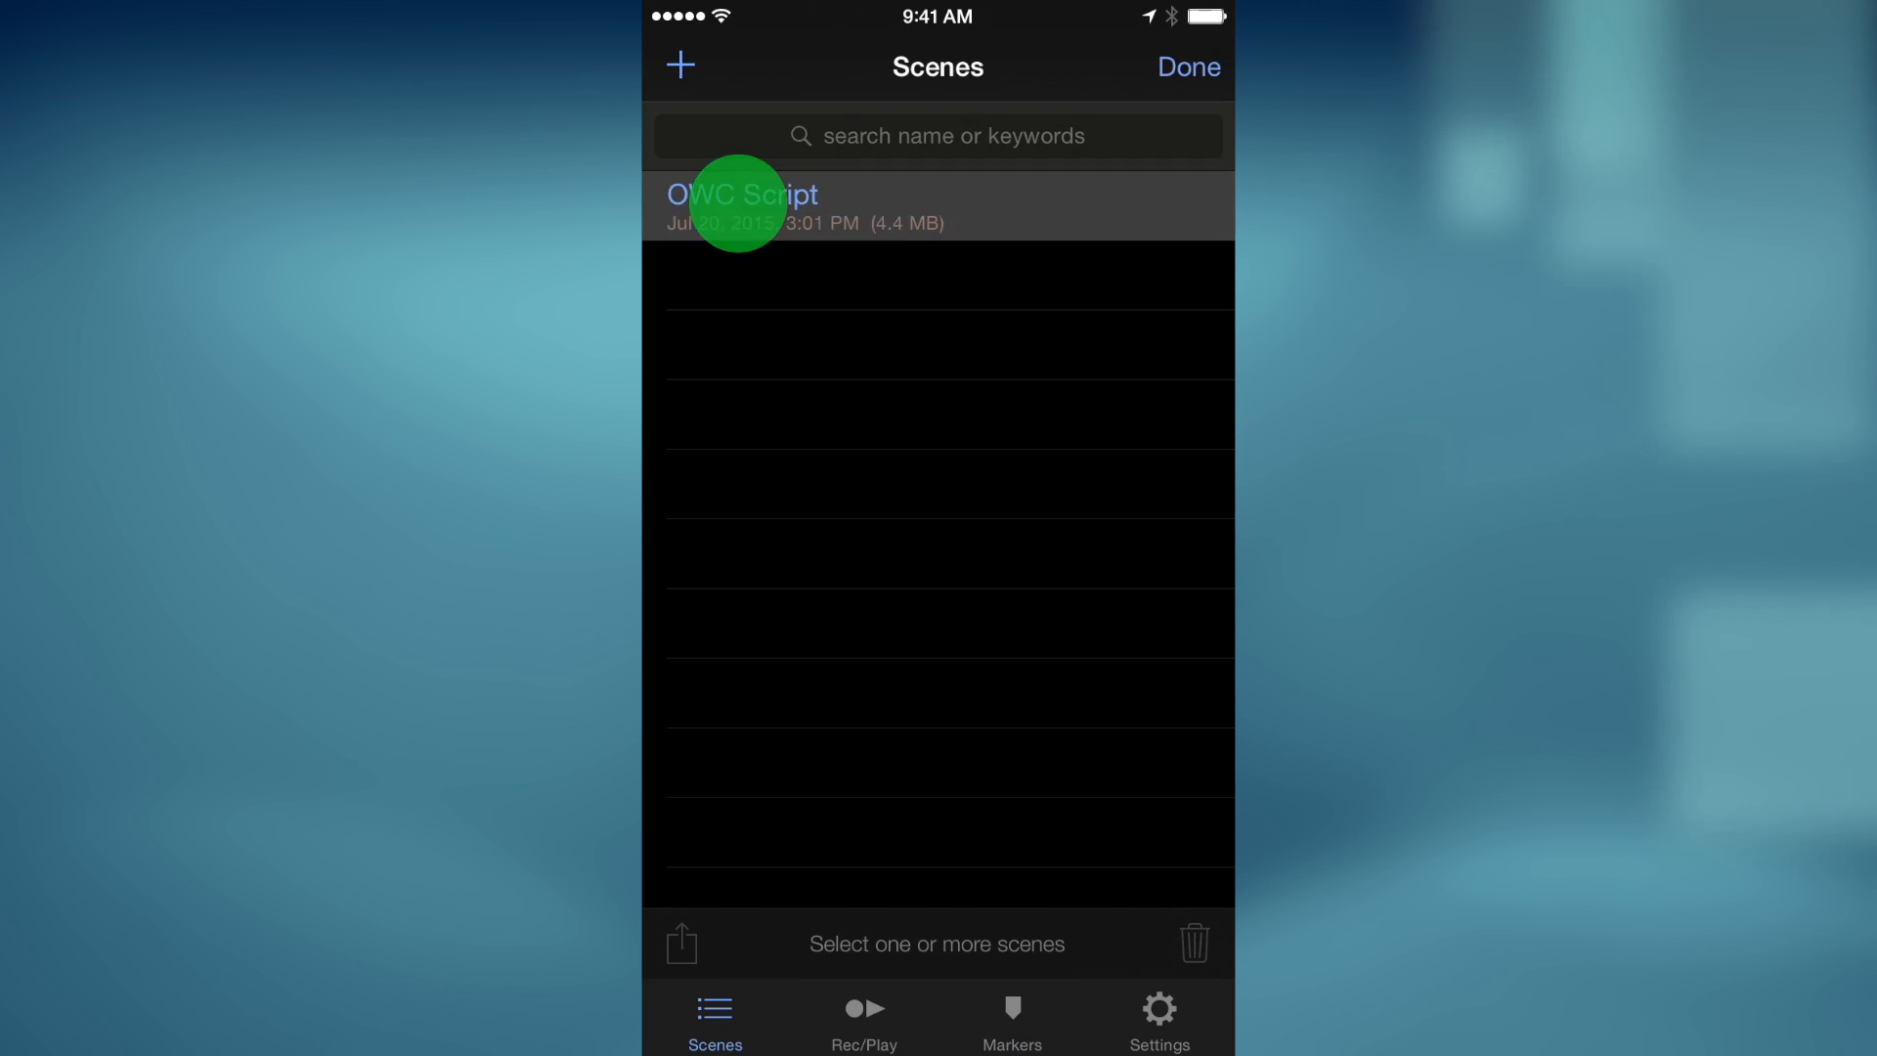
click(741, 205)
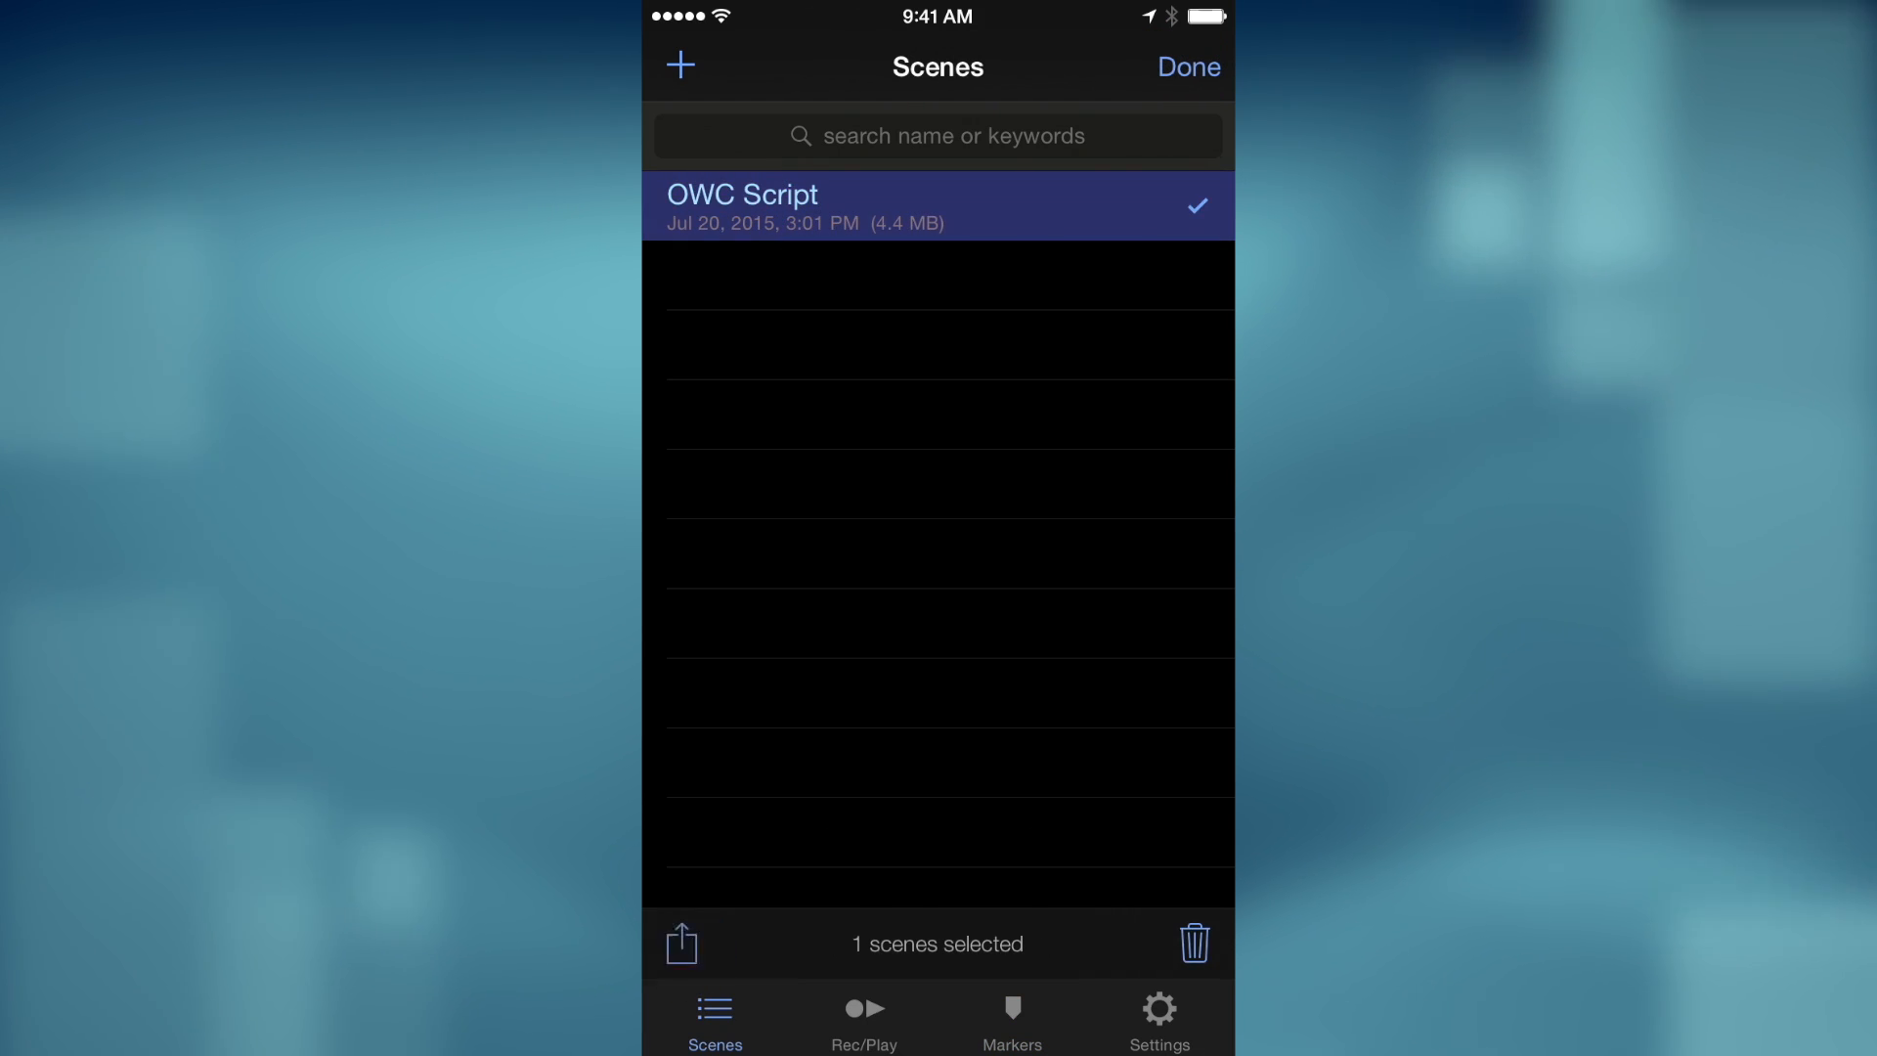
click(681, 946)
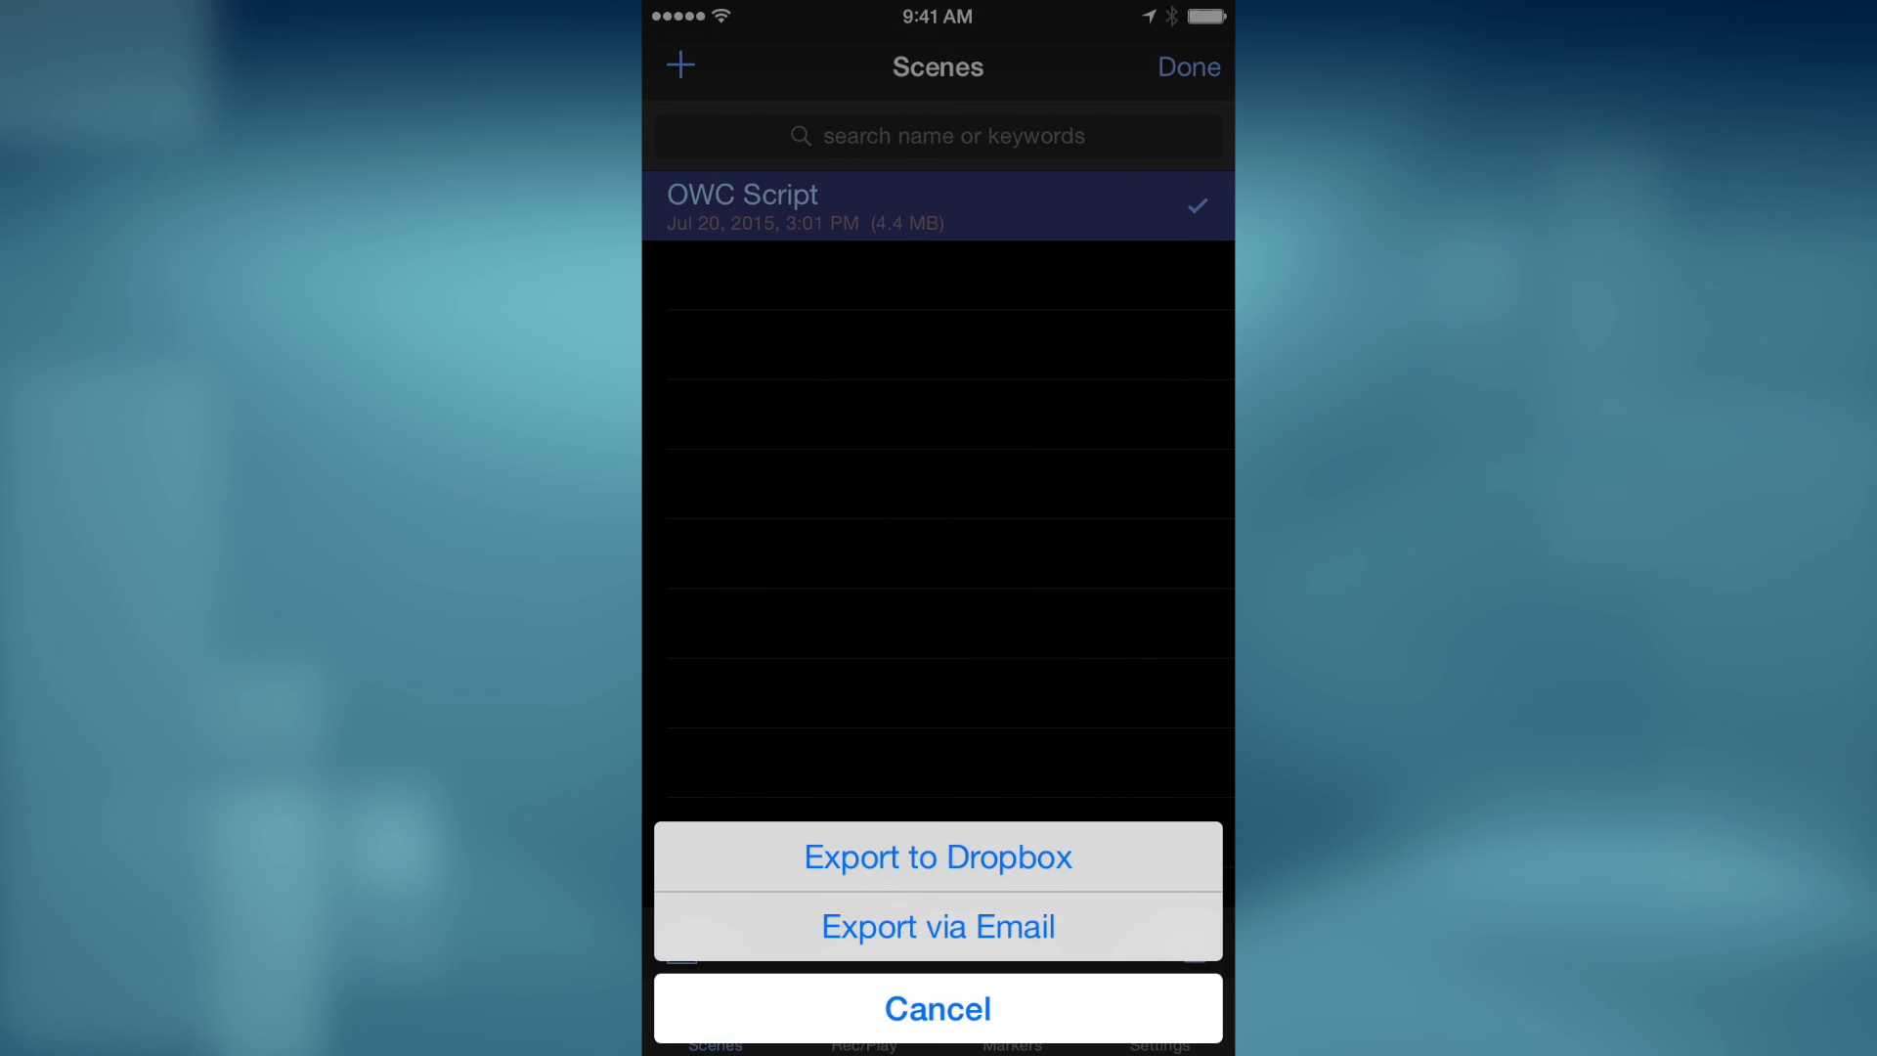
click(938, 856)
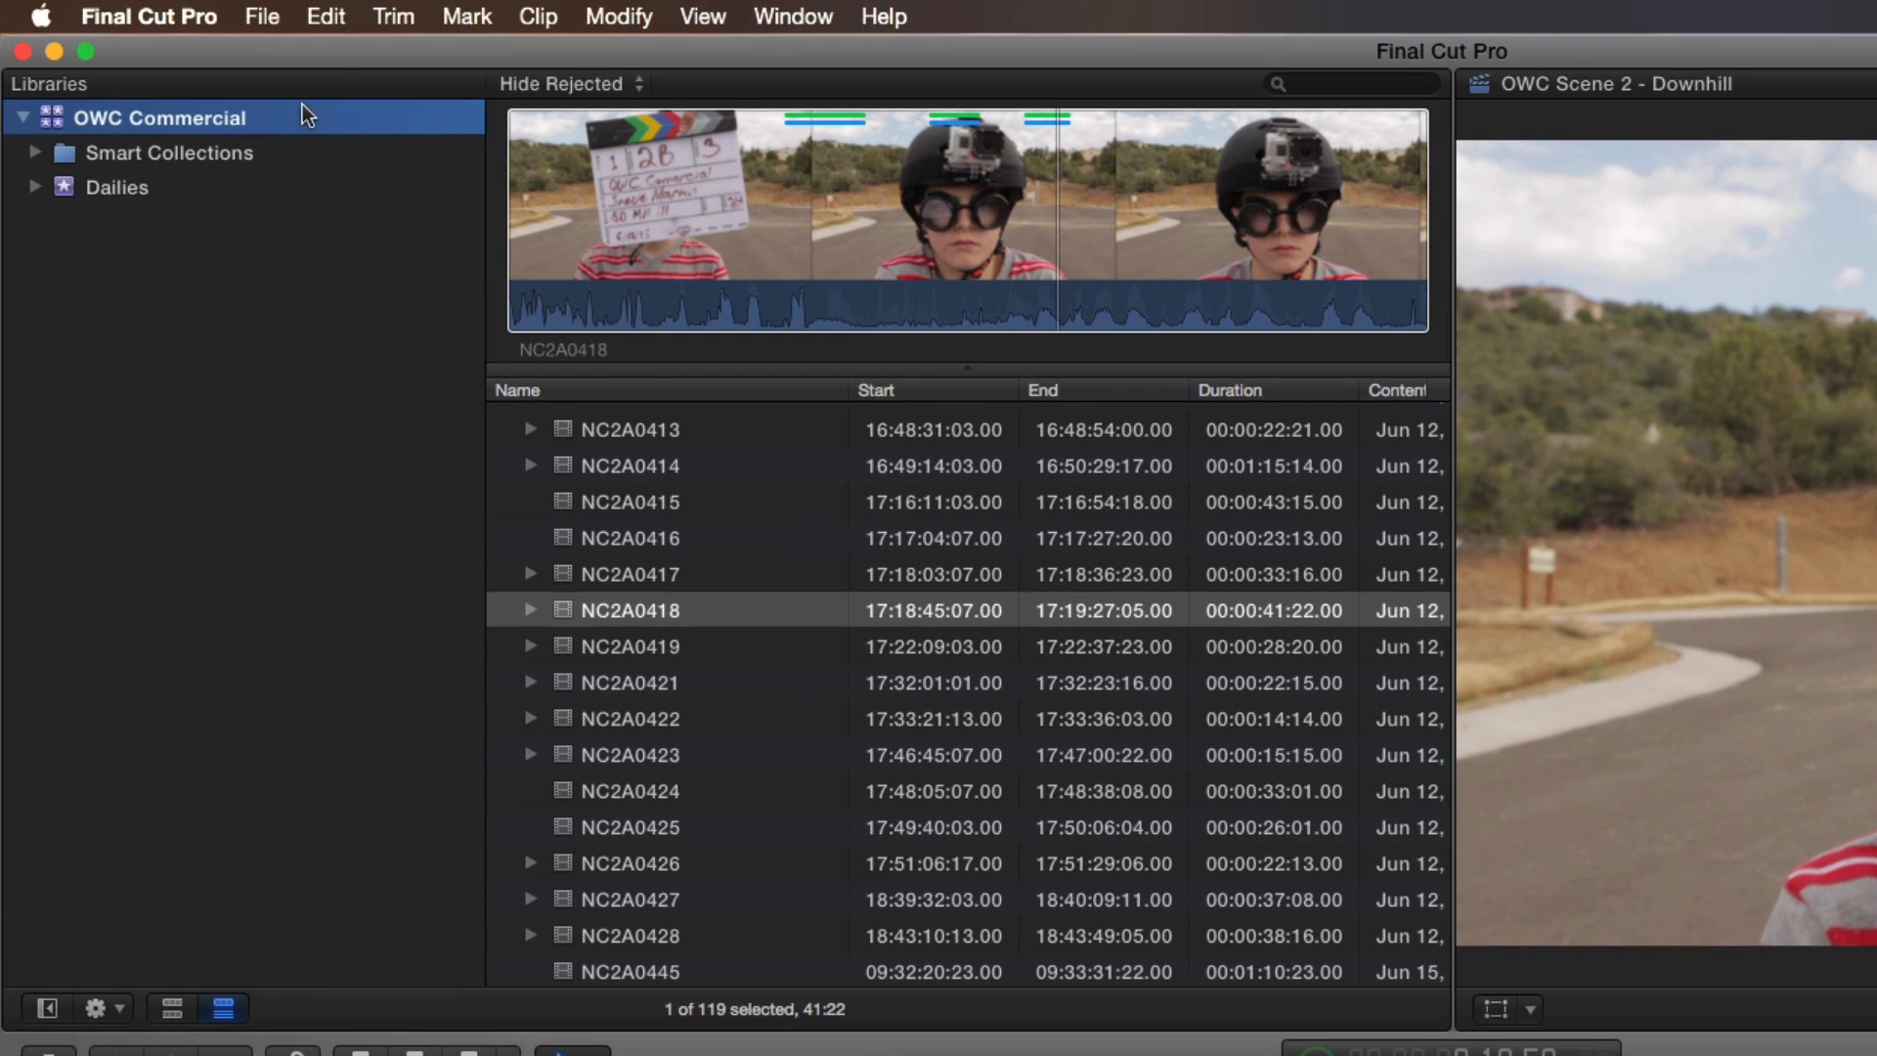
- Import OWC_Script.fcpxml from Dropbox > Apps > MetaRecorder > OWC_Script as XML
click(262, 16)
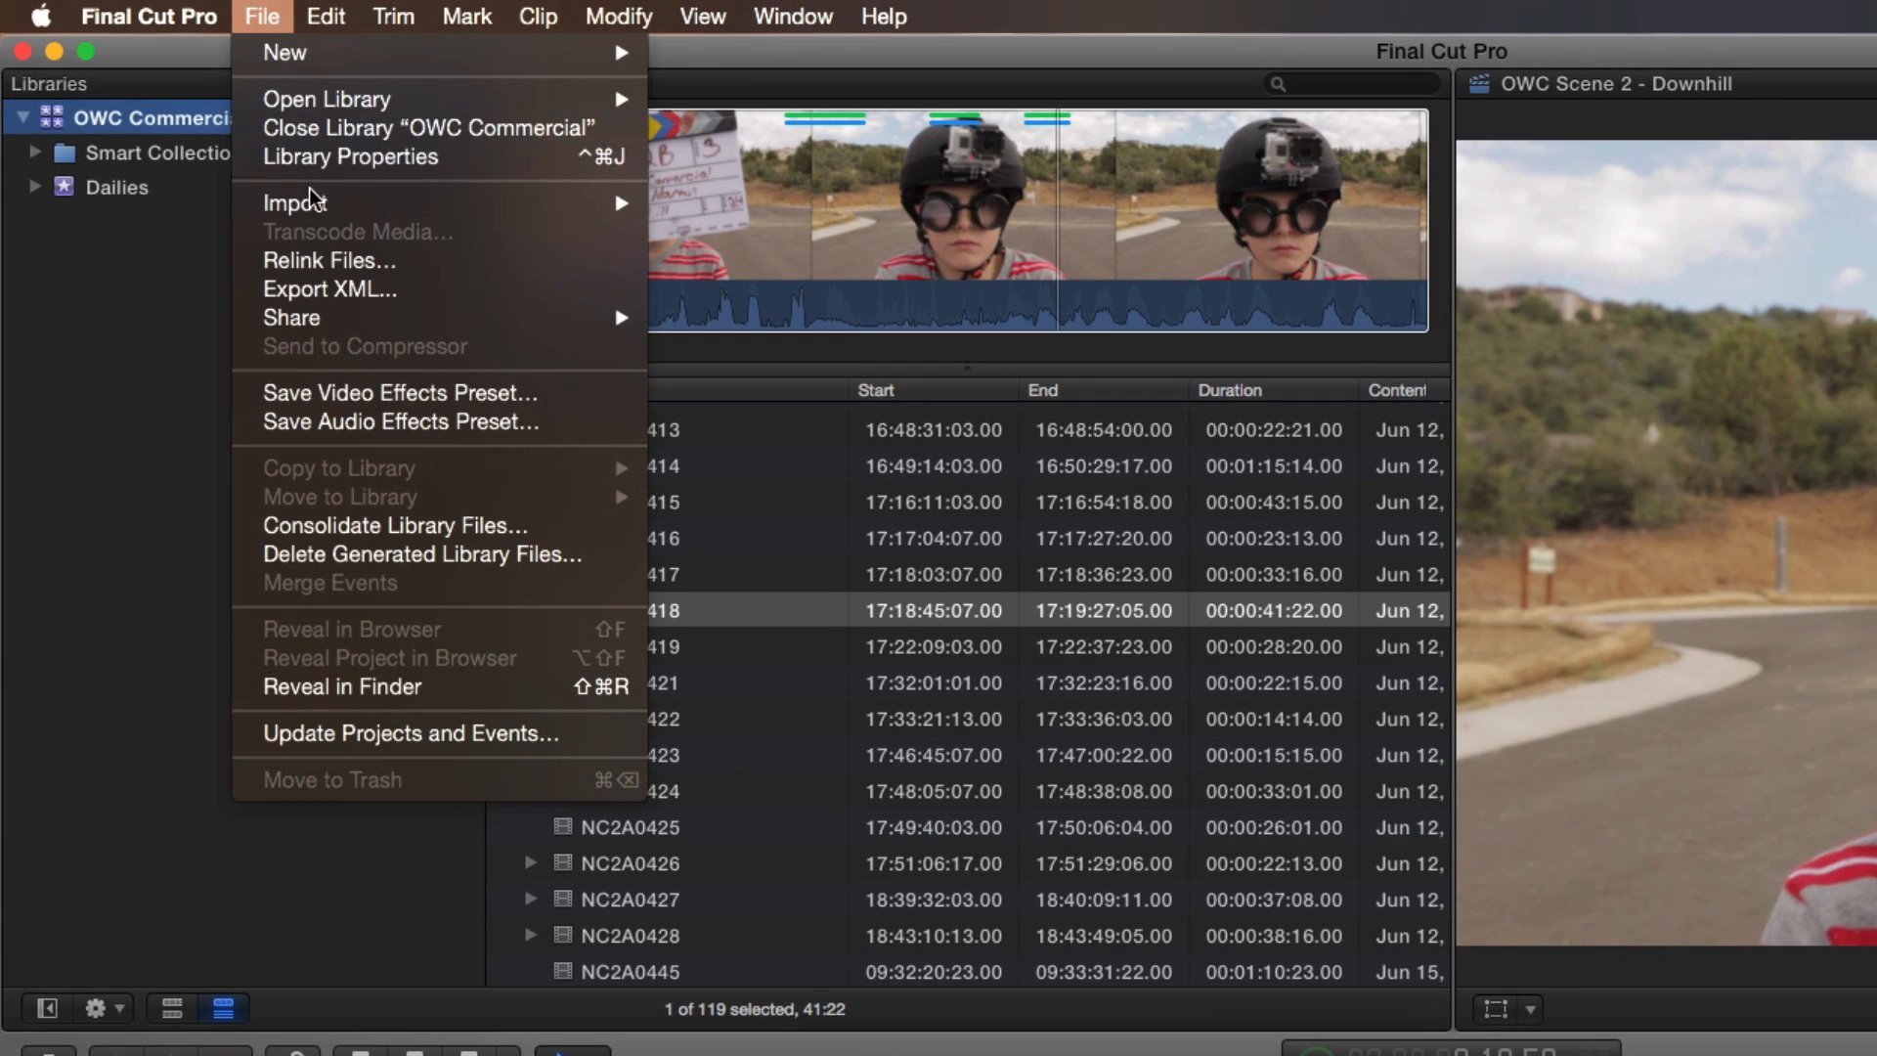
mouse_move(309, 202)
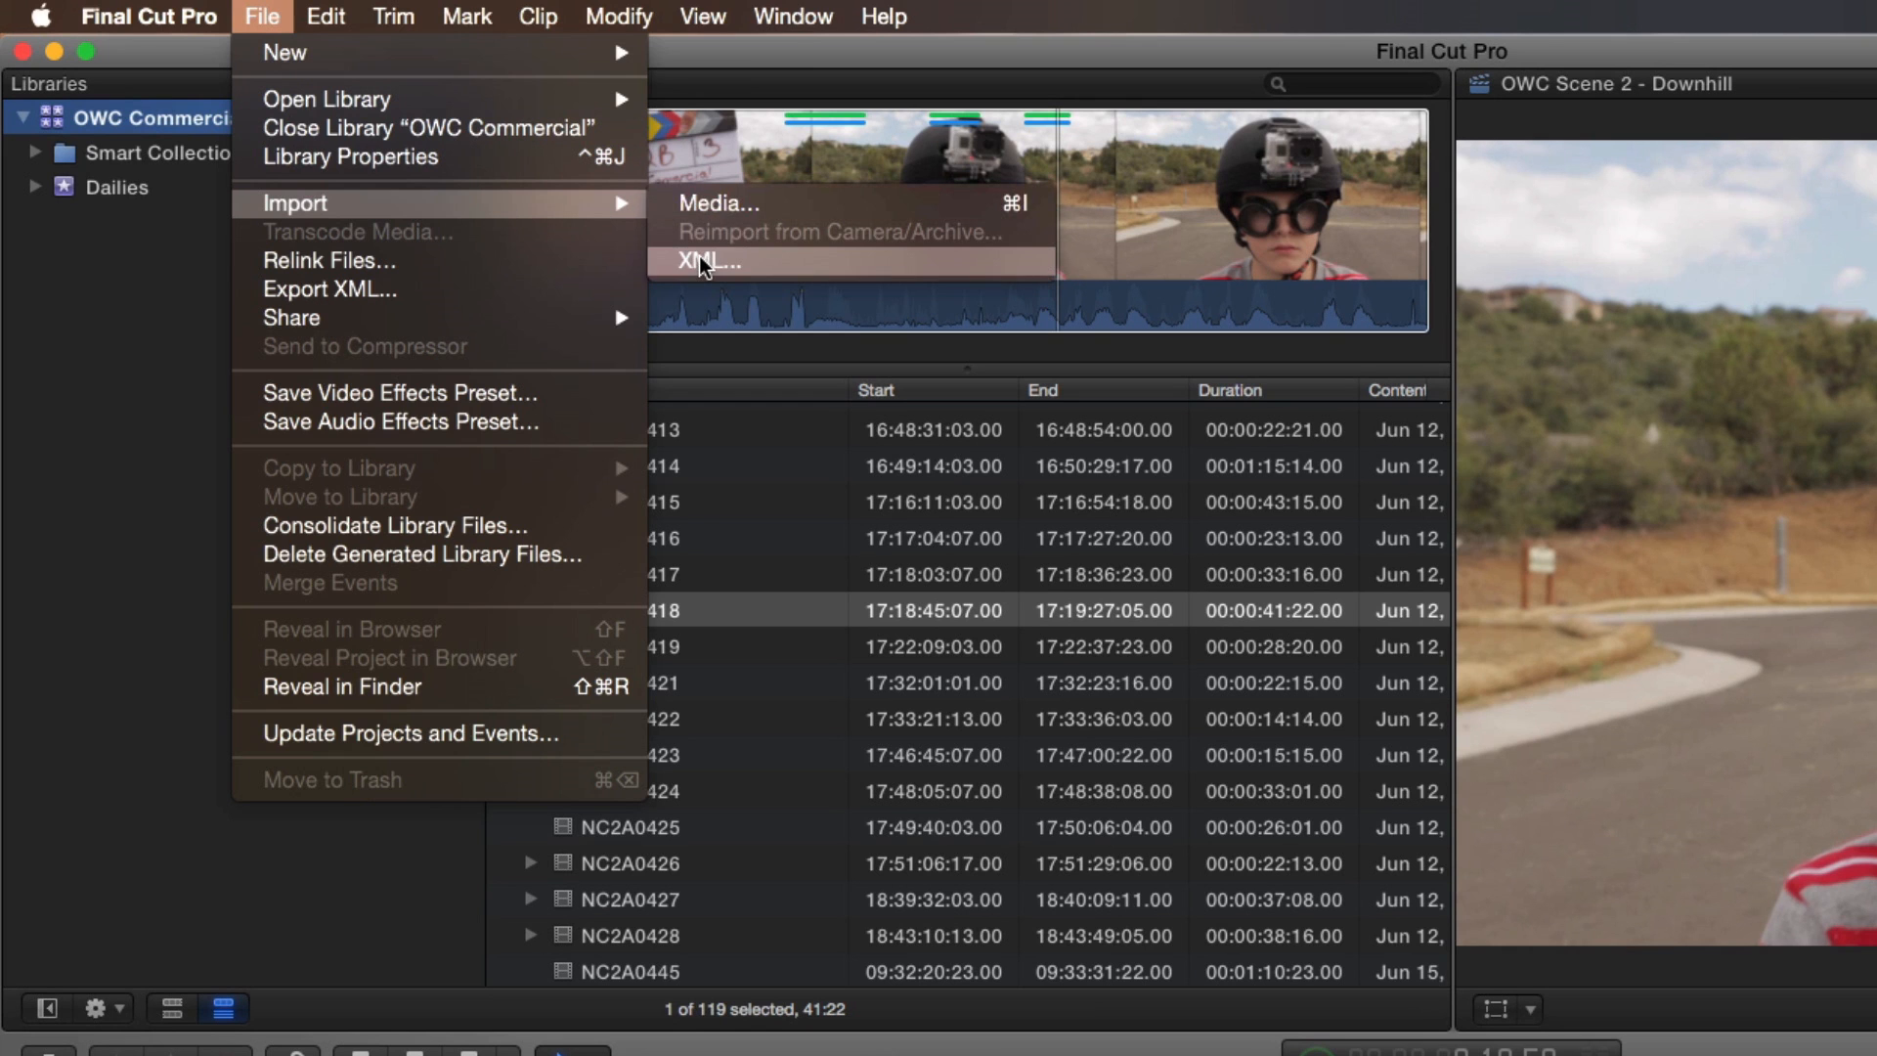
click(703, 262)
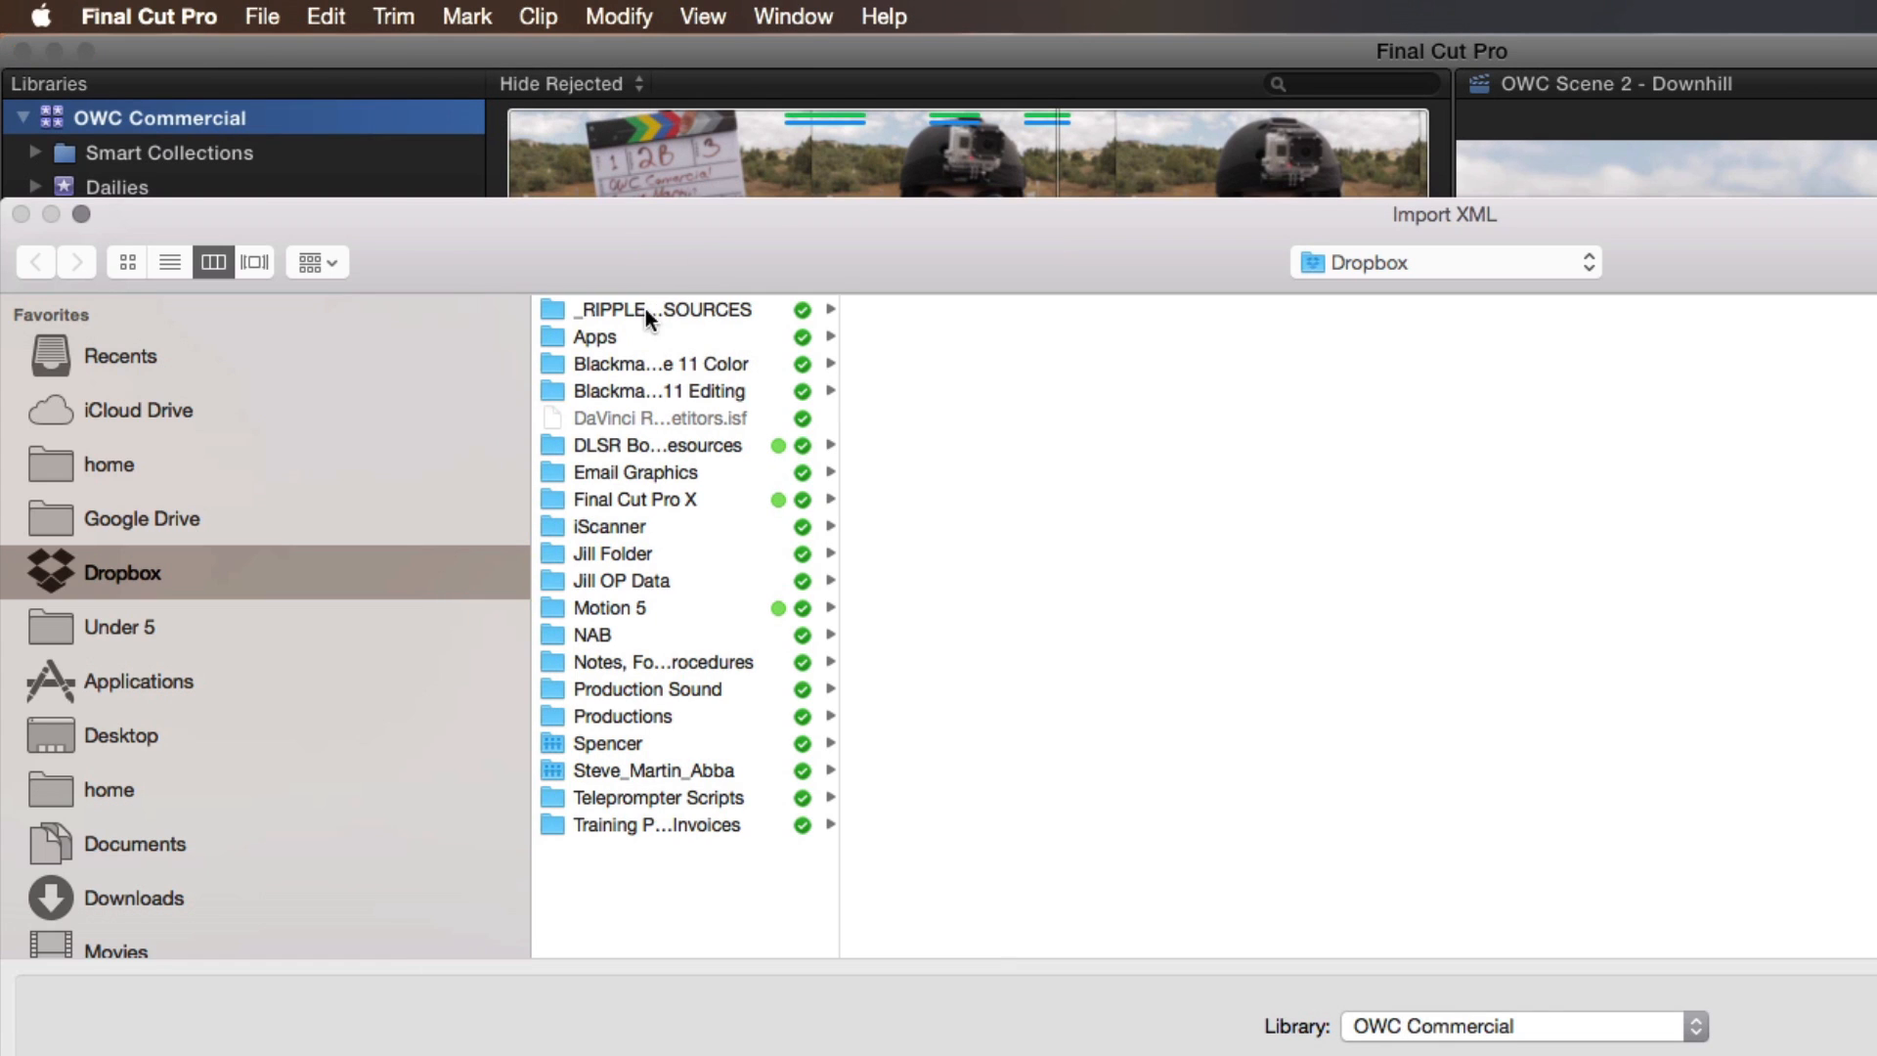
click(595, 336)
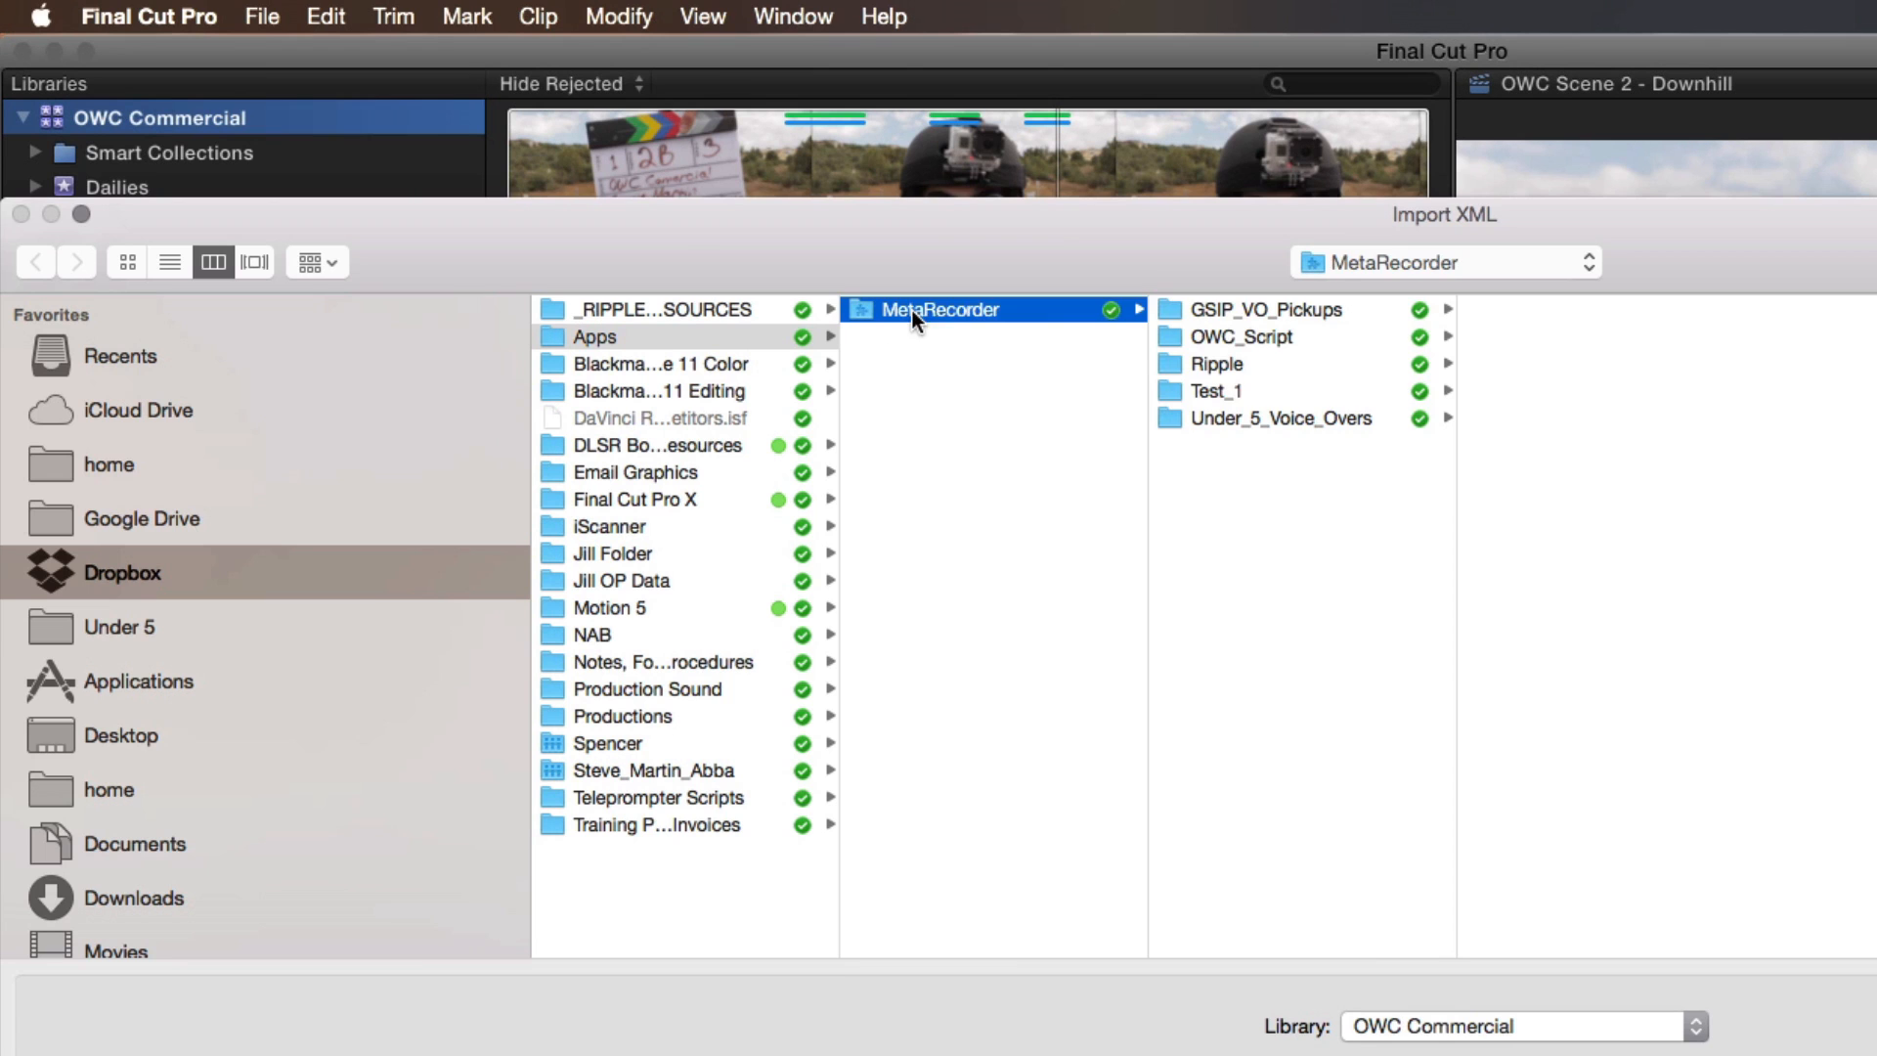
click(1243, 337)
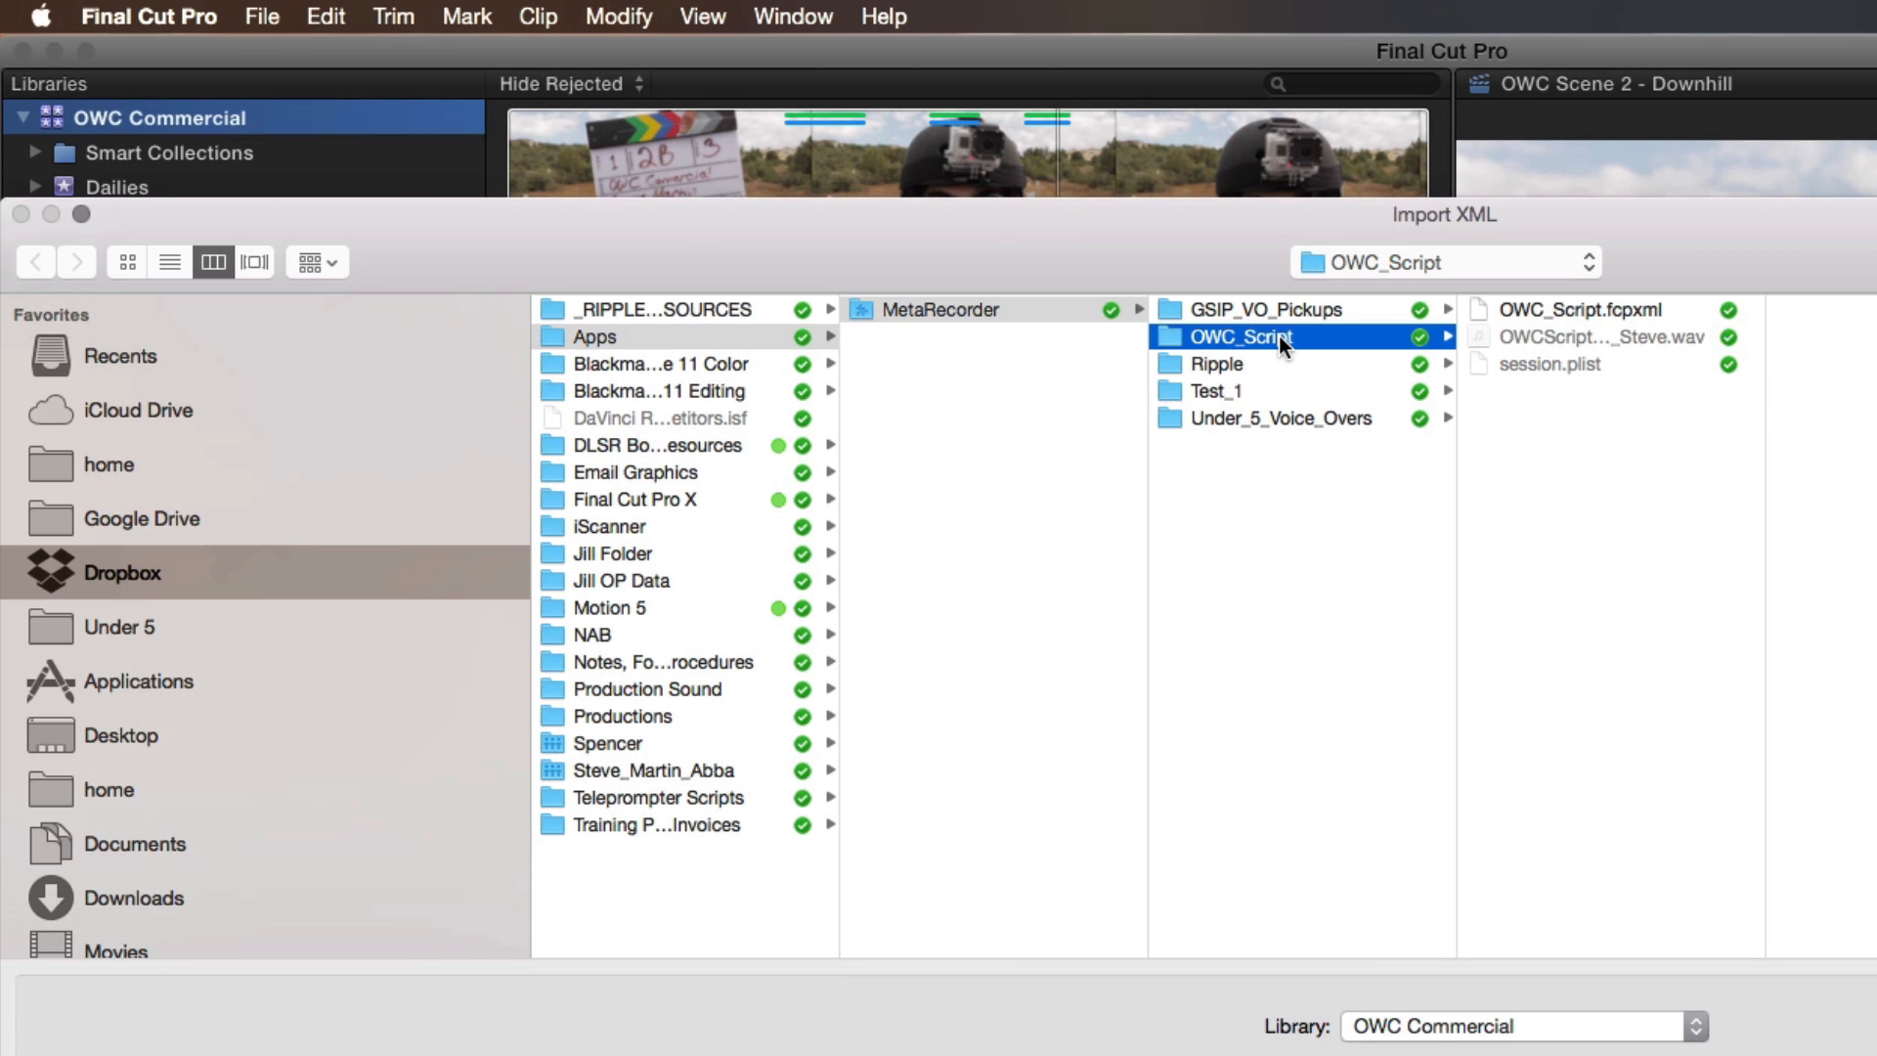
double_click(1579, 309)
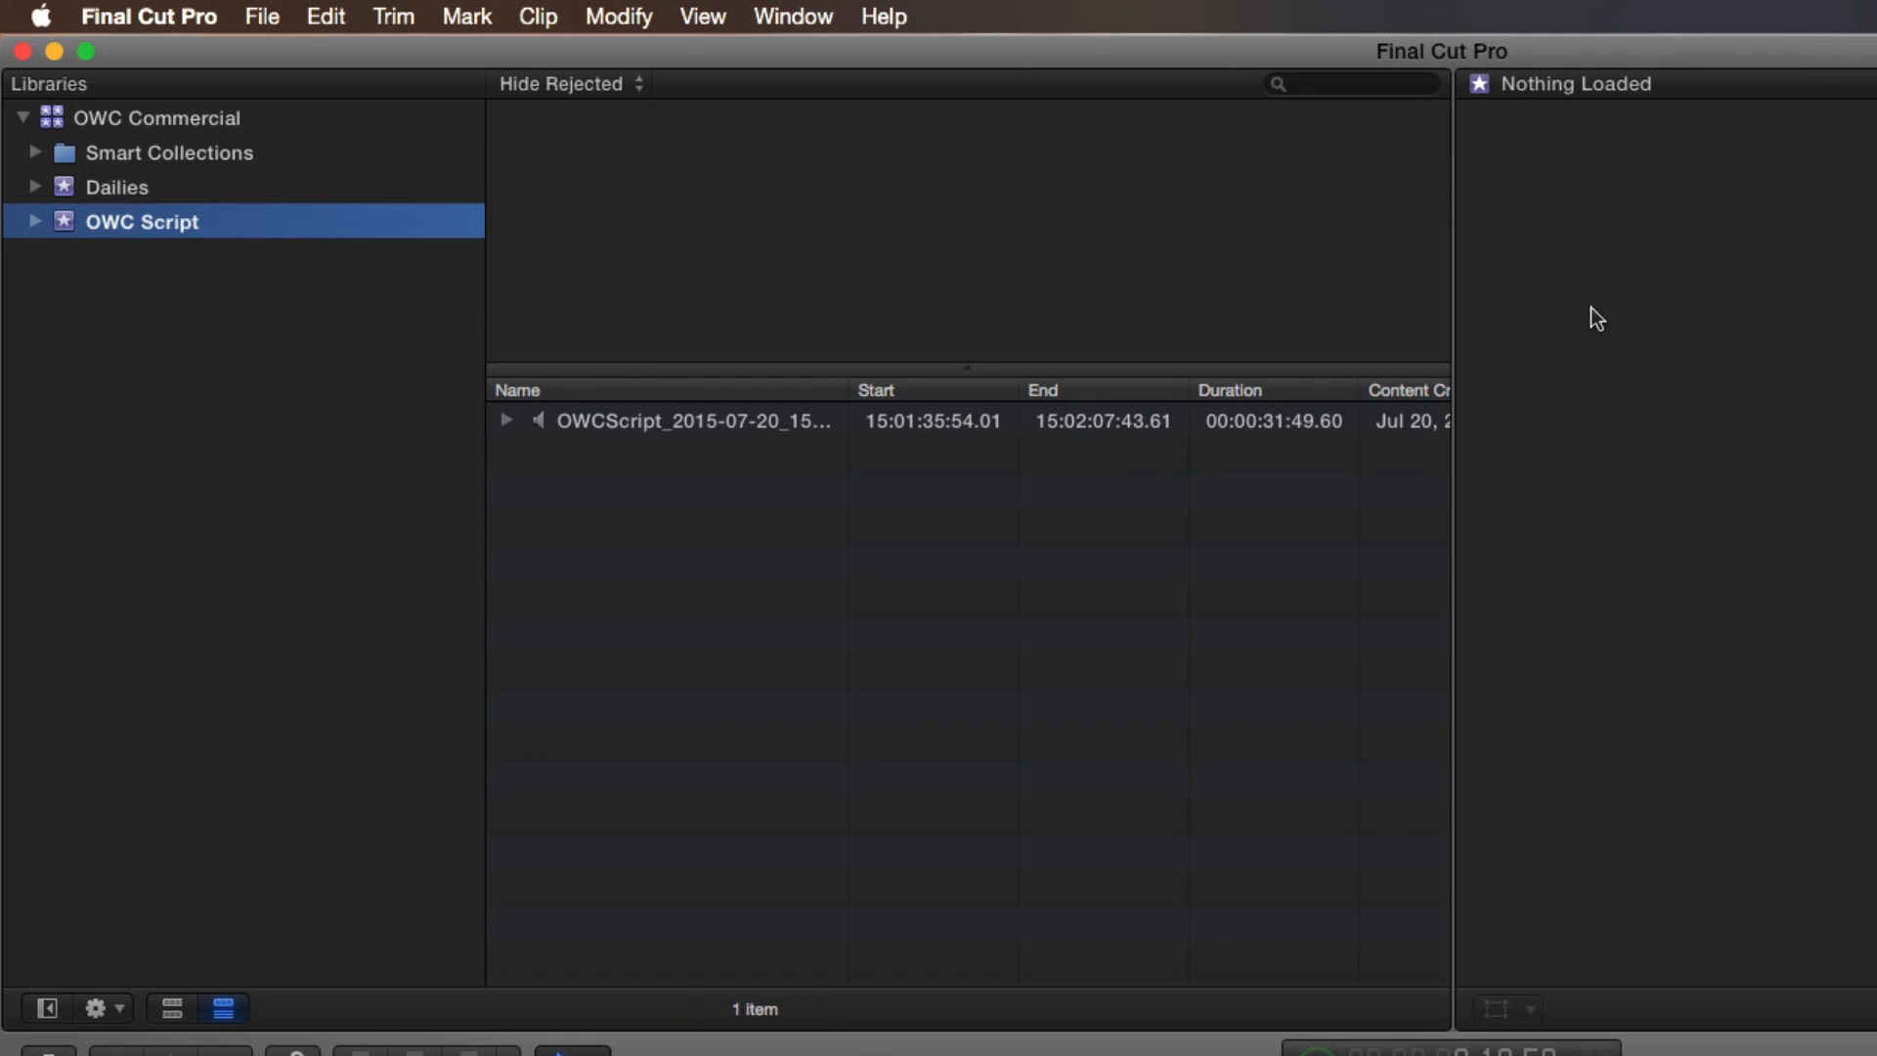
- Expand the OWC Script event and its voiceover clip to show keyword, favorite and markers
click(140, 222)
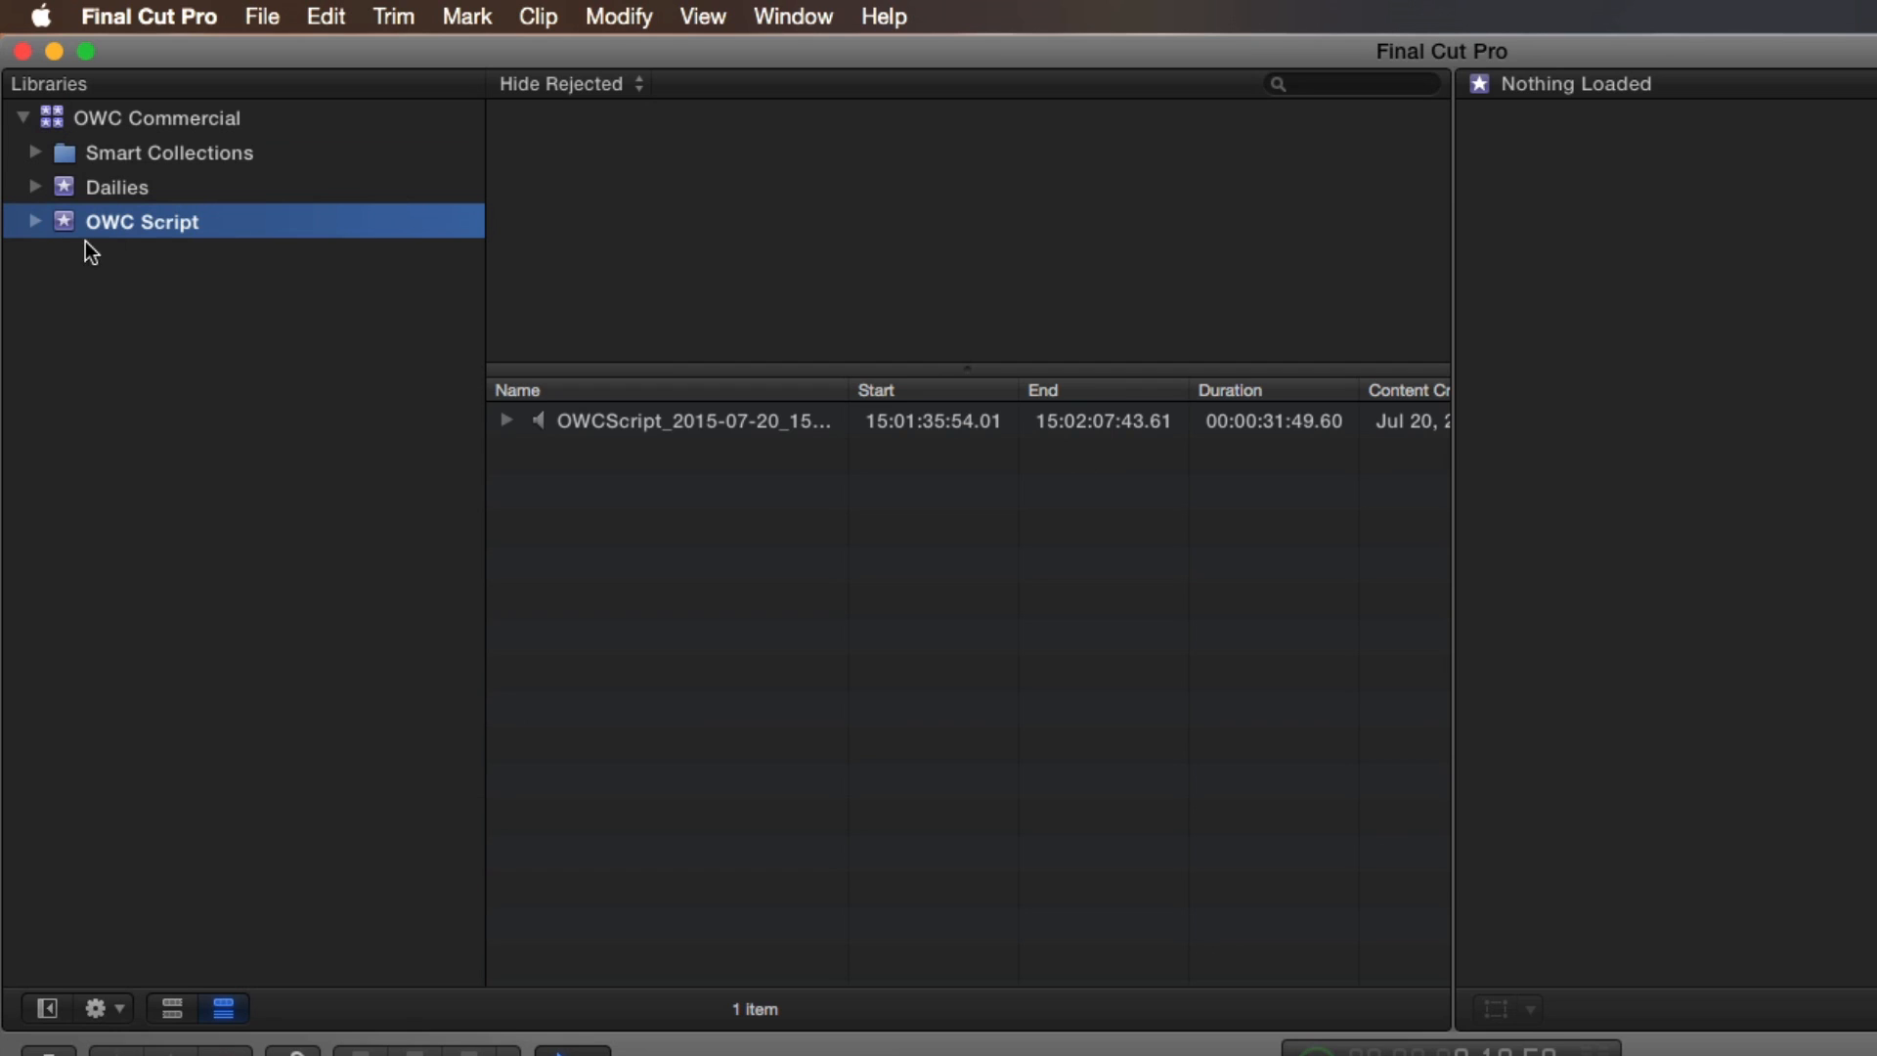
click(37, 222)
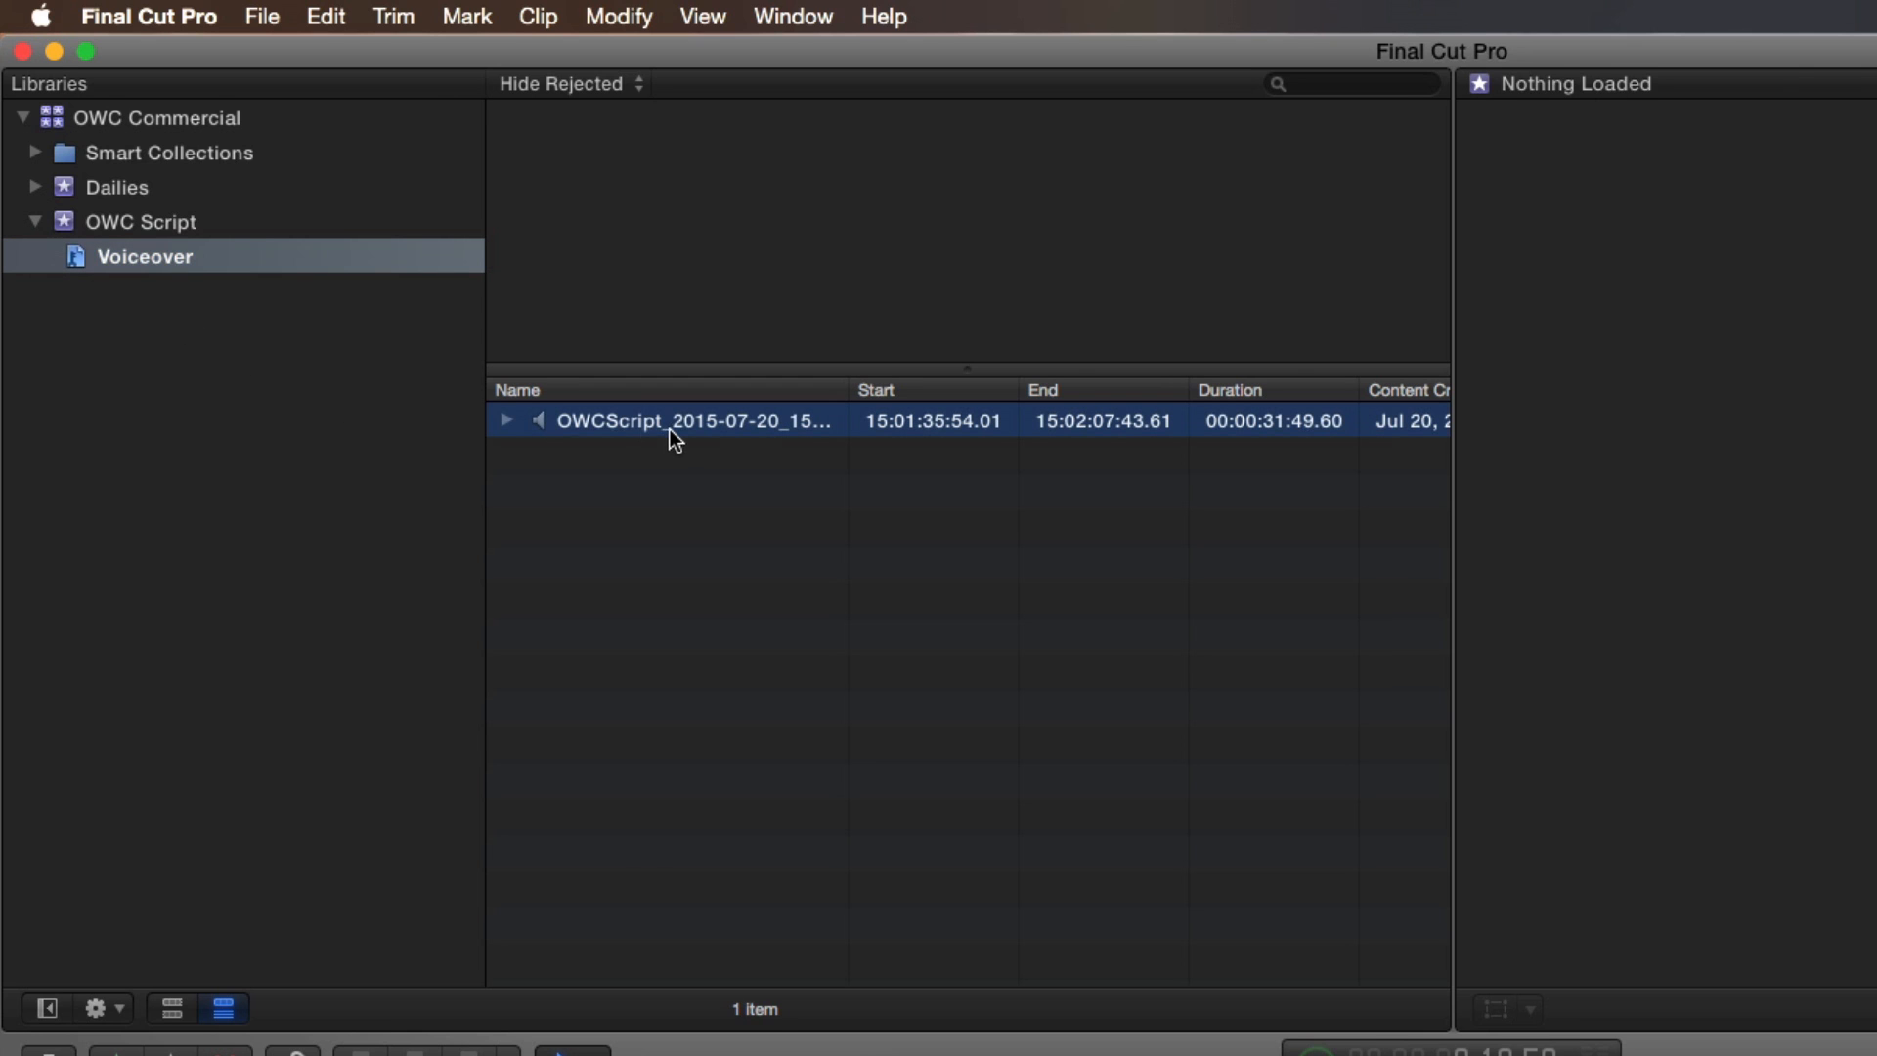
click(506, 420)
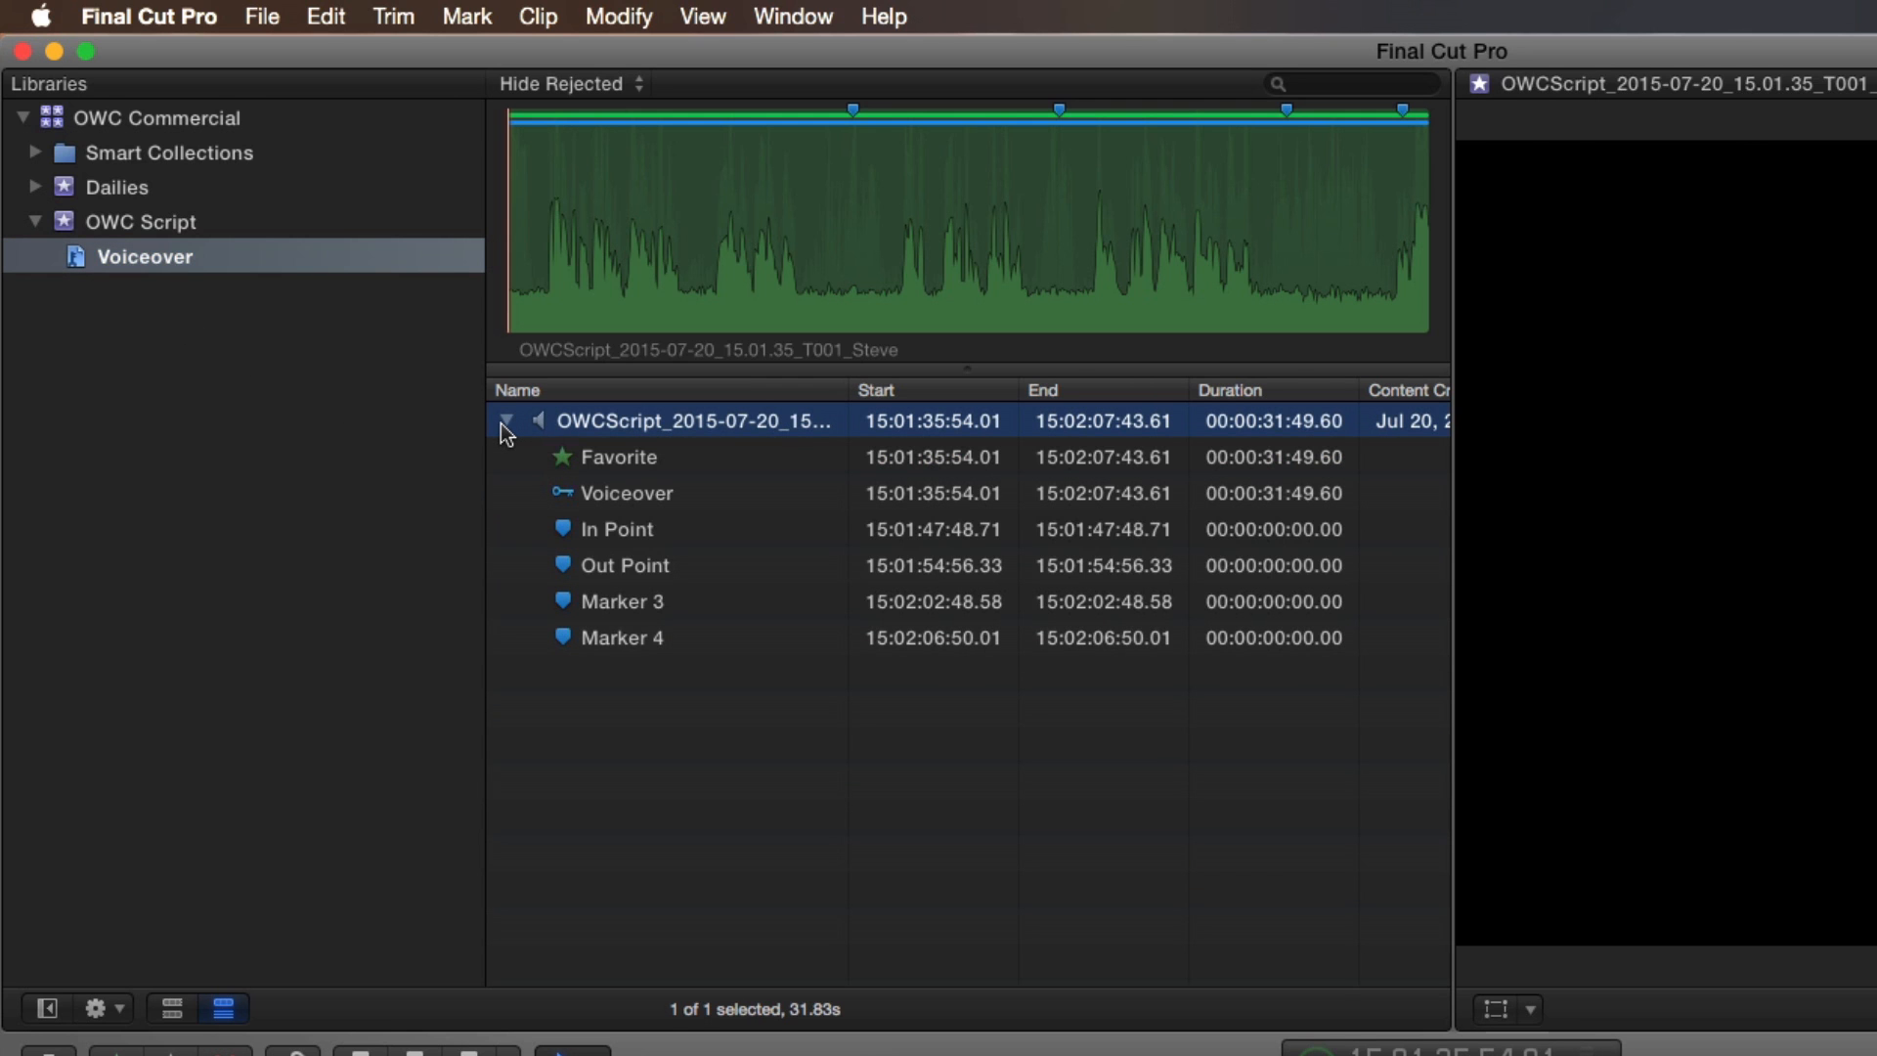